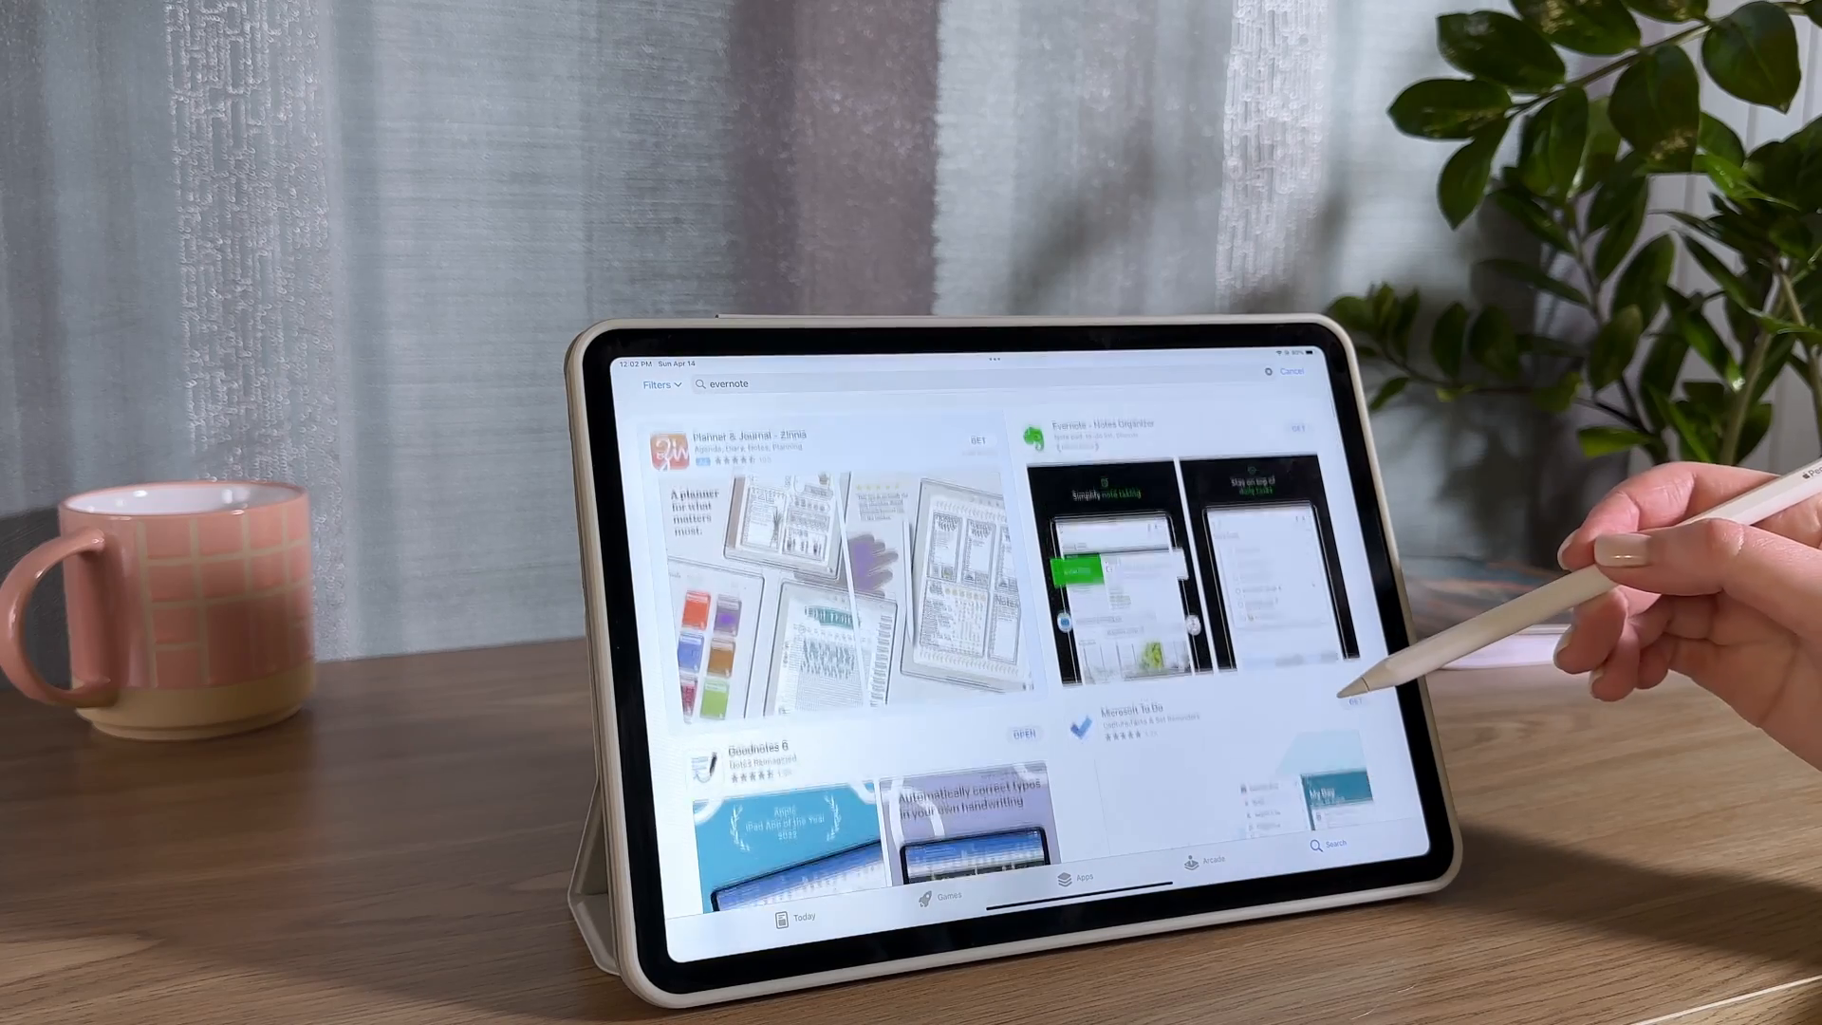
# Leave the App Store Evernote results and return to the Home Screen
pyautogui.click(1185, 430)
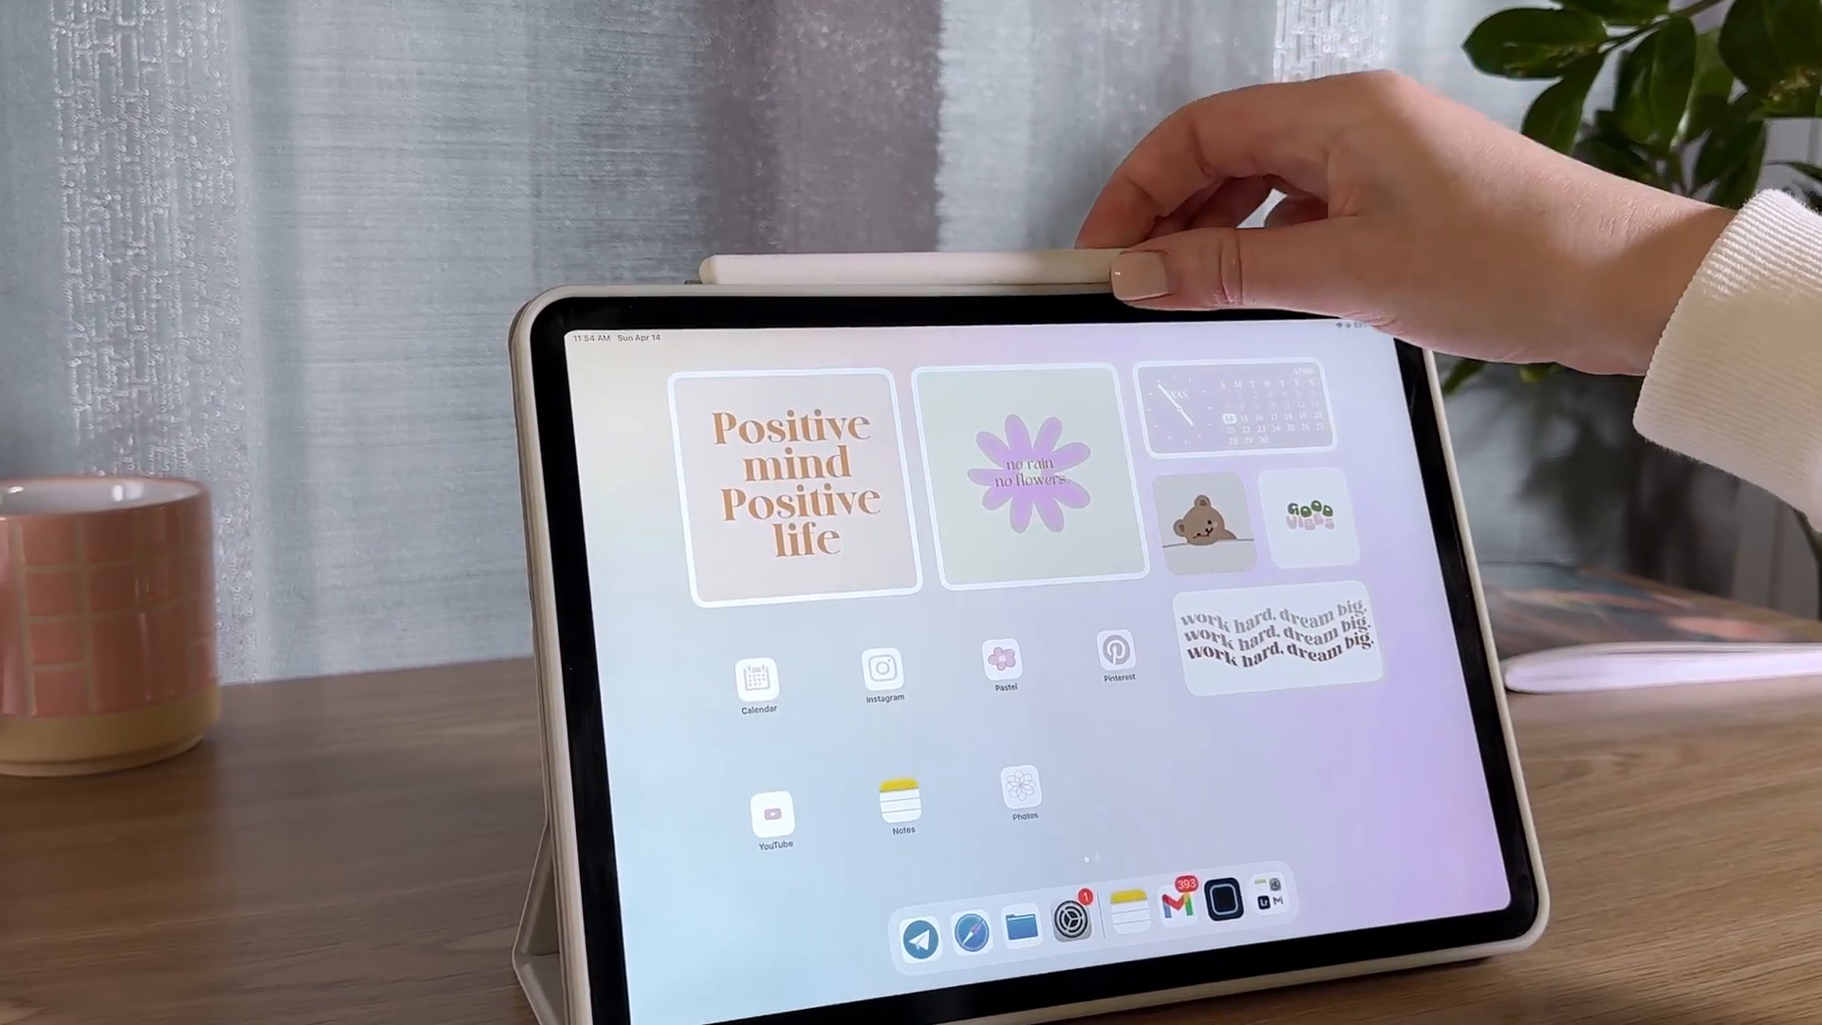
# Launch Notes, start a new smart folder in Script notes and filter it by the #applenotes tag
pyautogui.click(901, 799)
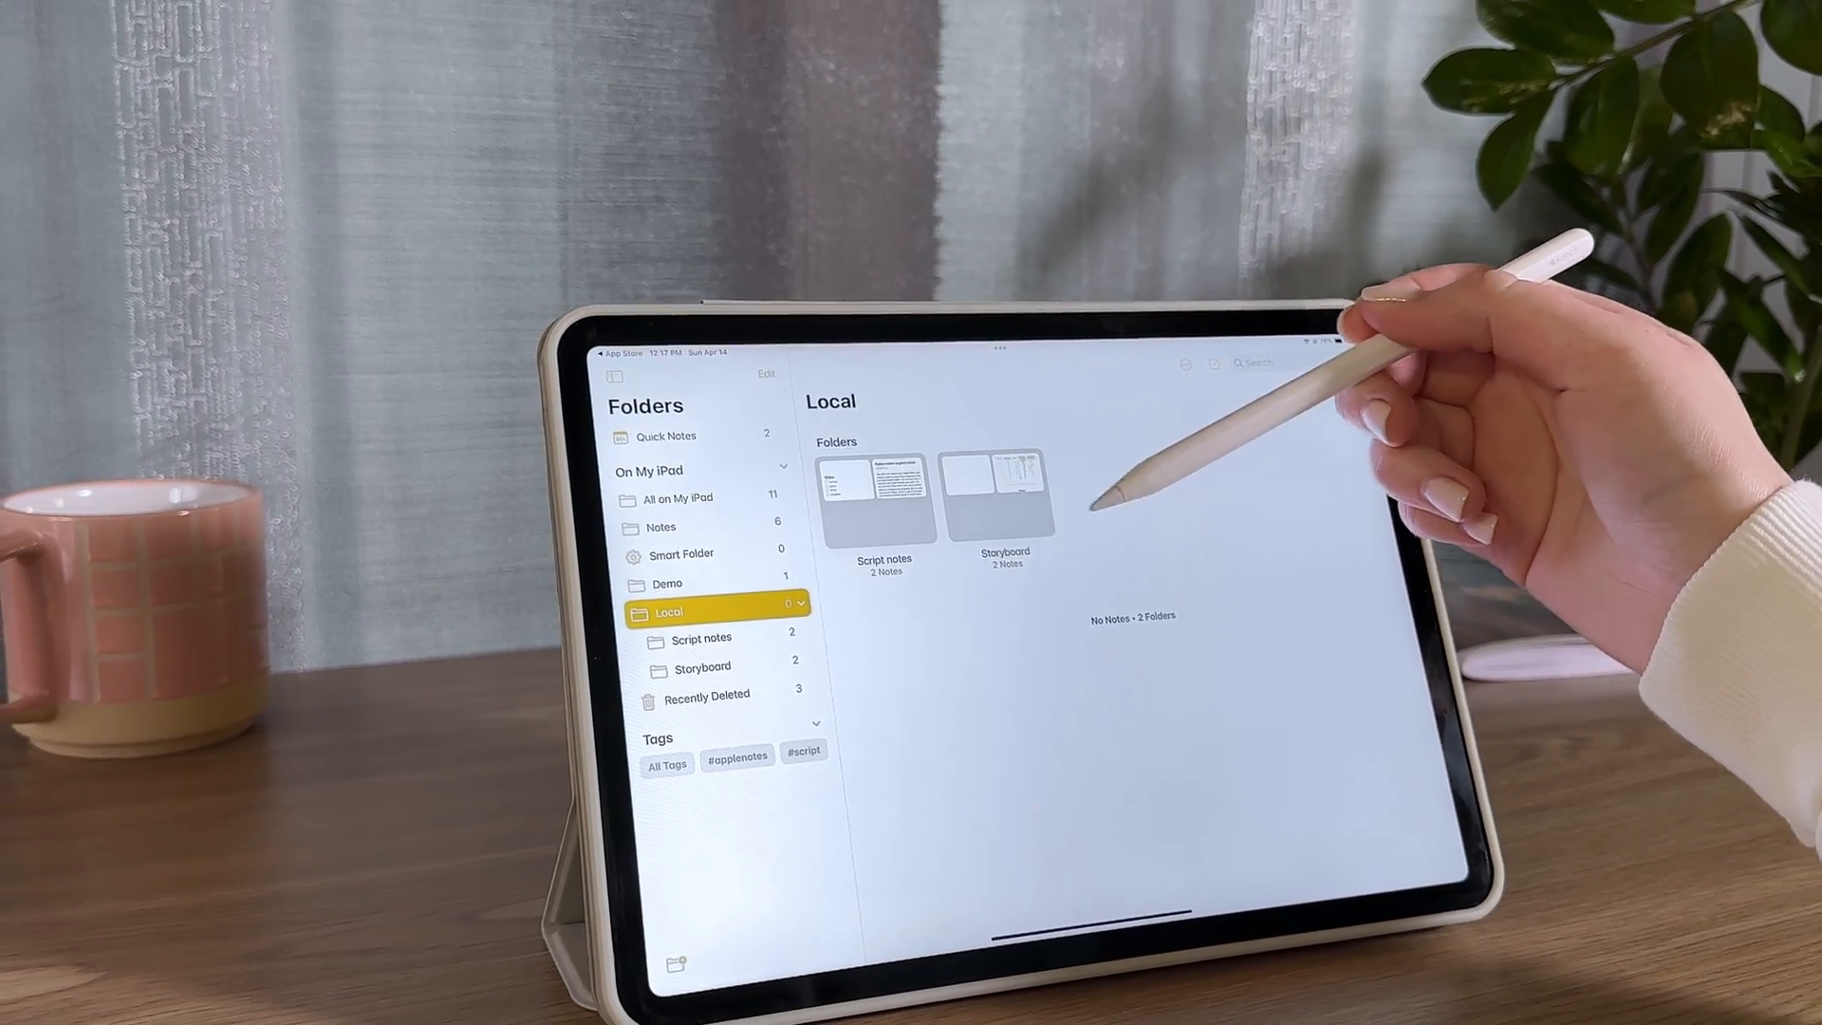
pyautogui.click(661, 527)
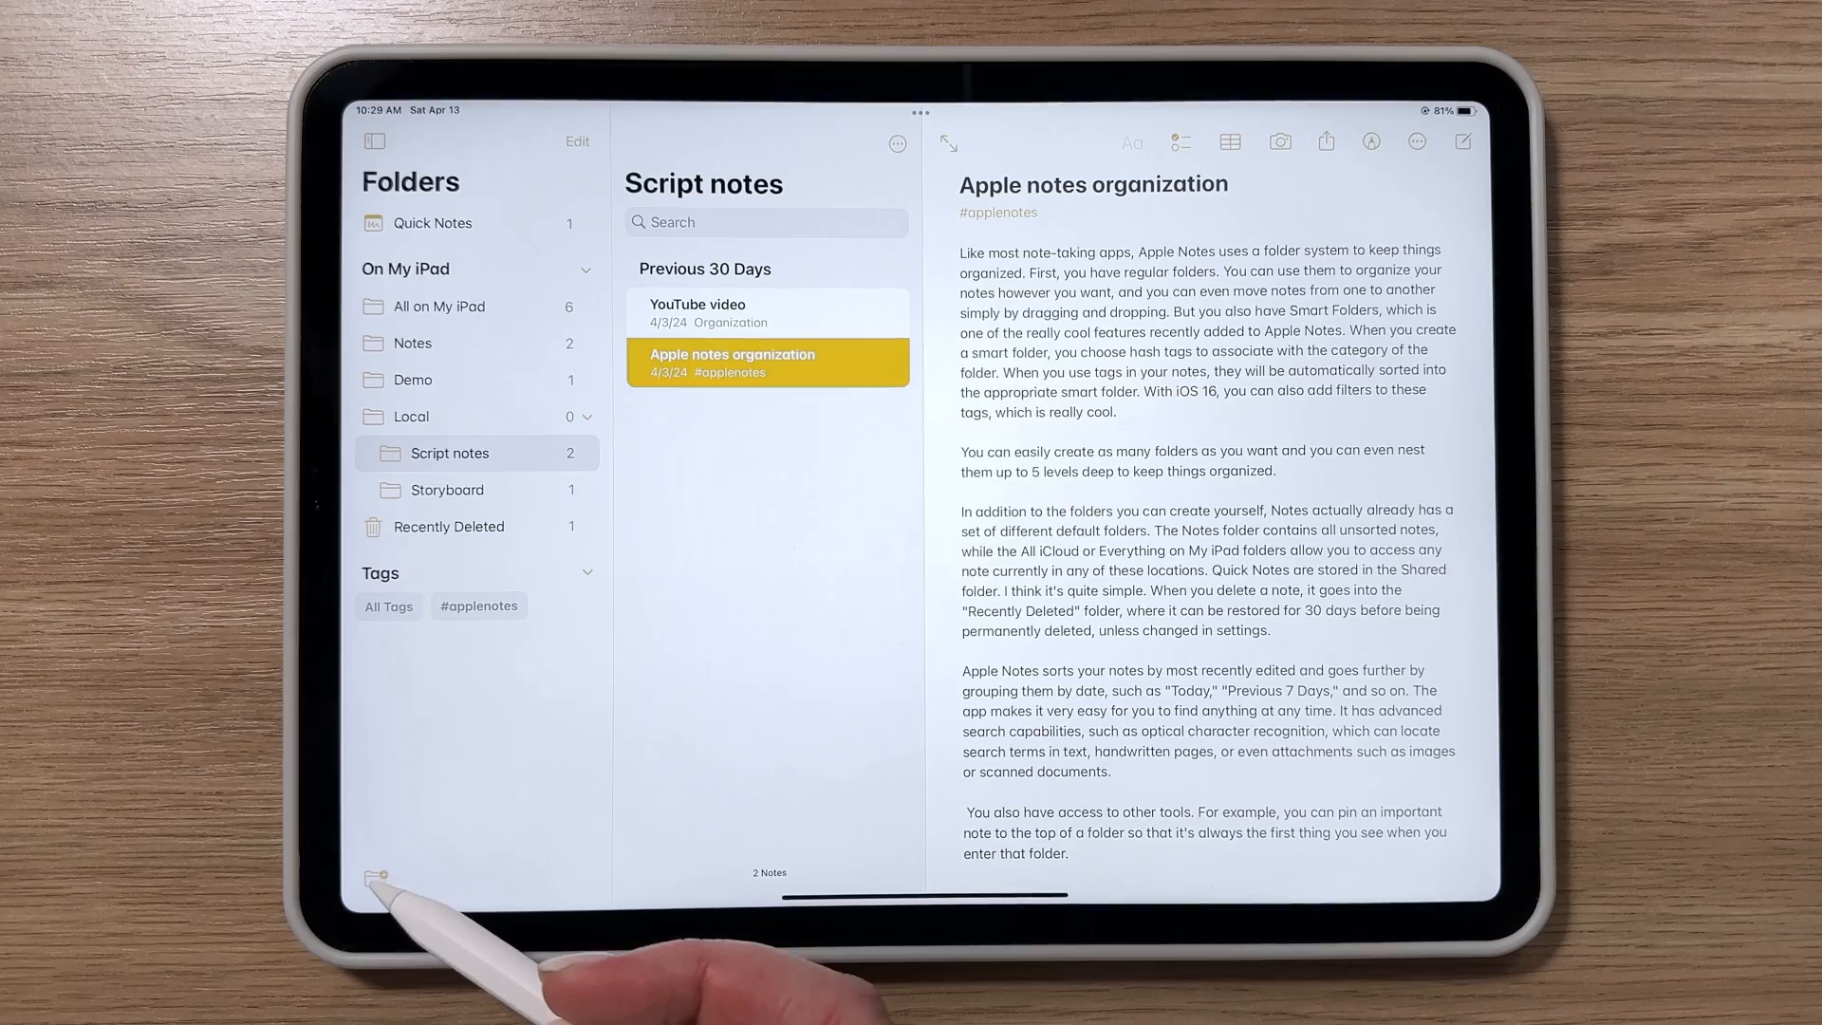
pyautogui.click(373, 875)
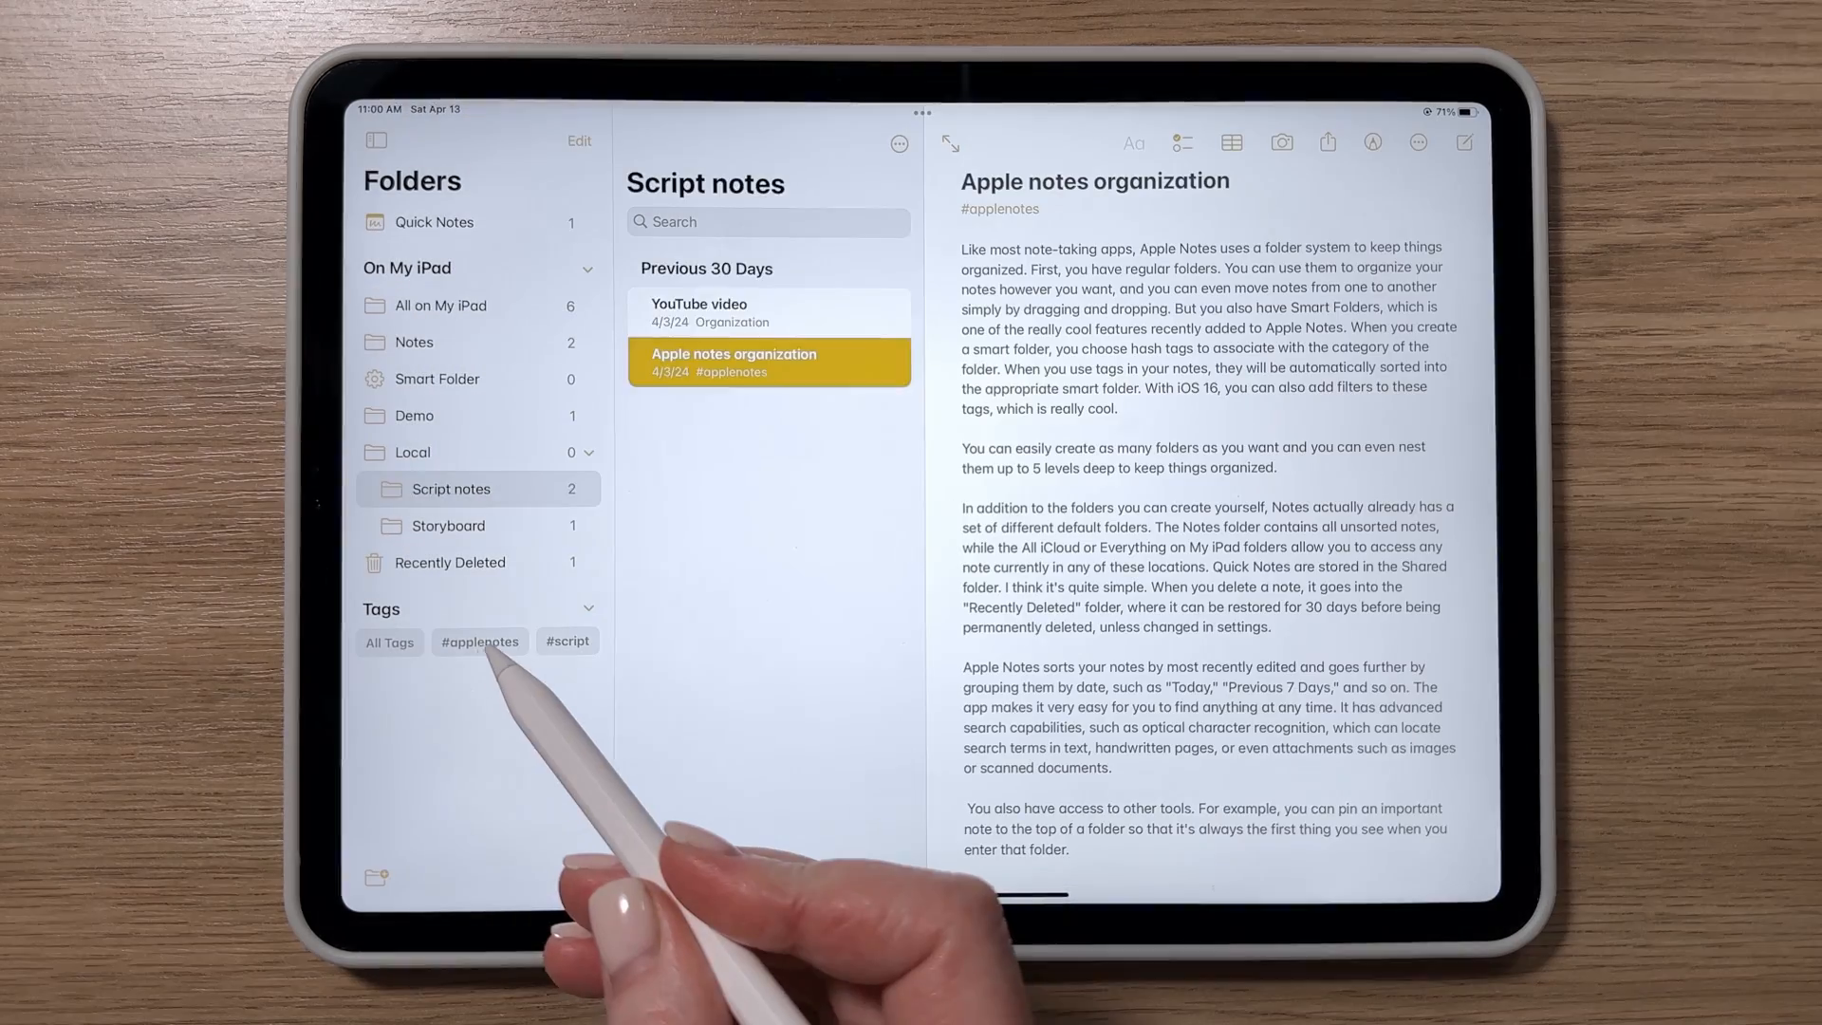
pyautogui.click(568, 640)
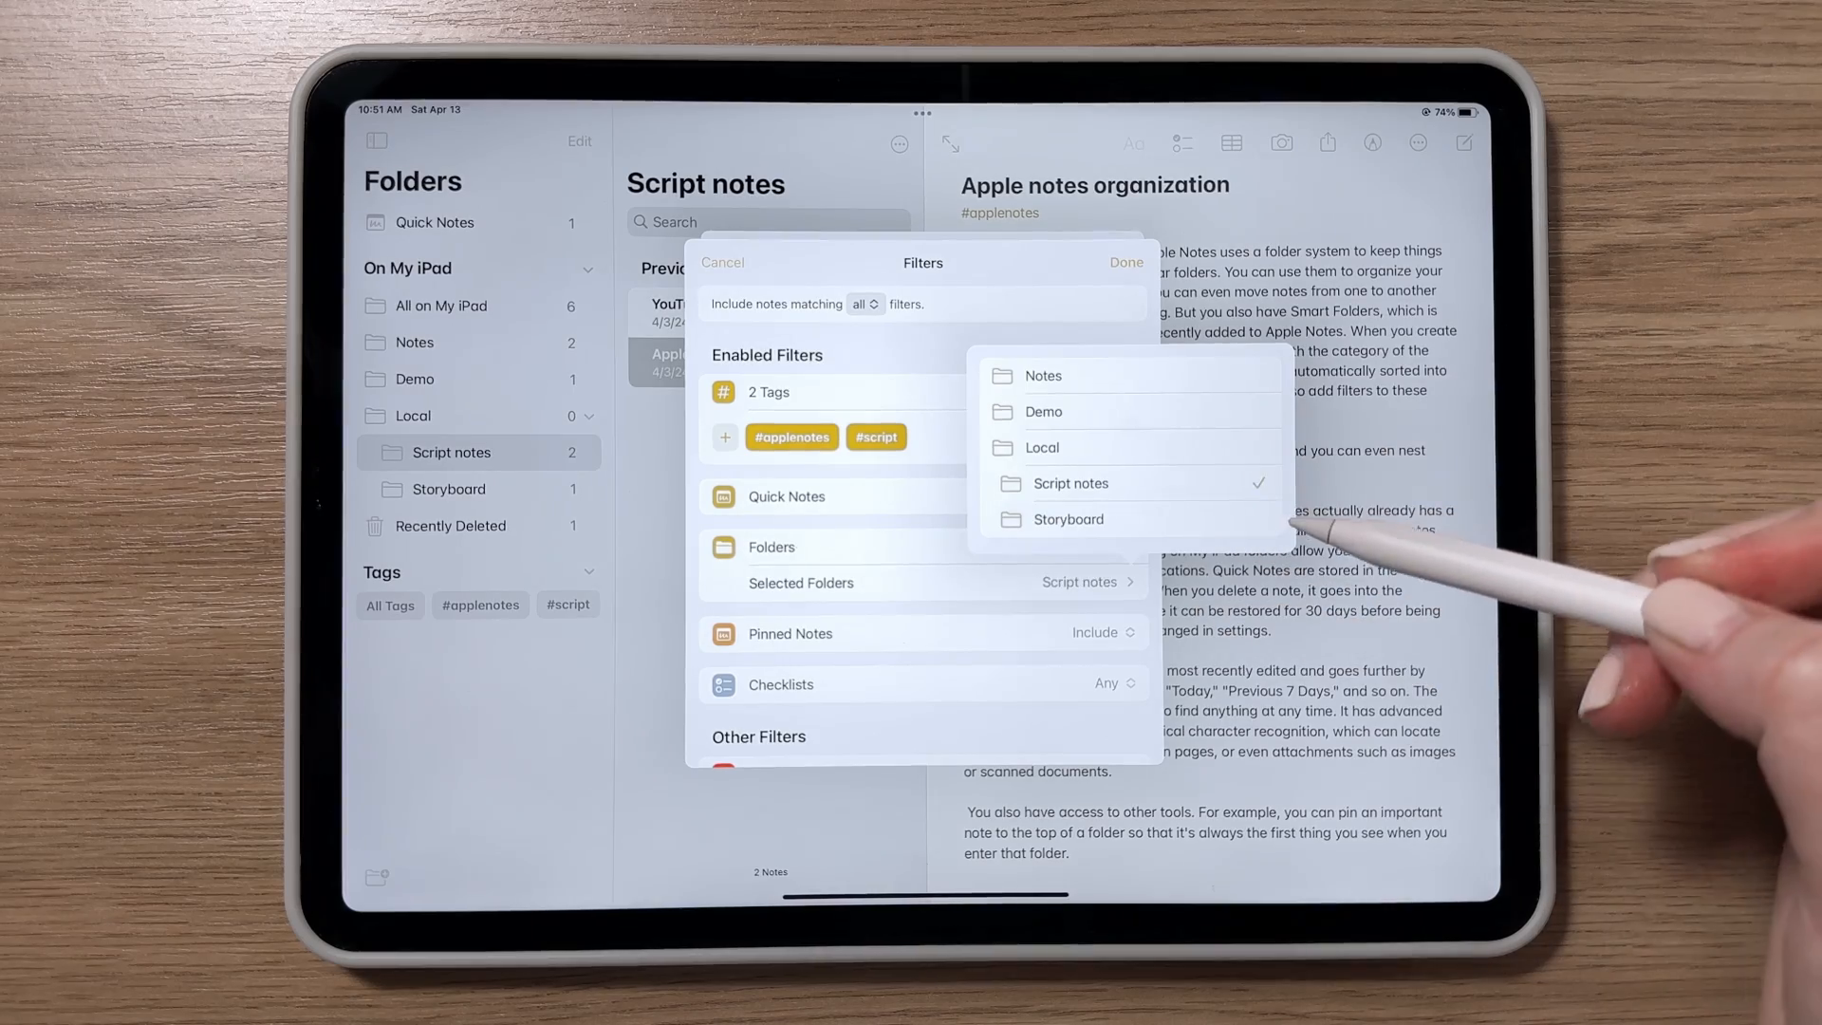
# Limit the smart folder to the Script notes folder and finish it
pyautogui.click(481, 640)
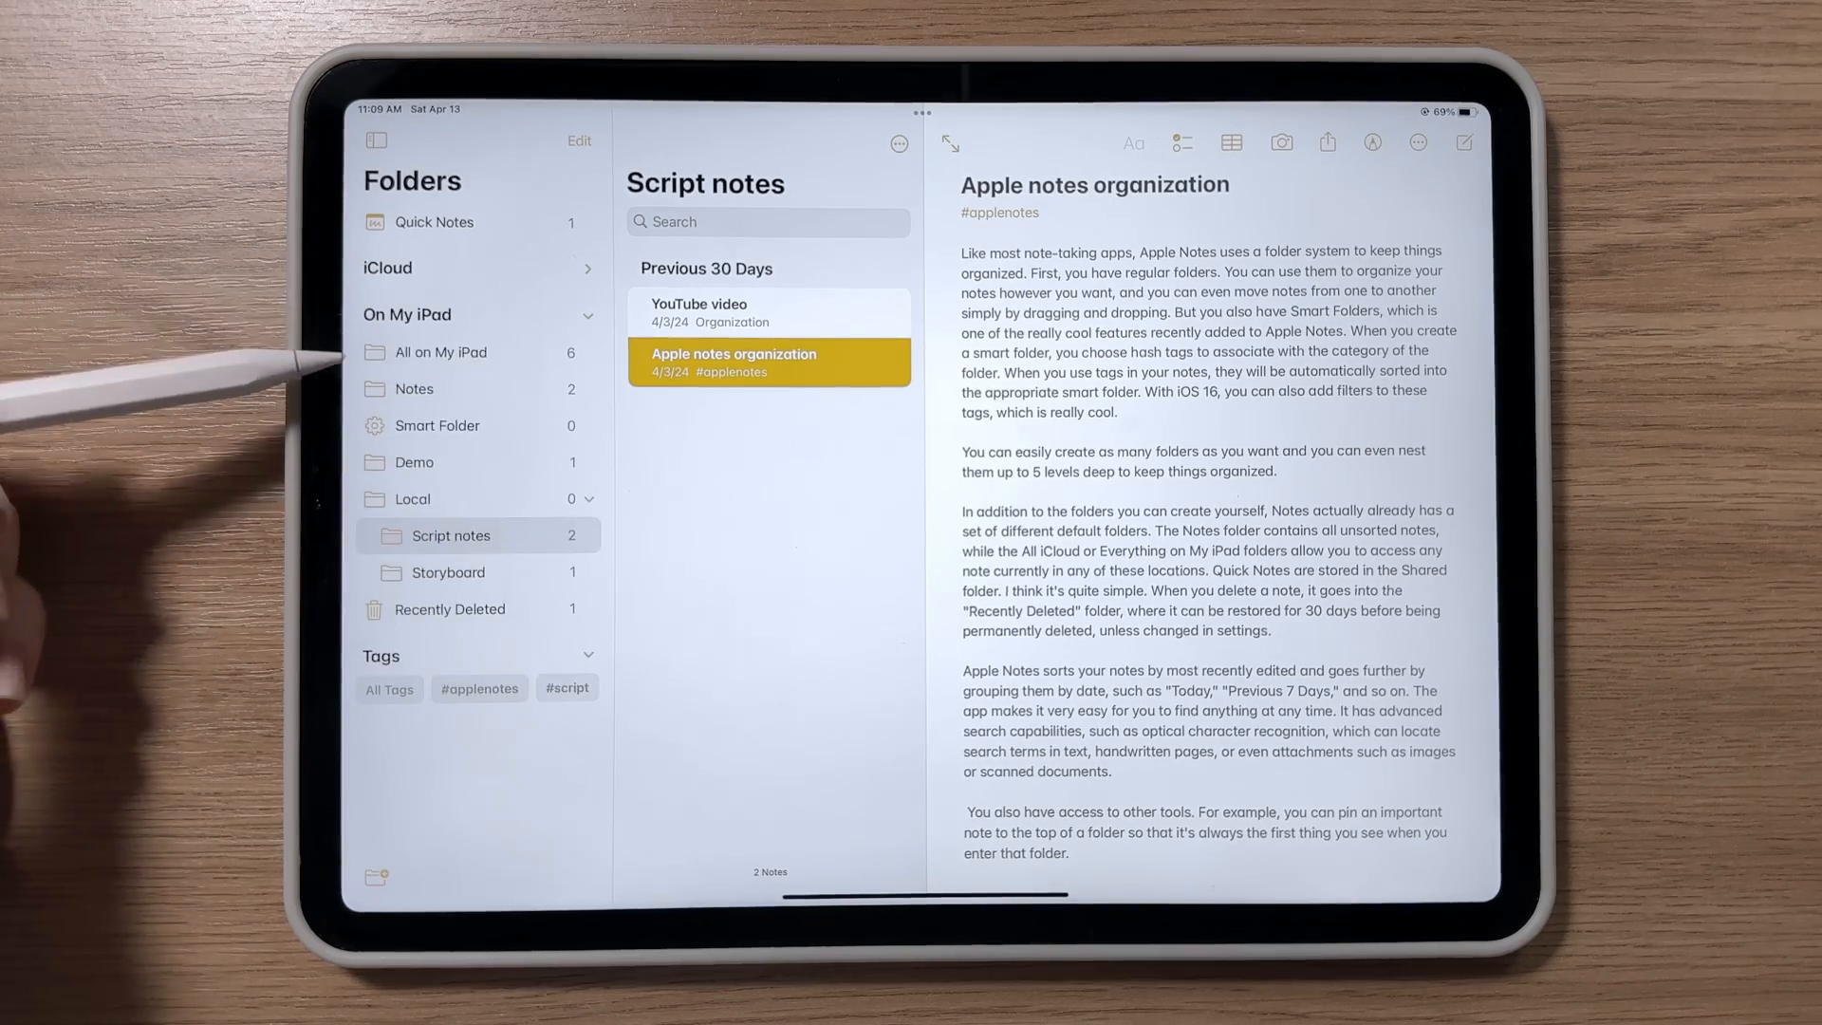
pyautogui.moveTo(383, 534)
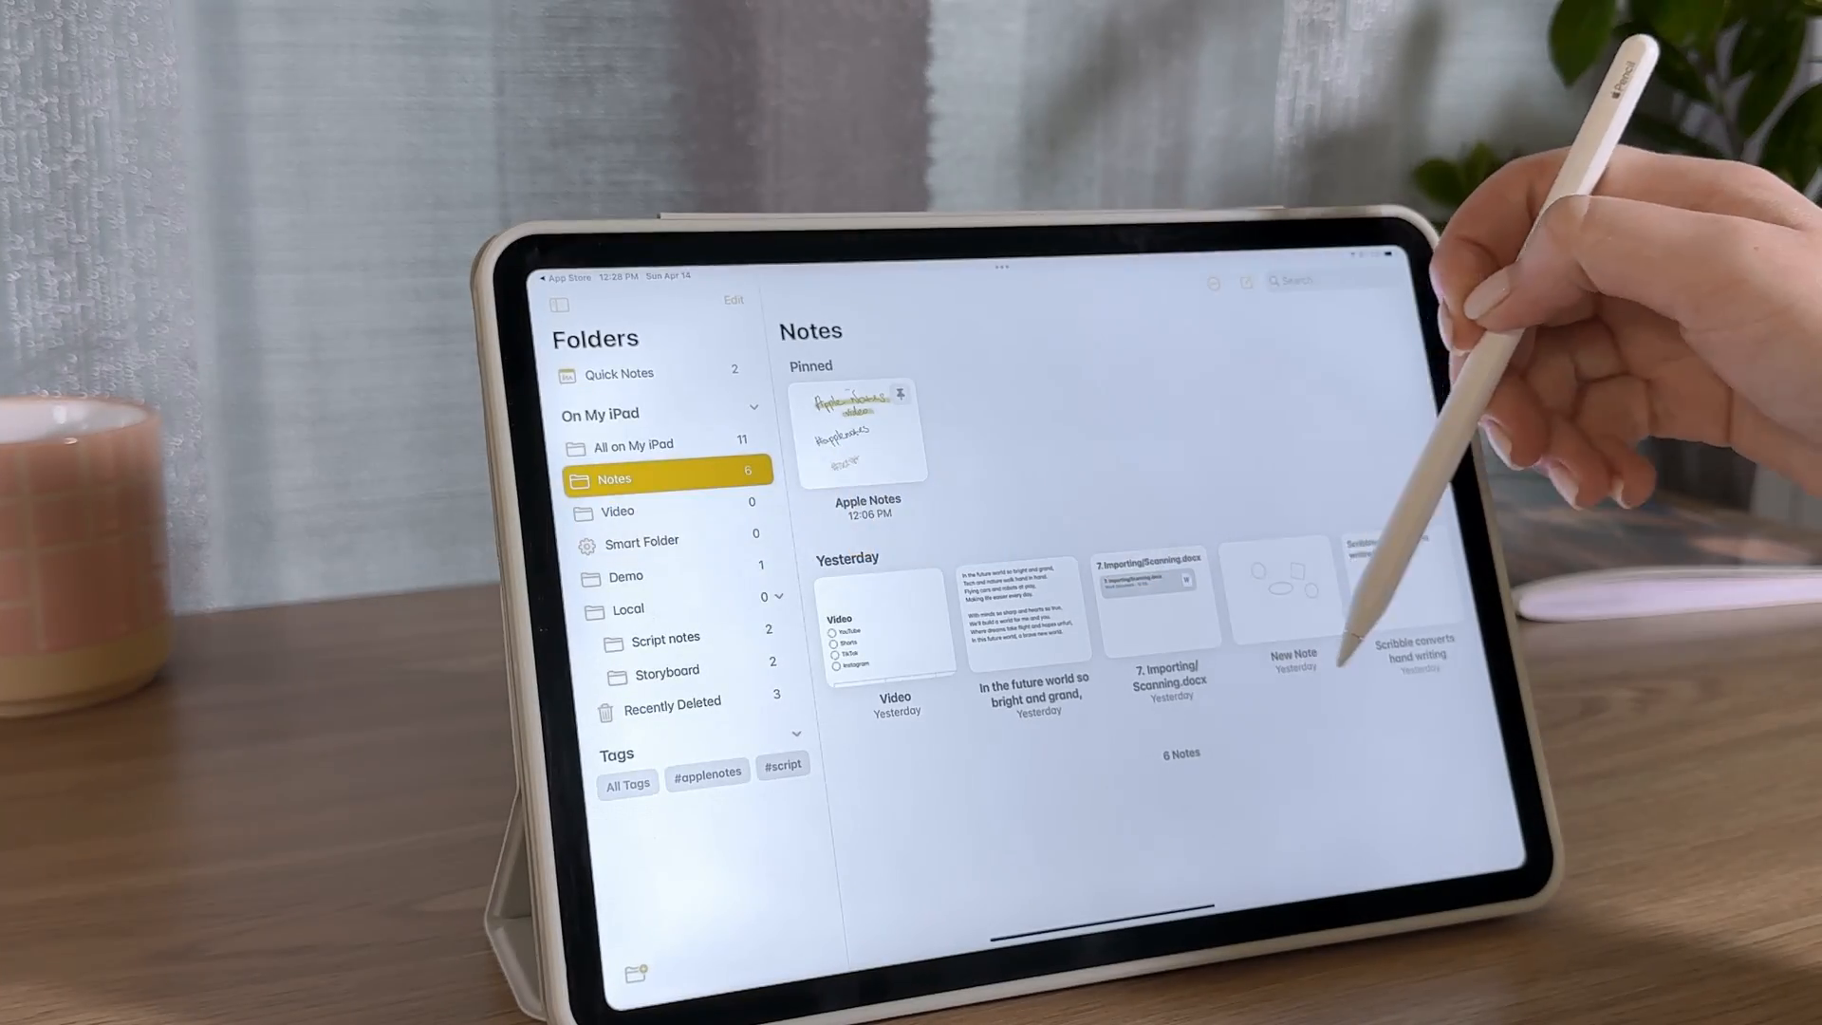
# Create a blank new note, then pin the handwritten Apple Notes quick note
pyautogui.click(991, 289)
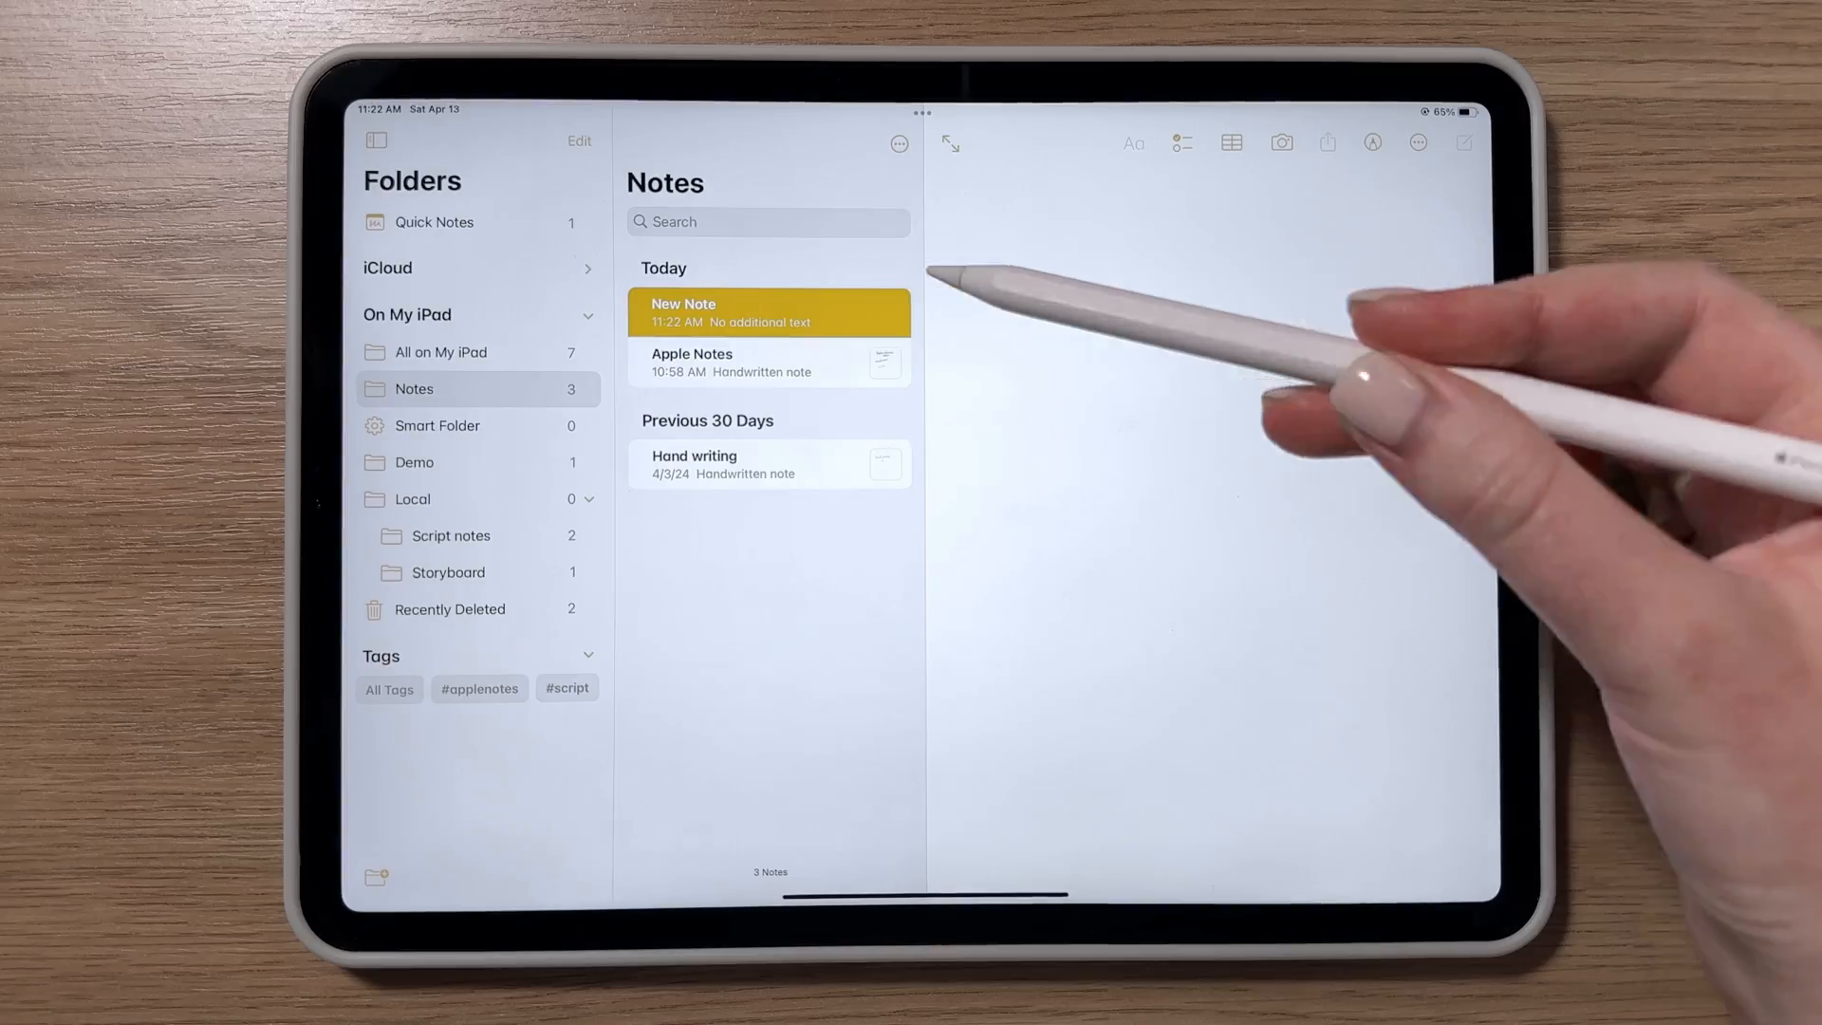
pyautogui.moveTo(953, 500)
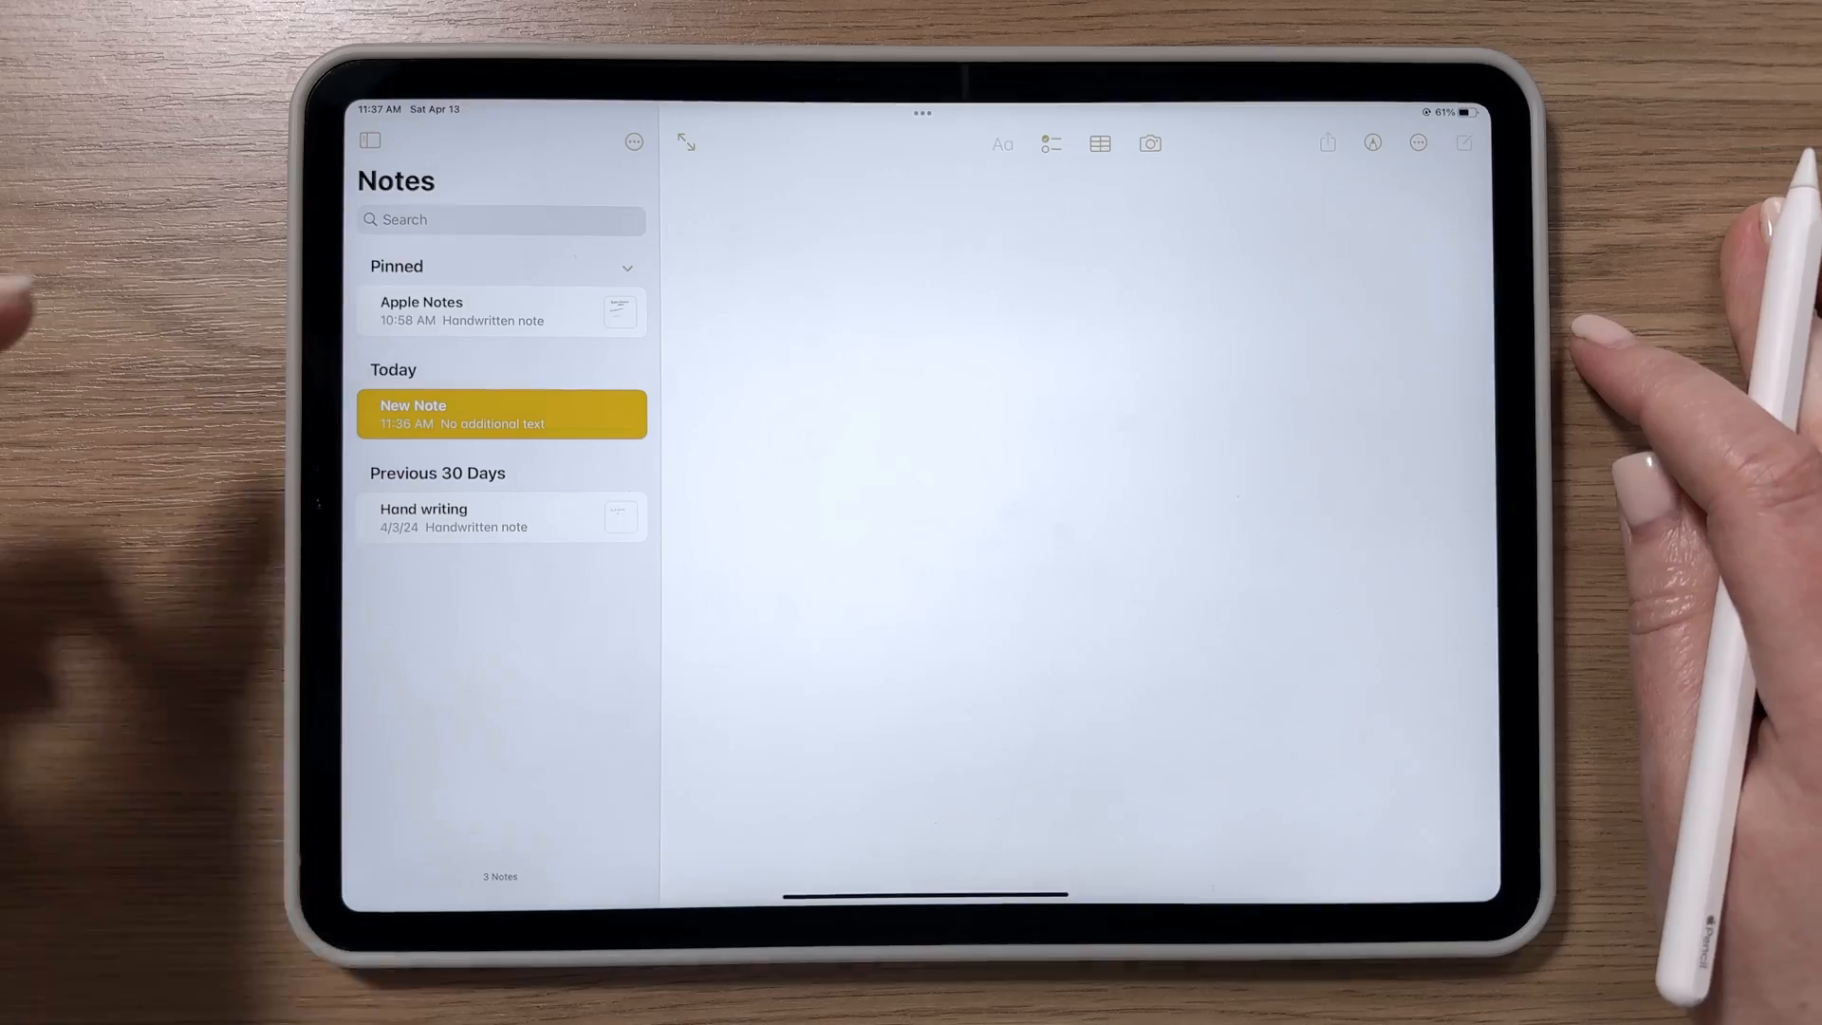
pyautogui.write('c')
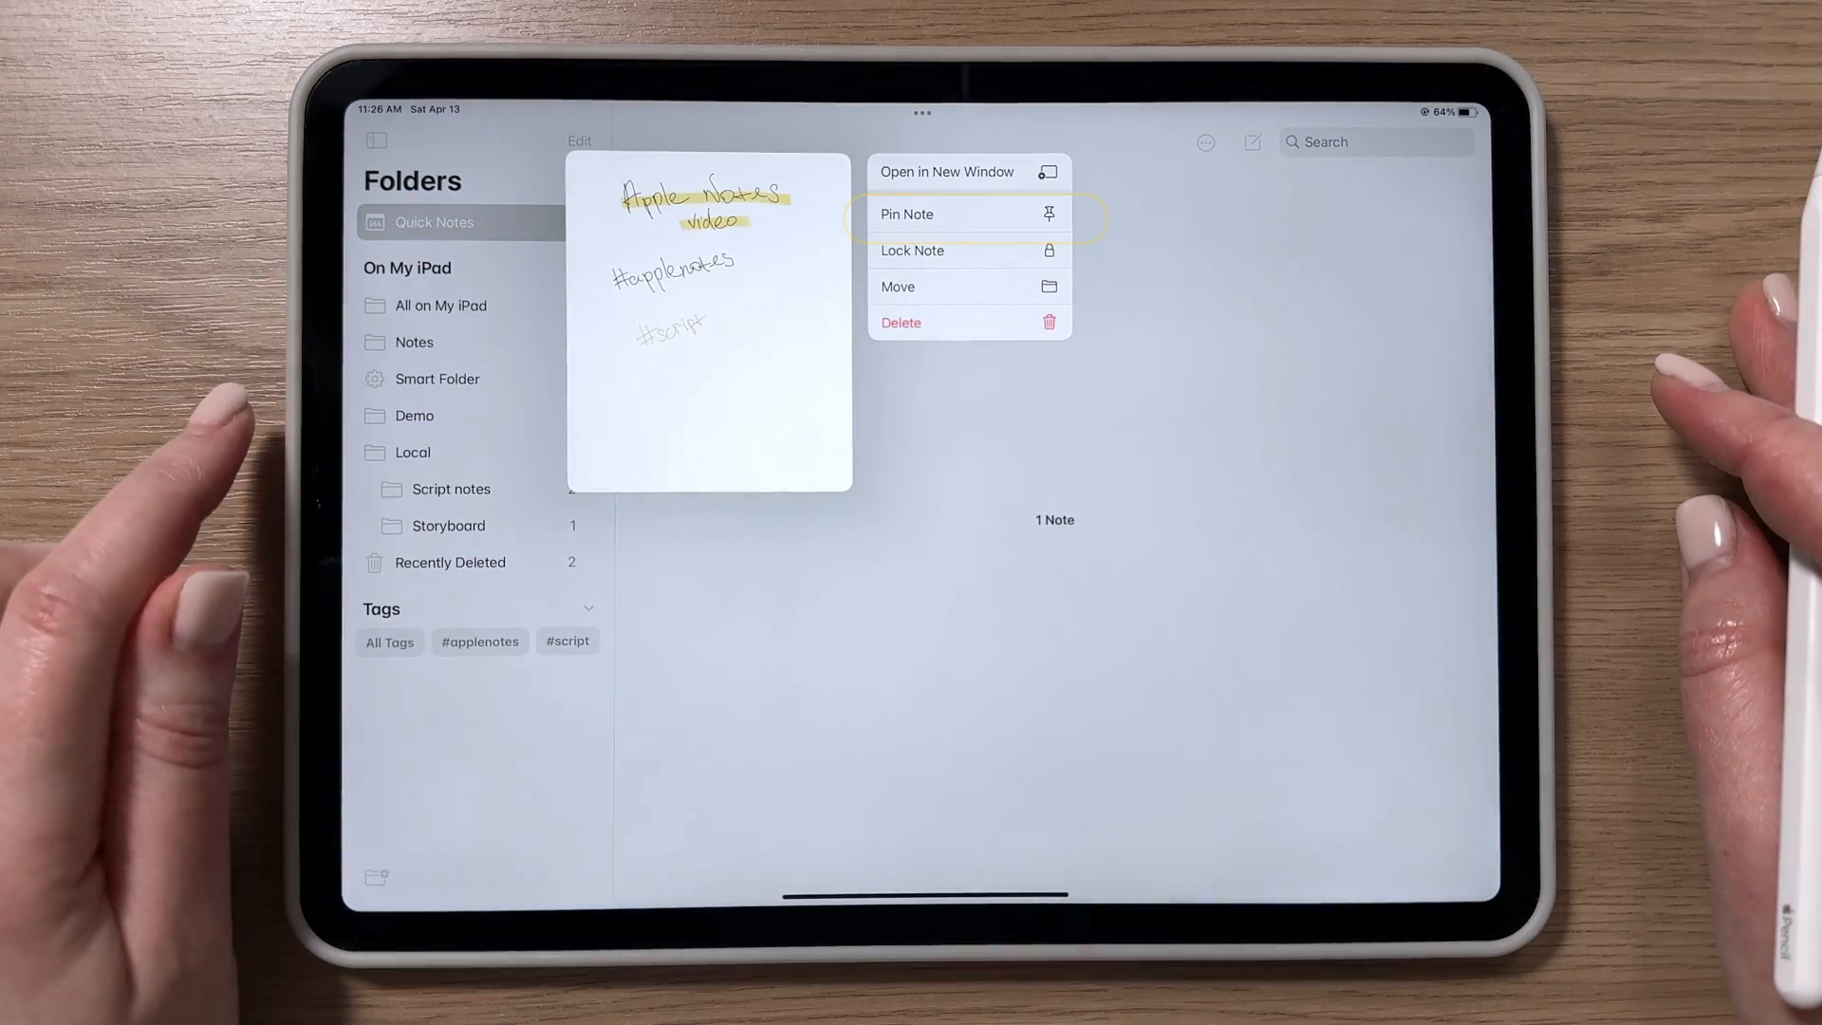
pyautogui.click(907, 214)
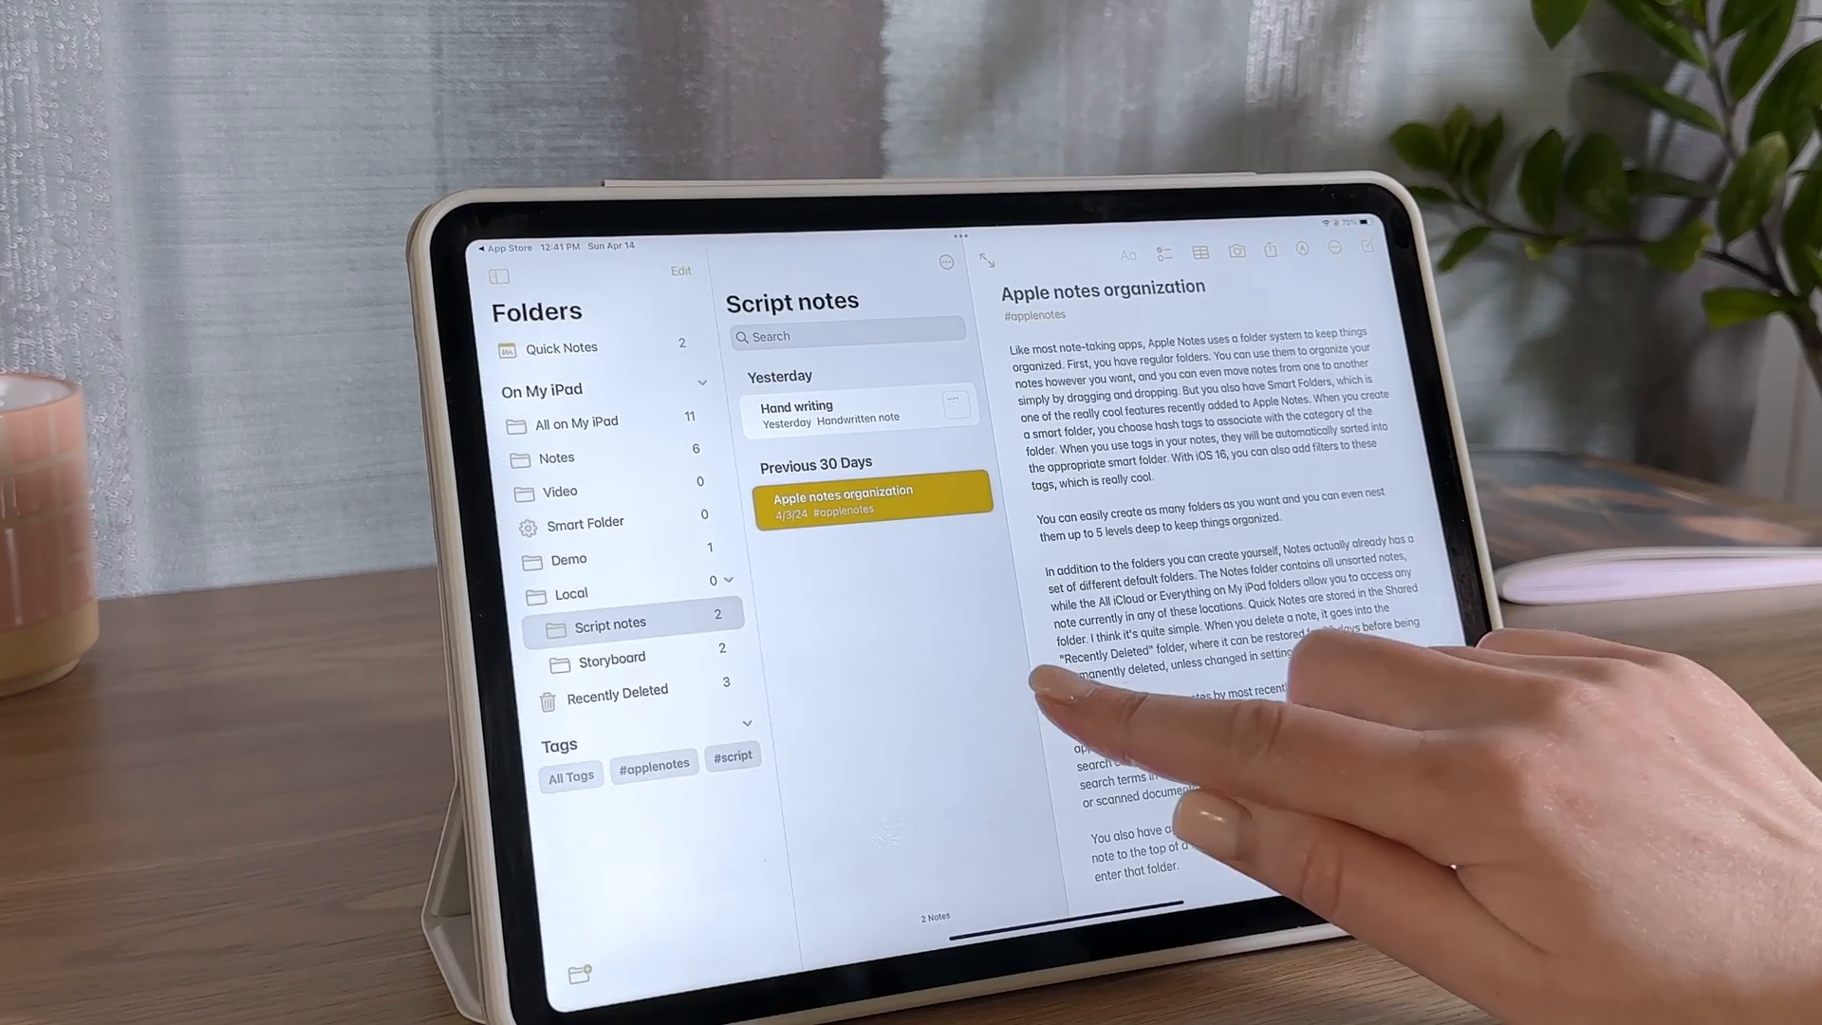
# Open the pinned handwritten Apple Notes note showing its #applenotes and #script tags
pyautogui.click(497, 275)
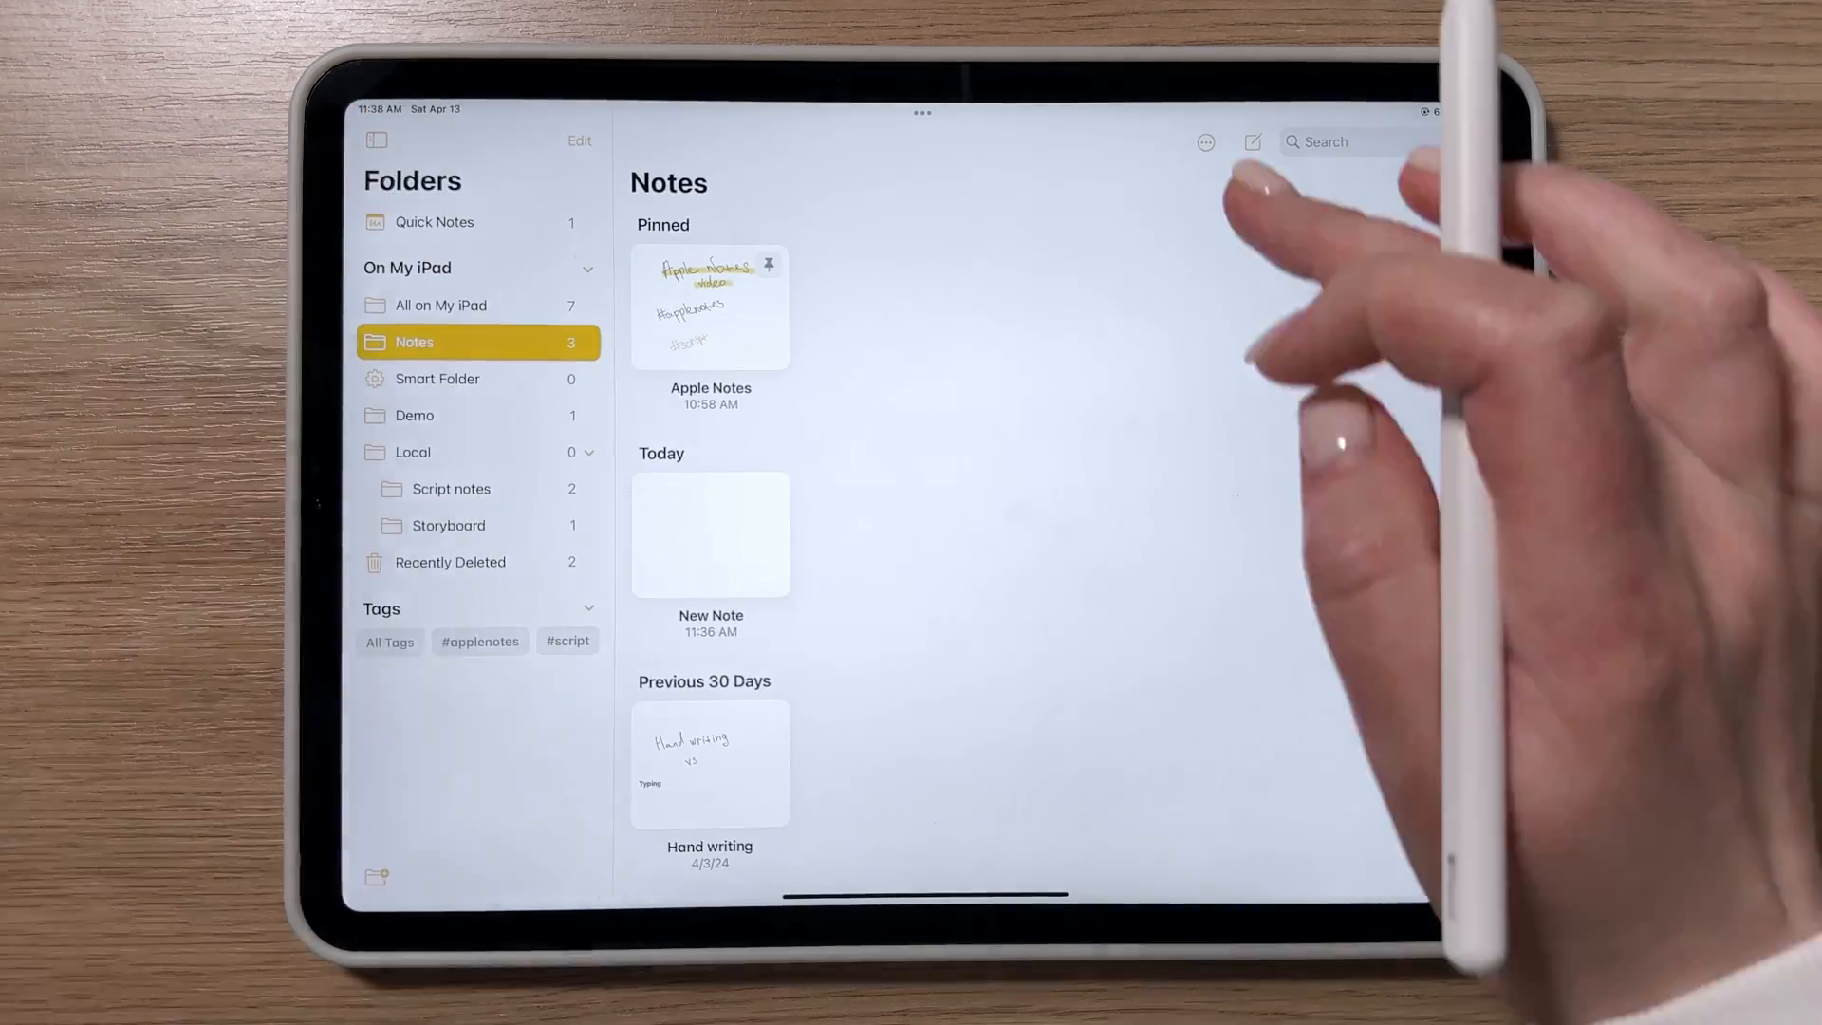
pyautogui.click(708, 306)
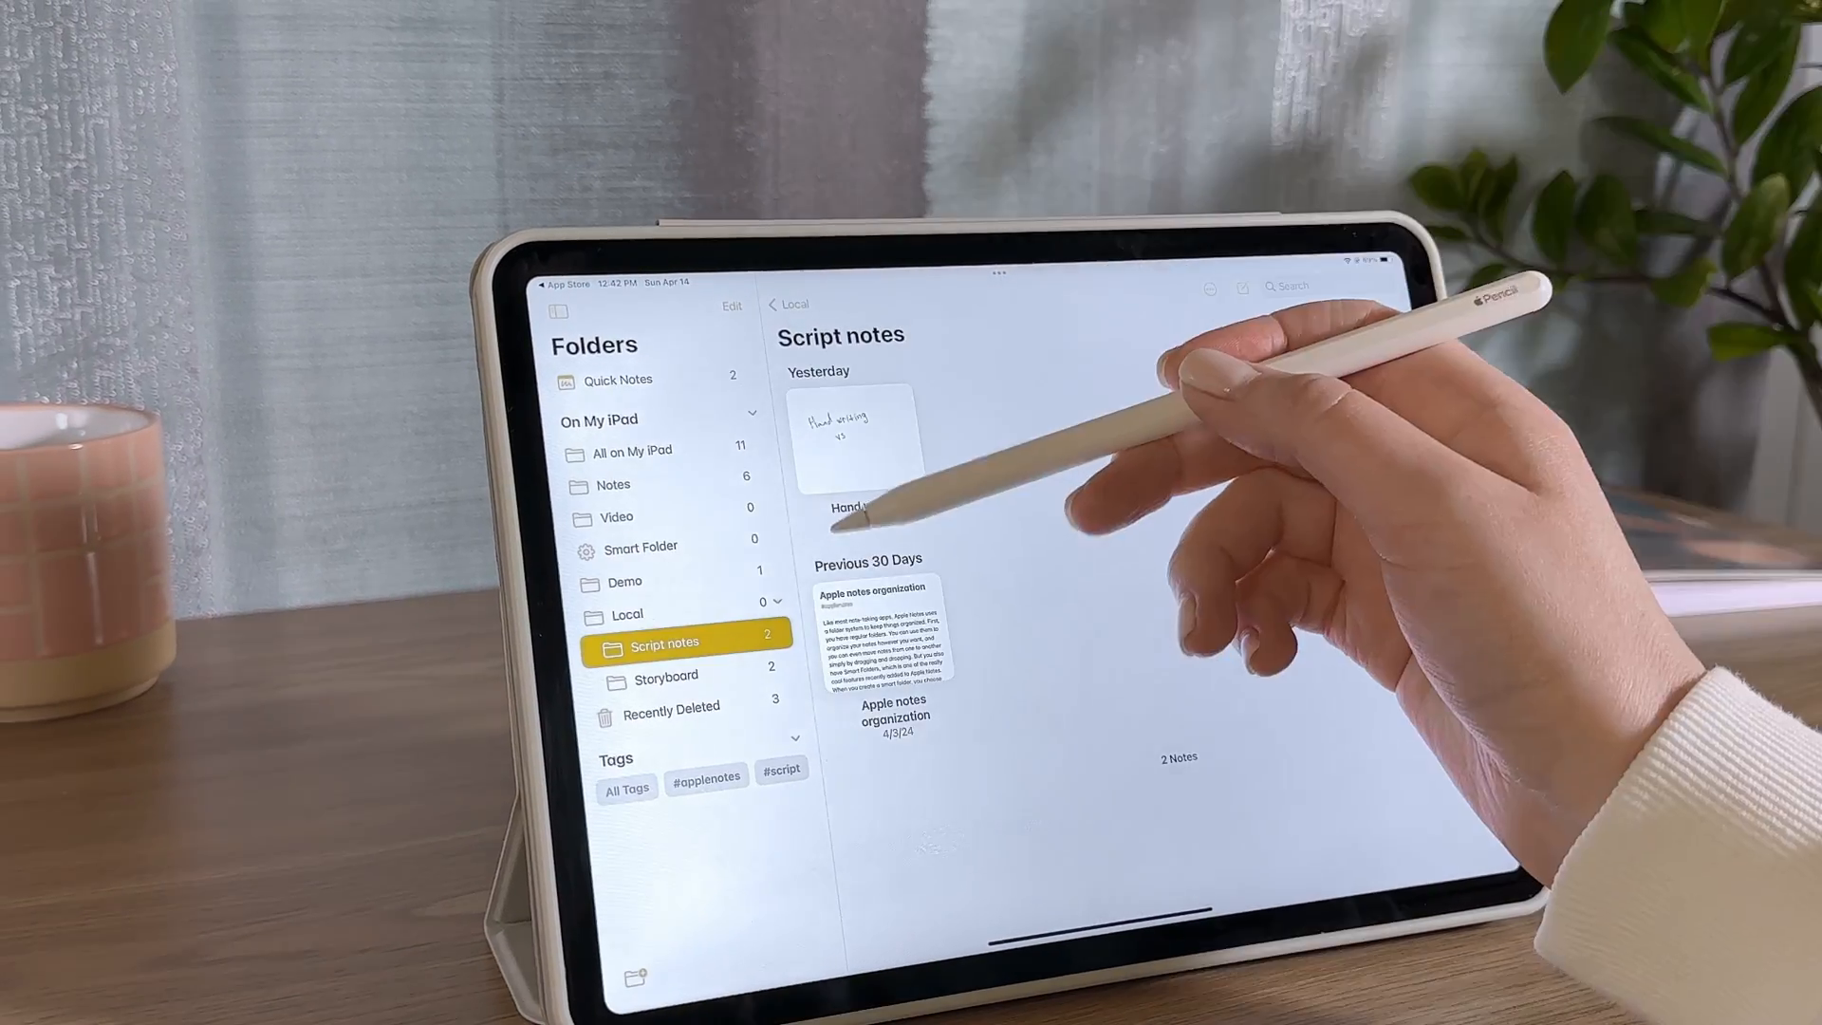
pyautogui.click(625, 600)
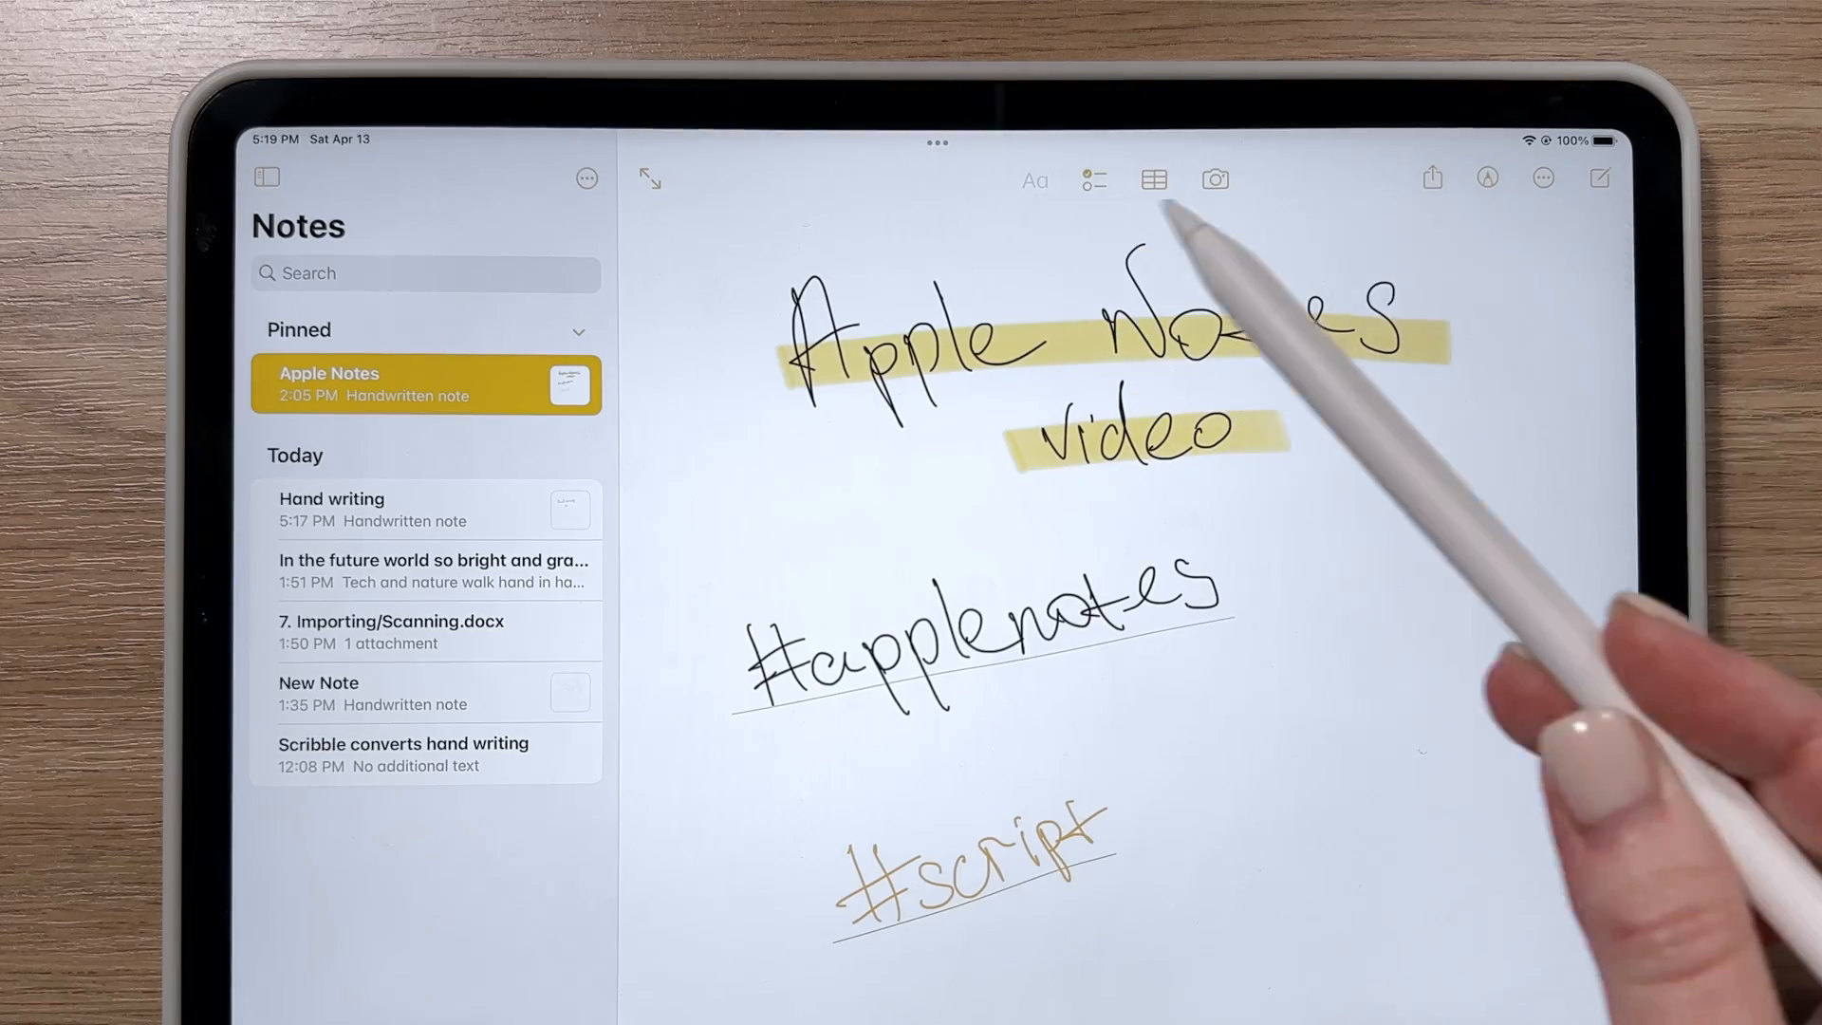
# Label the note 'writing' and choose the green drawing colour in the markup toolbar
pyautogui.click(425, 384)
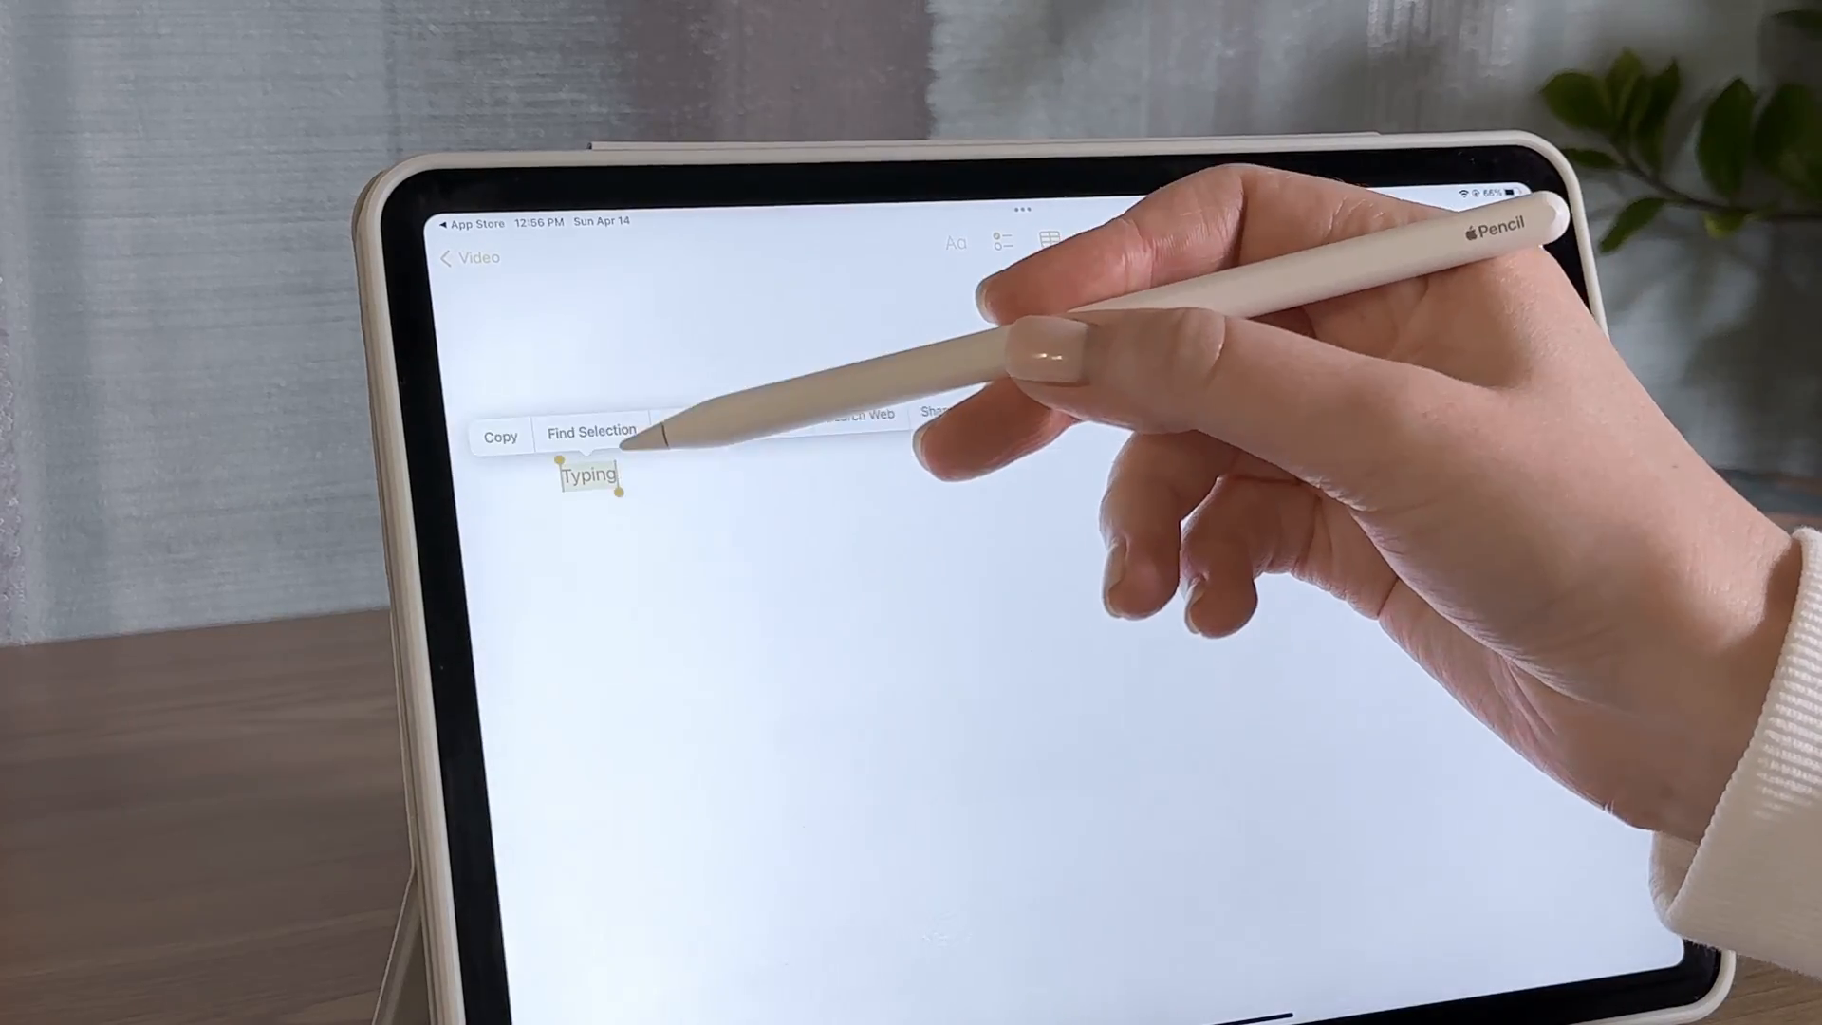
pyautogui.click(957, 240)
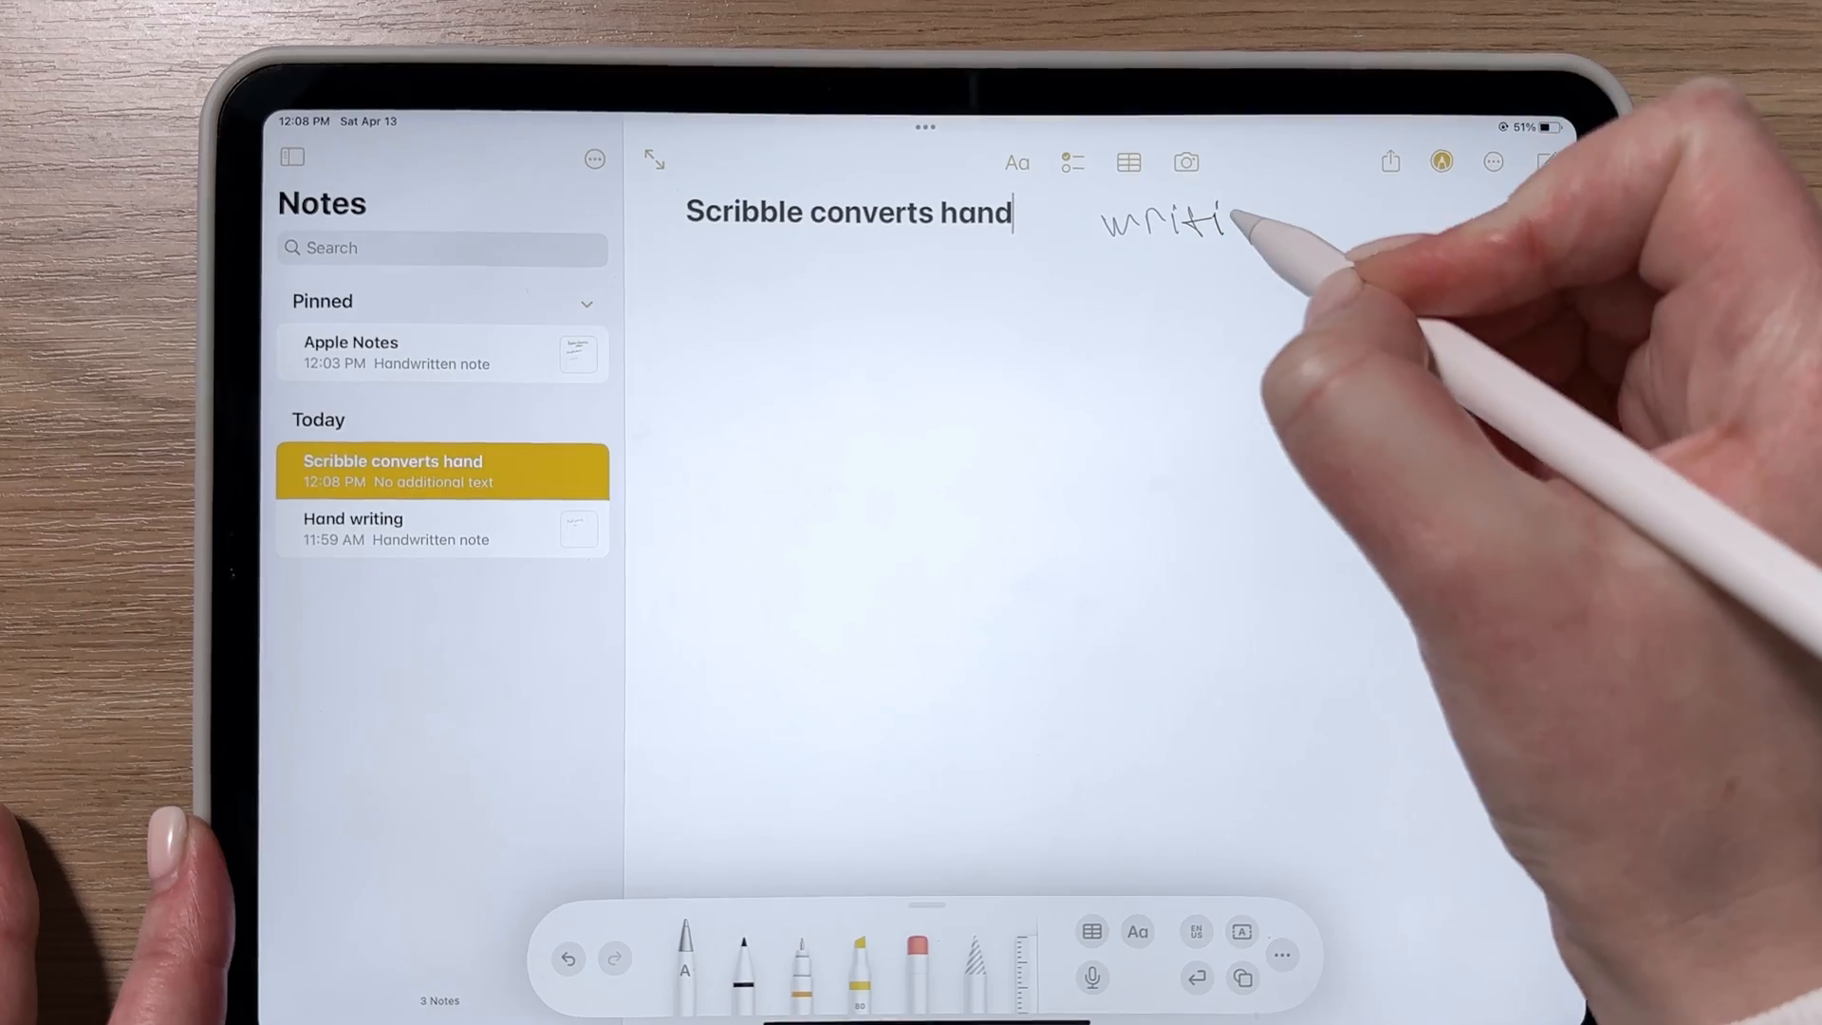
pyautogui.write('writing')
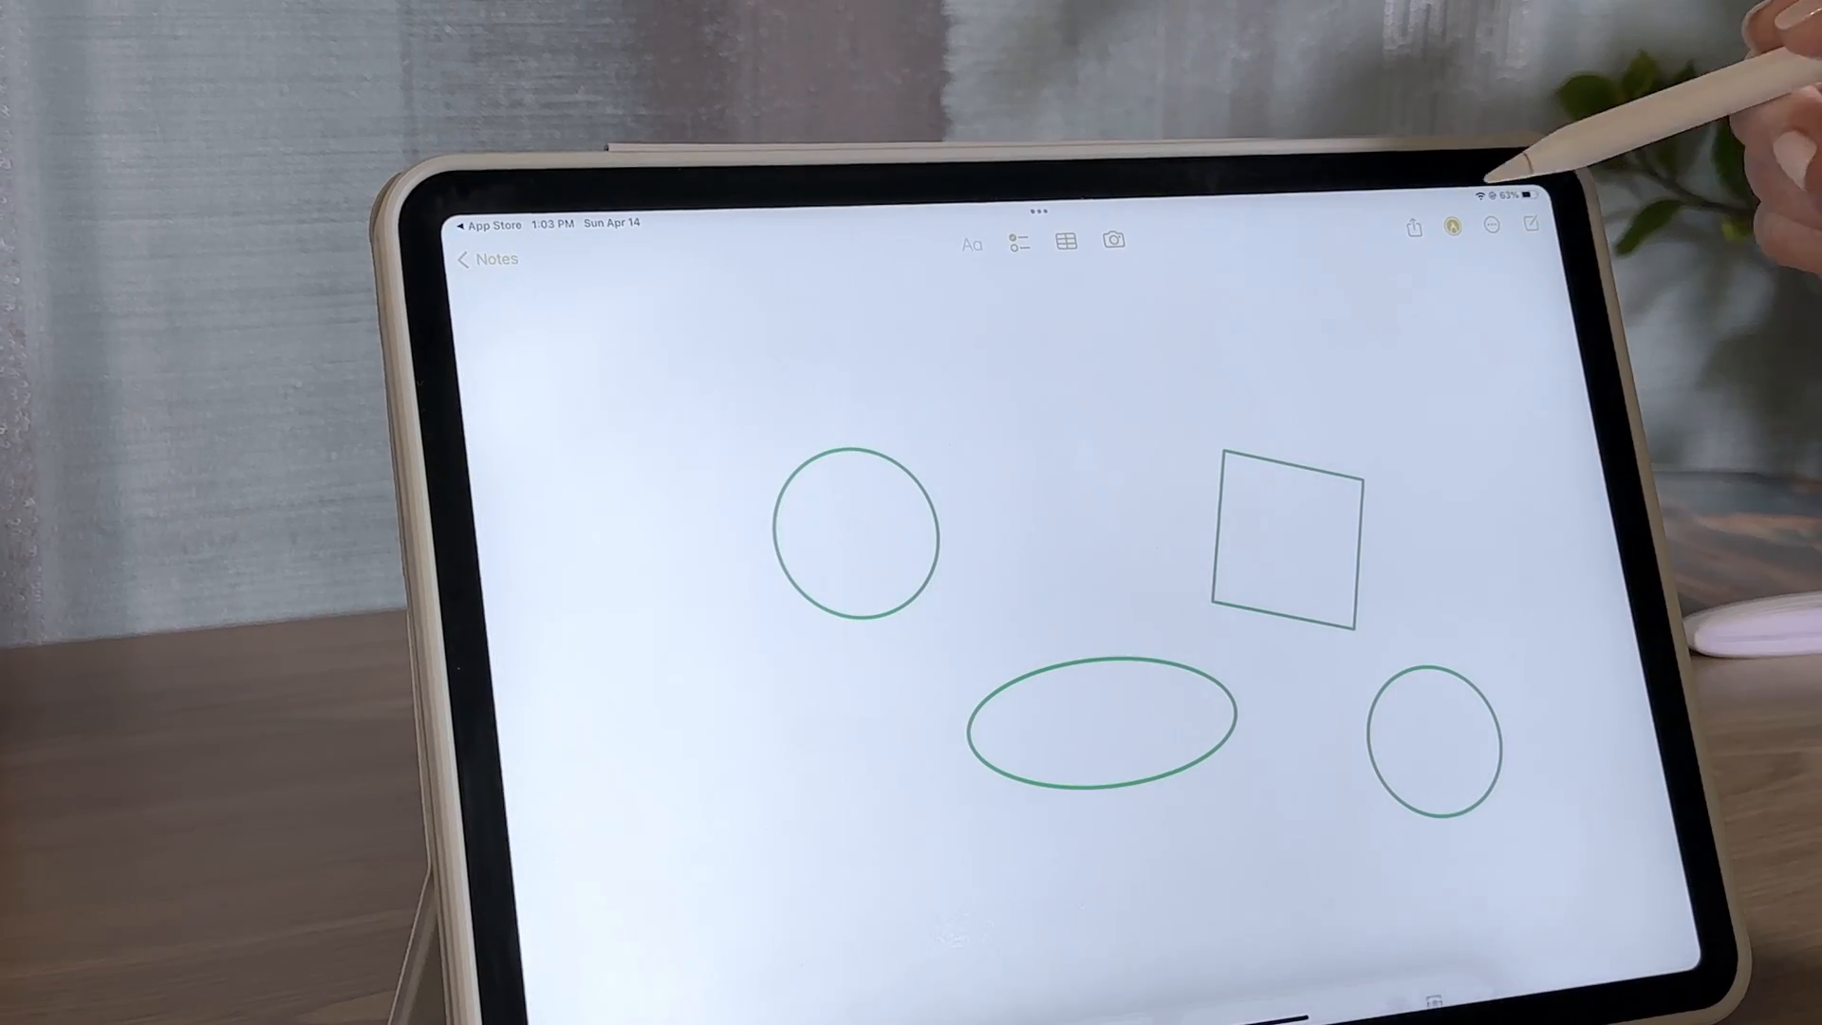
pyautogui.click(1531, 226)
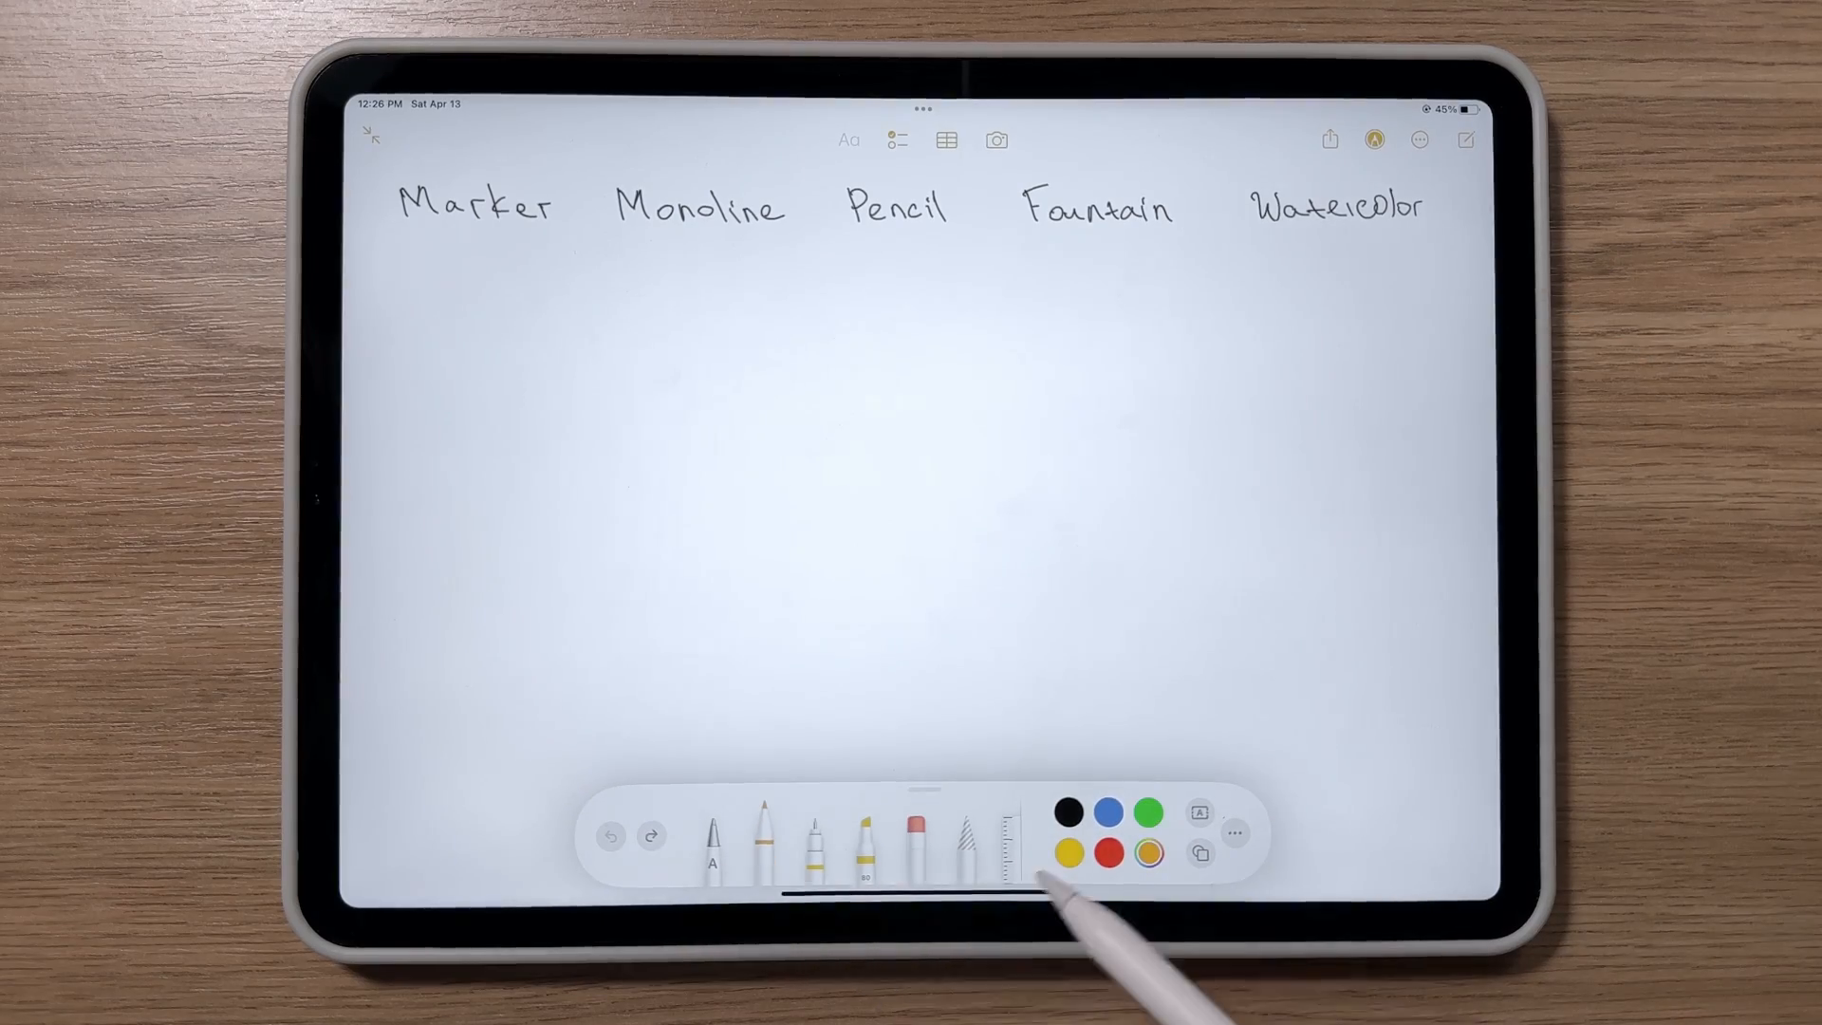
# Draw green wavy sample strokes under the Marker, Monoline and Pencil labels
pyautogui.moveTo(488, 262); pyautogui.dragTo(493, 726)
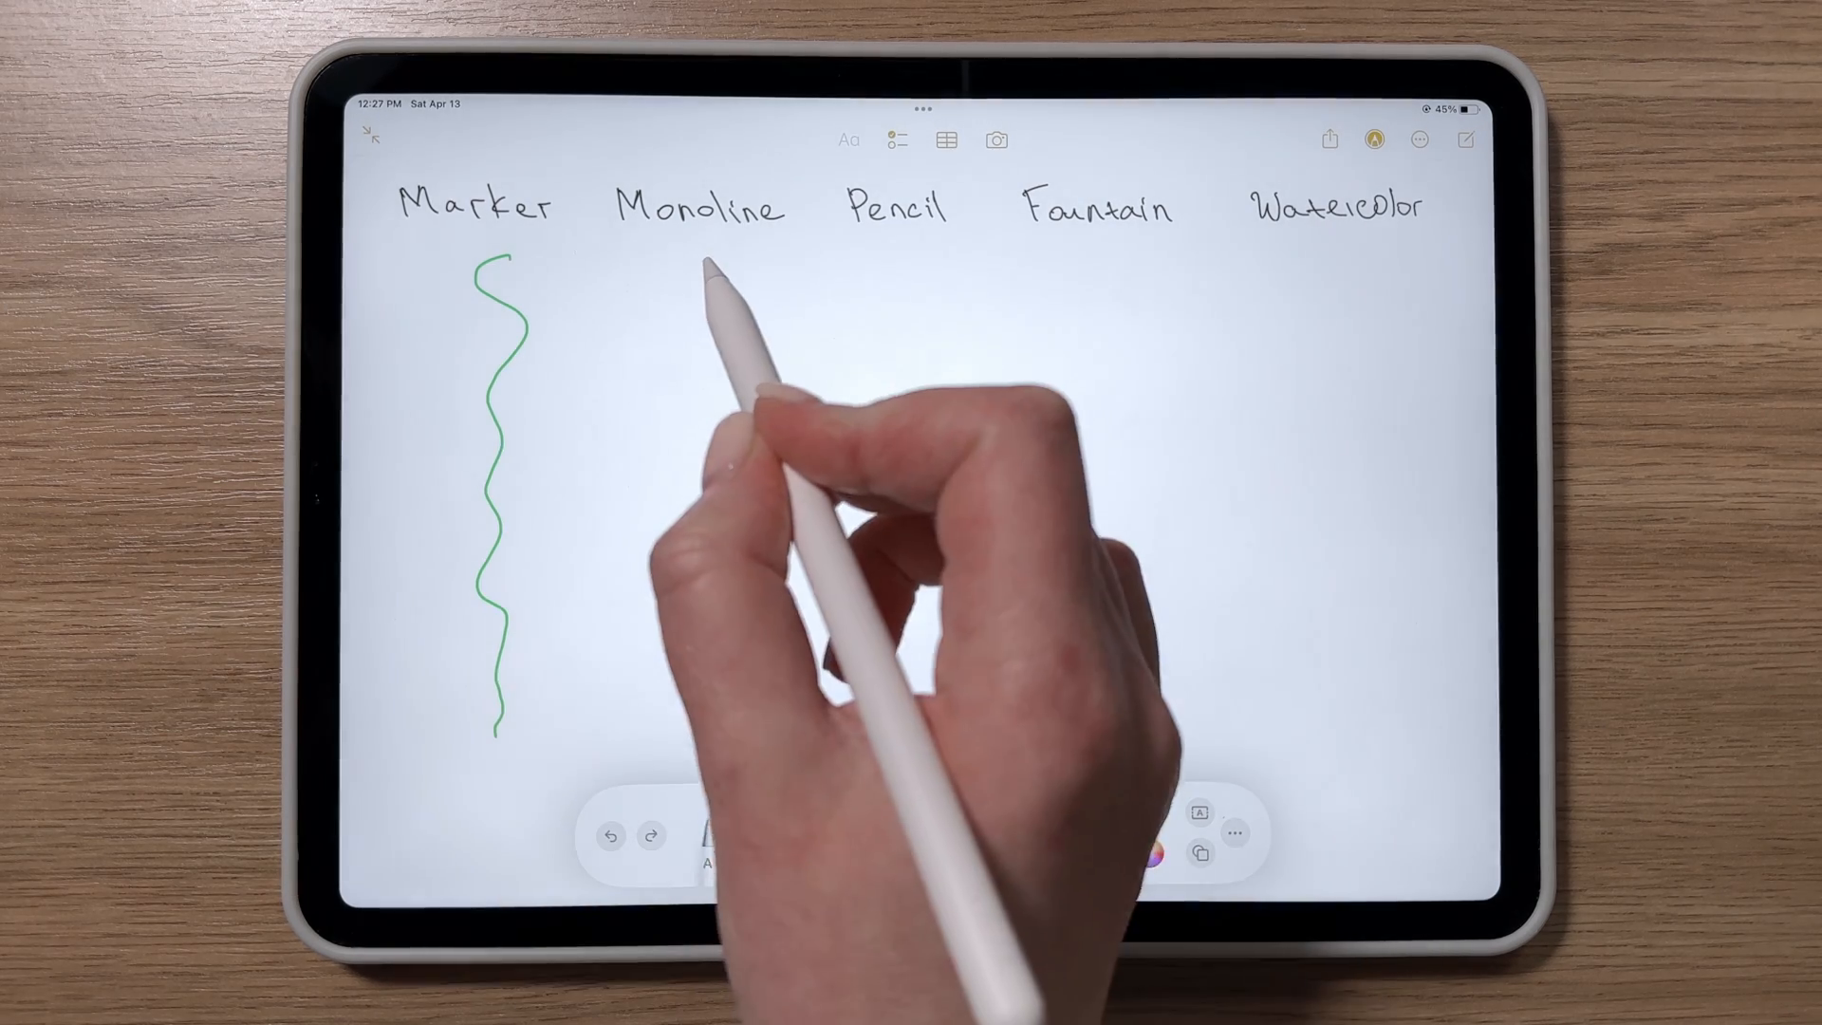
pyautogui.moveTo(1121, 262); pyautogui.dragTo(1116, 349)
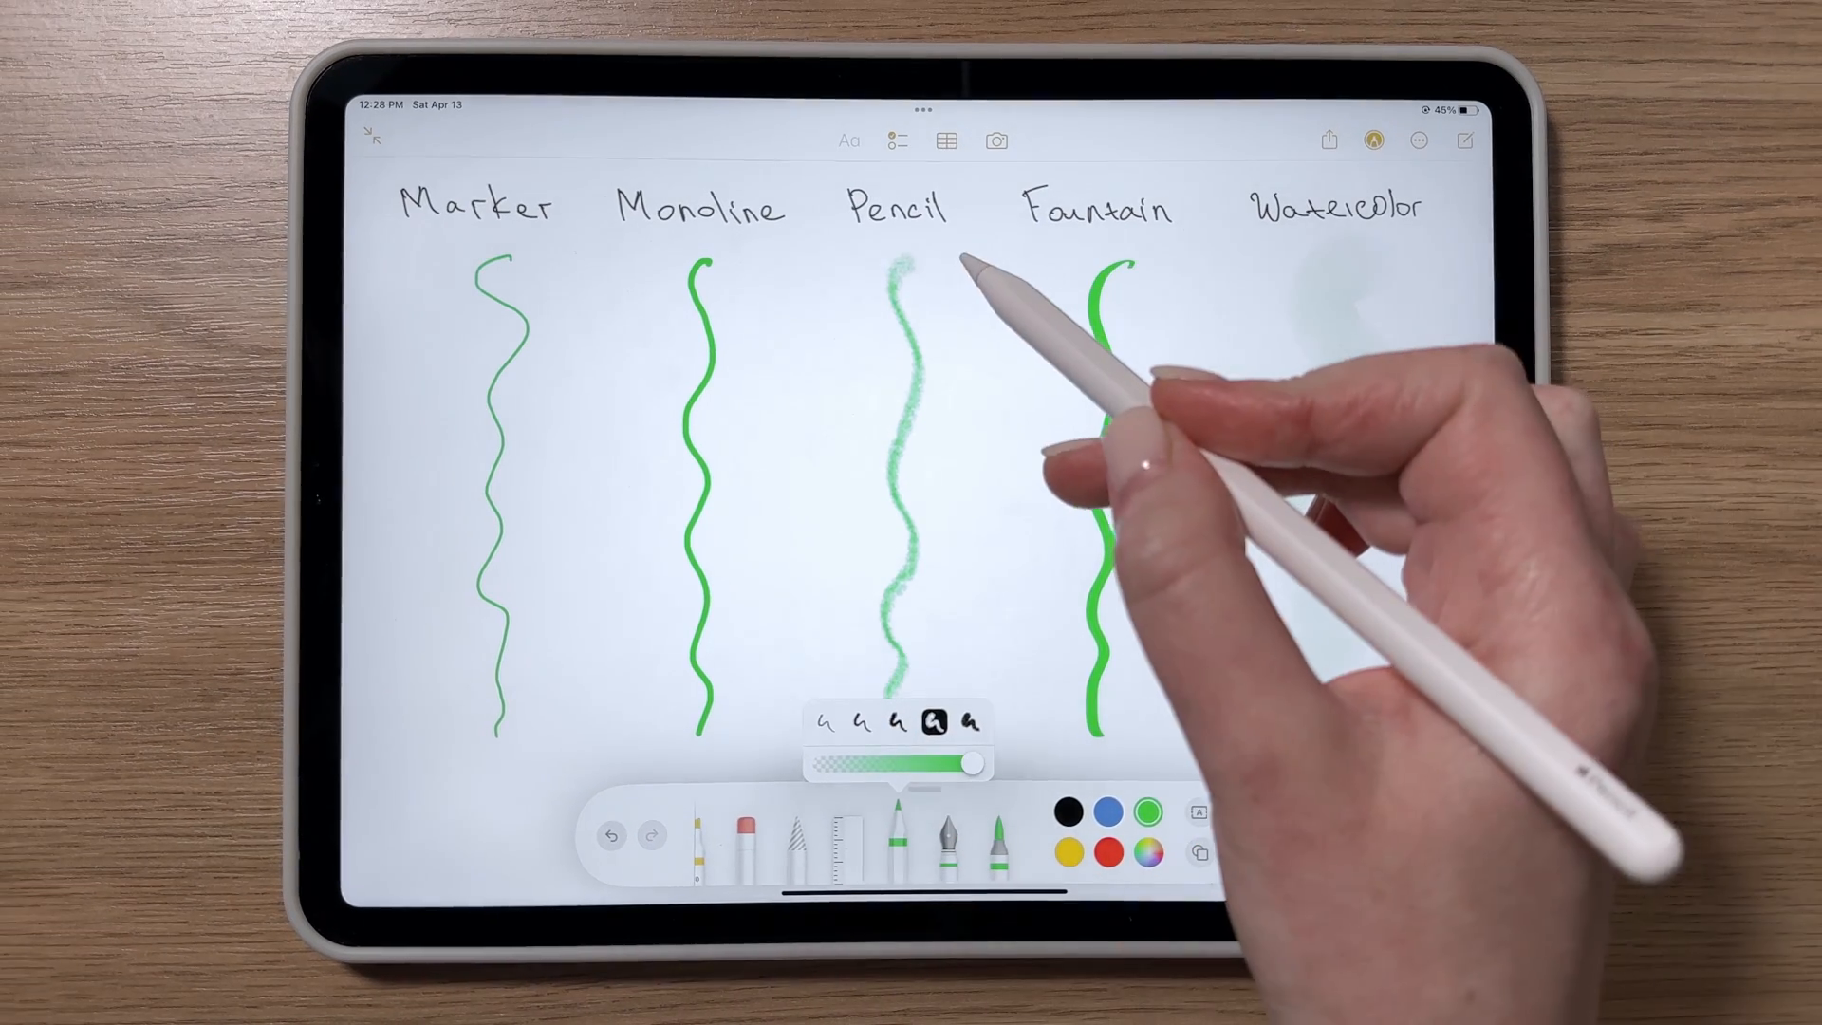
pyautogui.moveTo(976, 268); pyautogui.dragTo(976, 522)
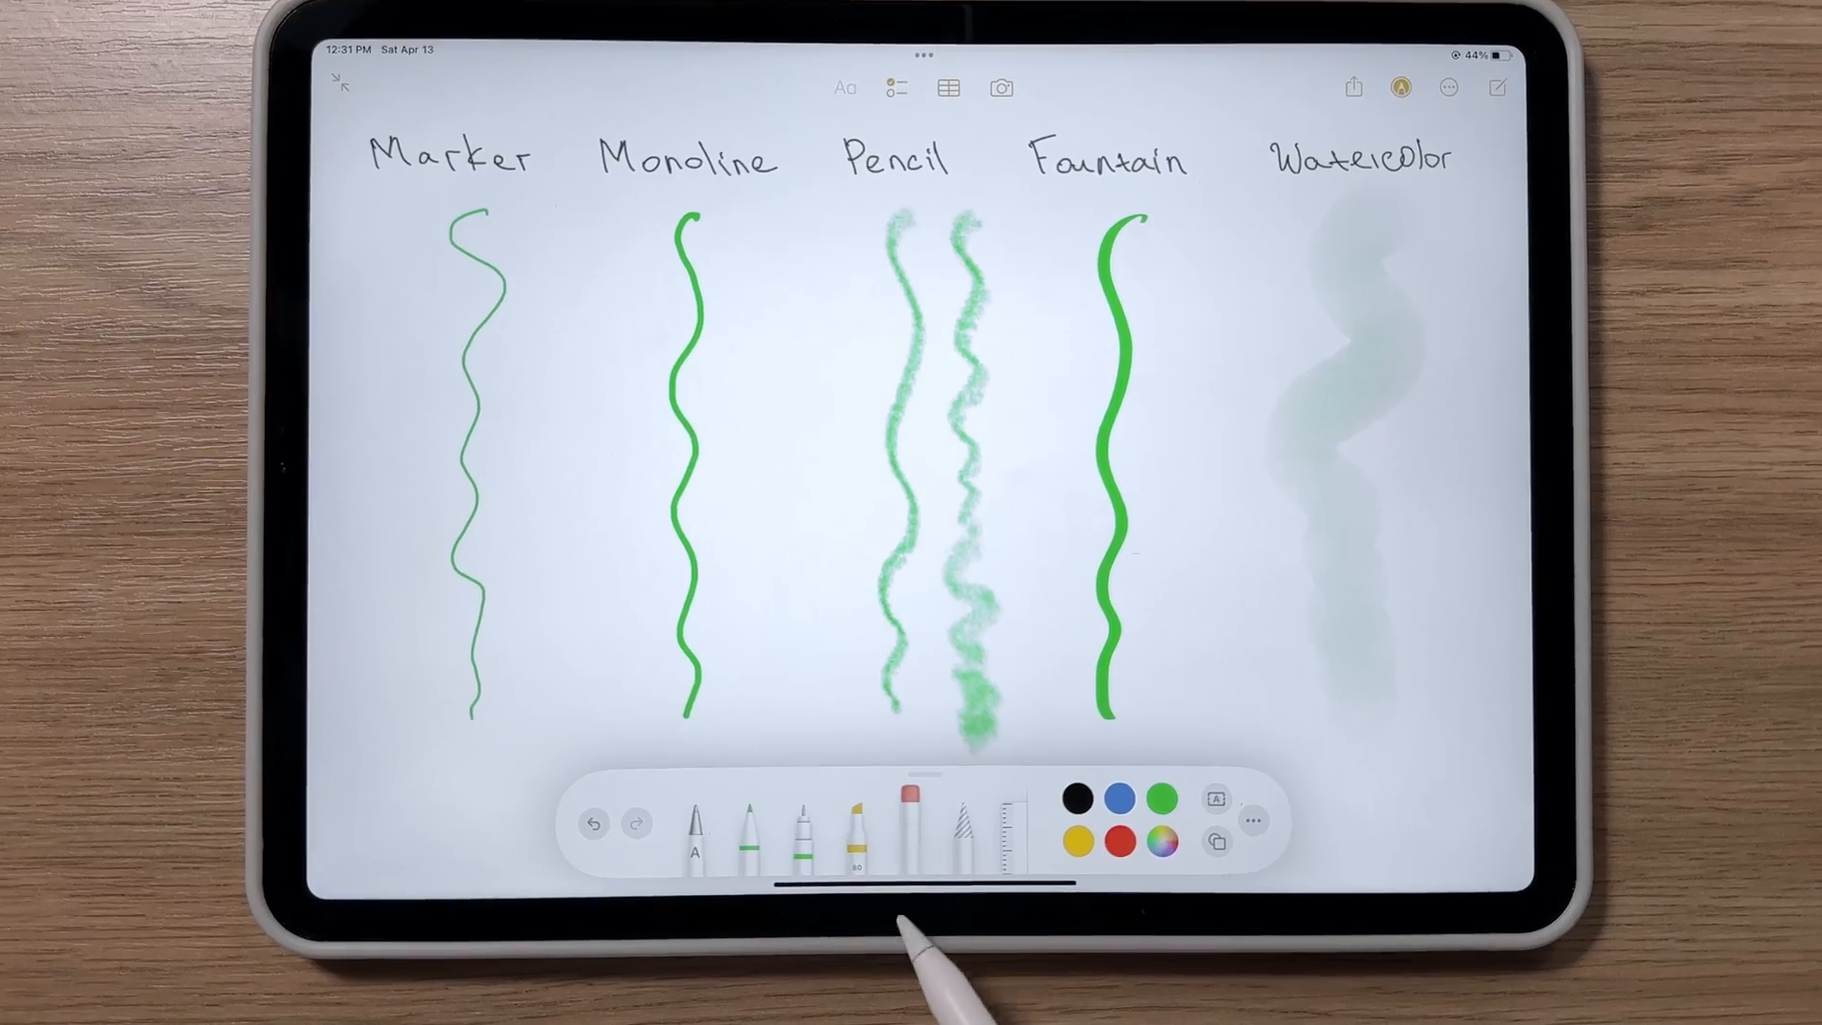
# Try the eraser, change its erasing mode, then undo the erased stroke
pyautogui.click(912, 813)
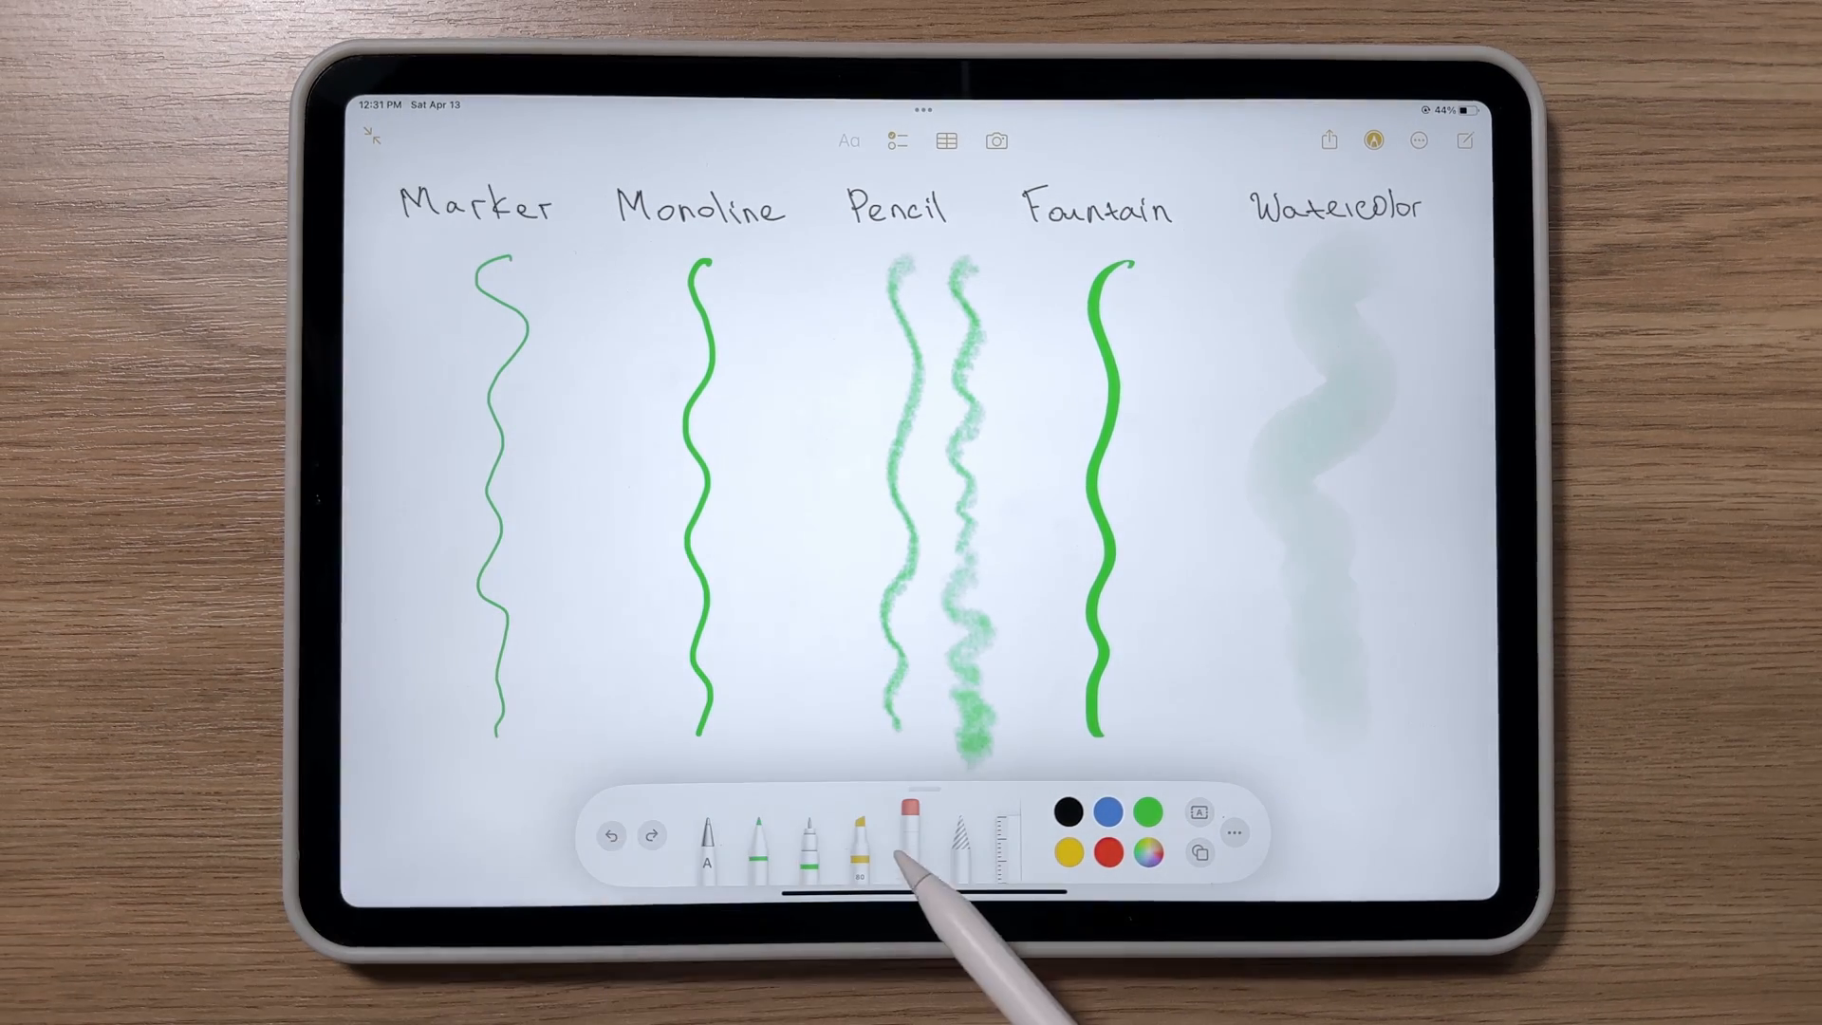
pyautogui.click(906, 836)
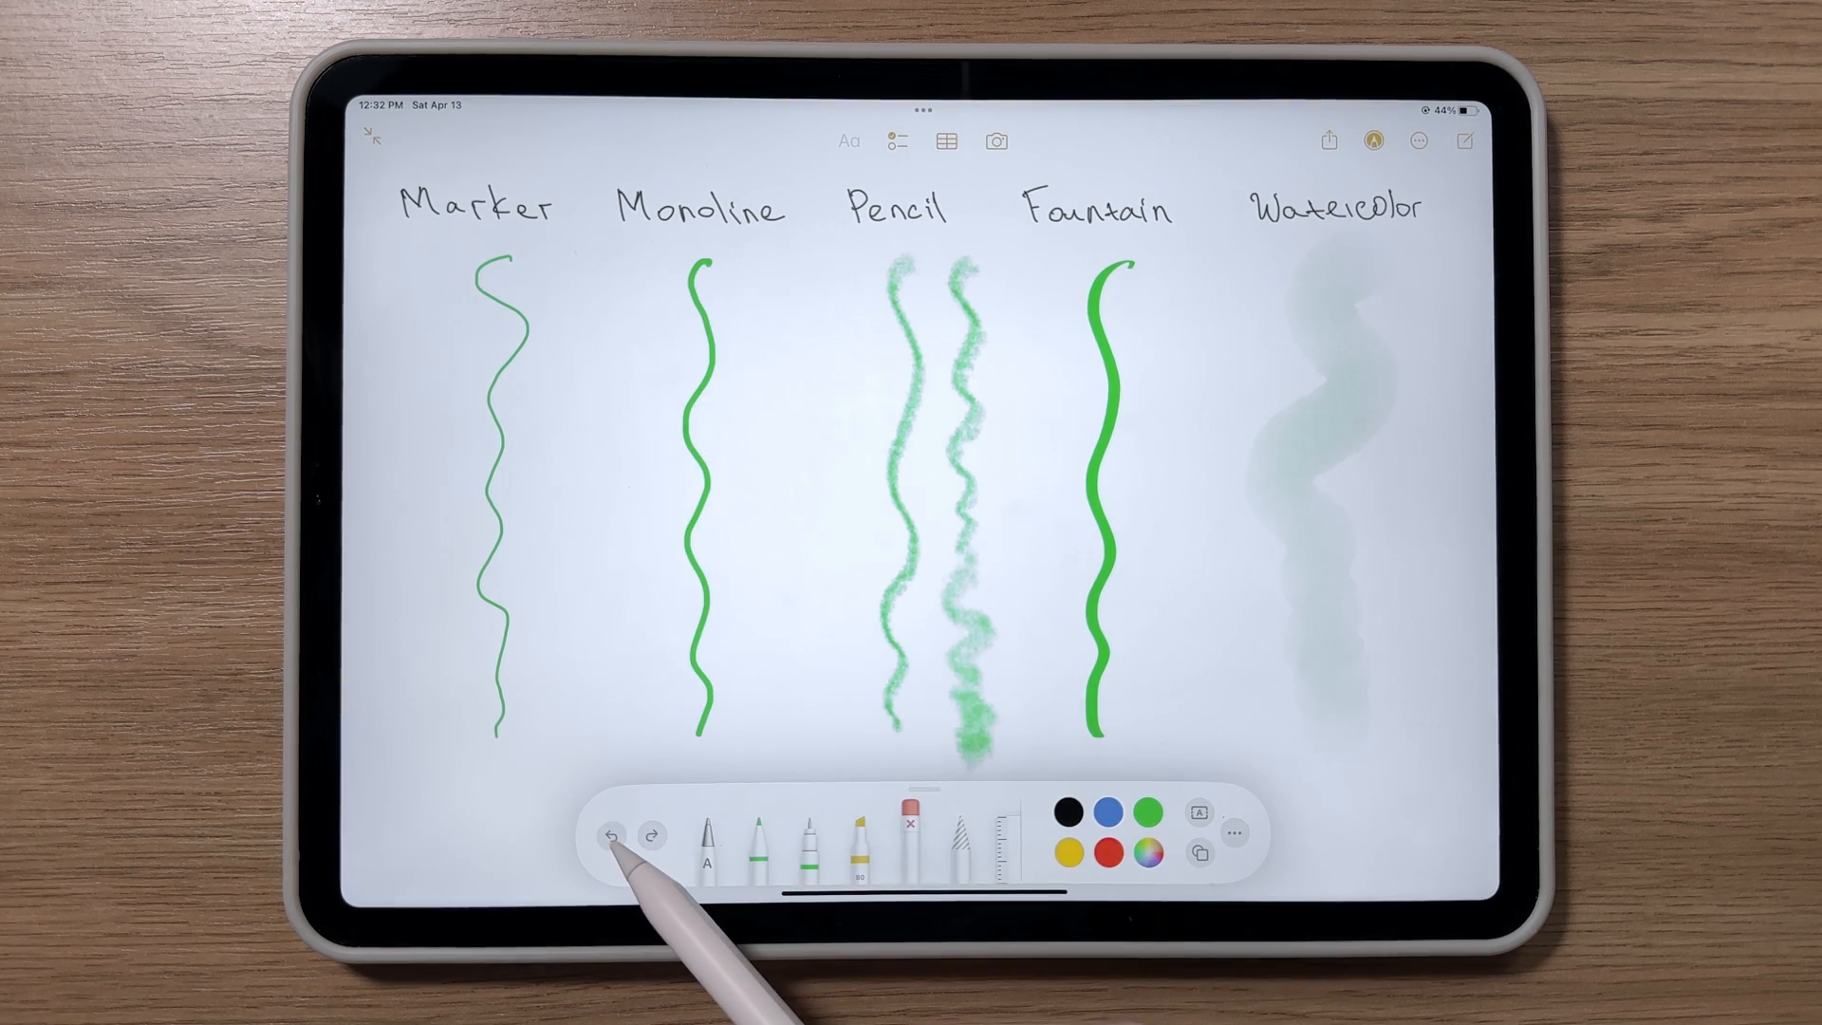
pyautogui.click(604, 839)
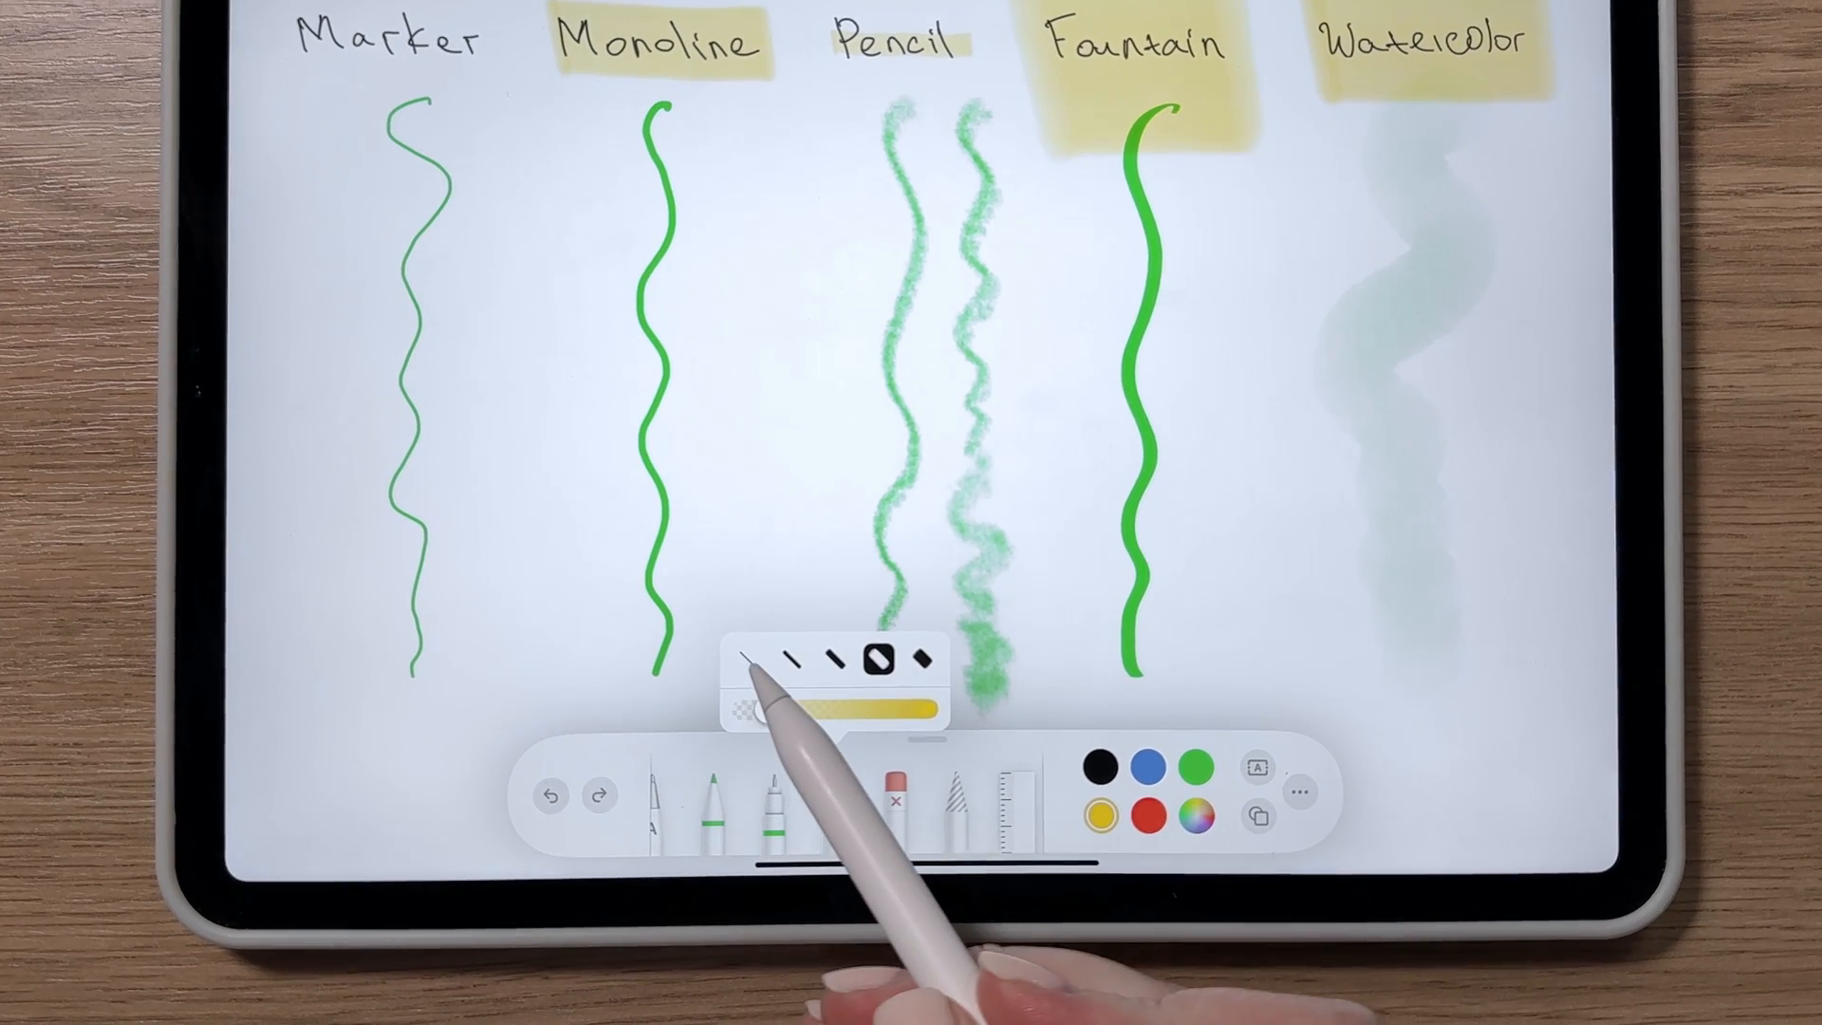
pyautogui.moveTo(755, 713); pyautogui.dragTo(837, 713)
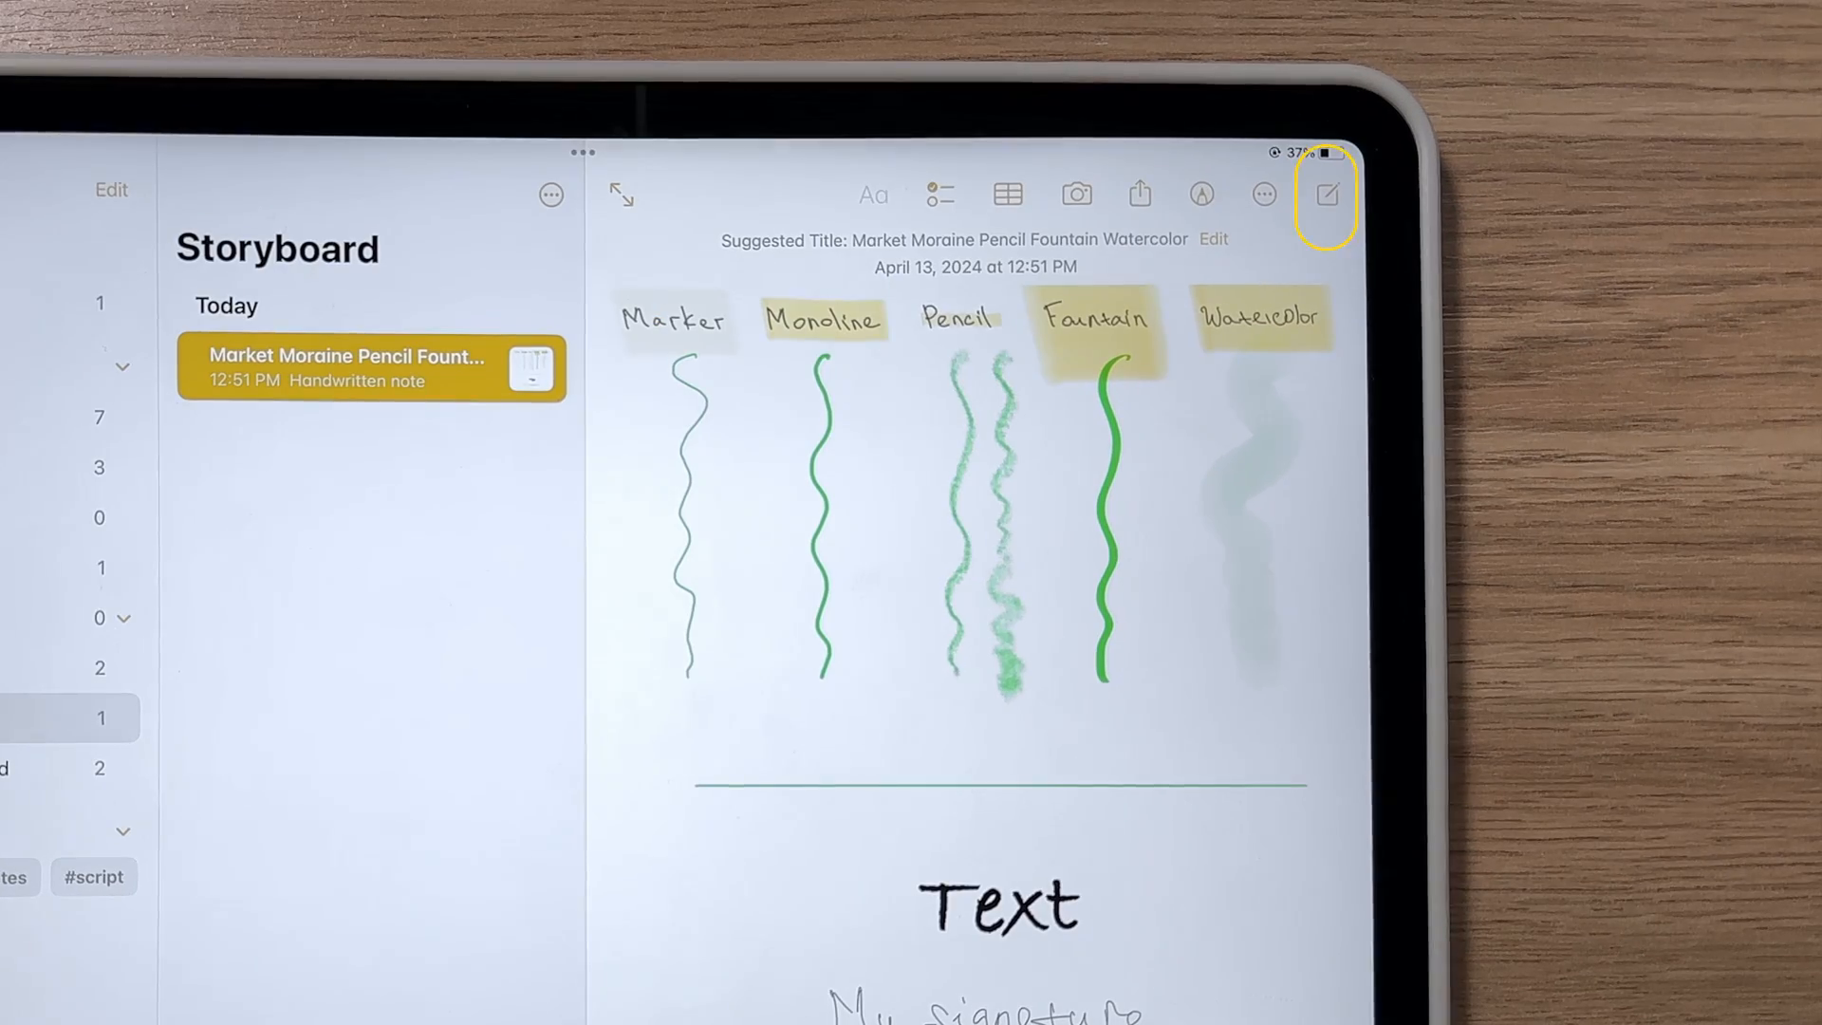
# Create a new note in Storyboard and view its Lines & Grids and Customize Toolbar options
pyautogui.click(1324, 194)
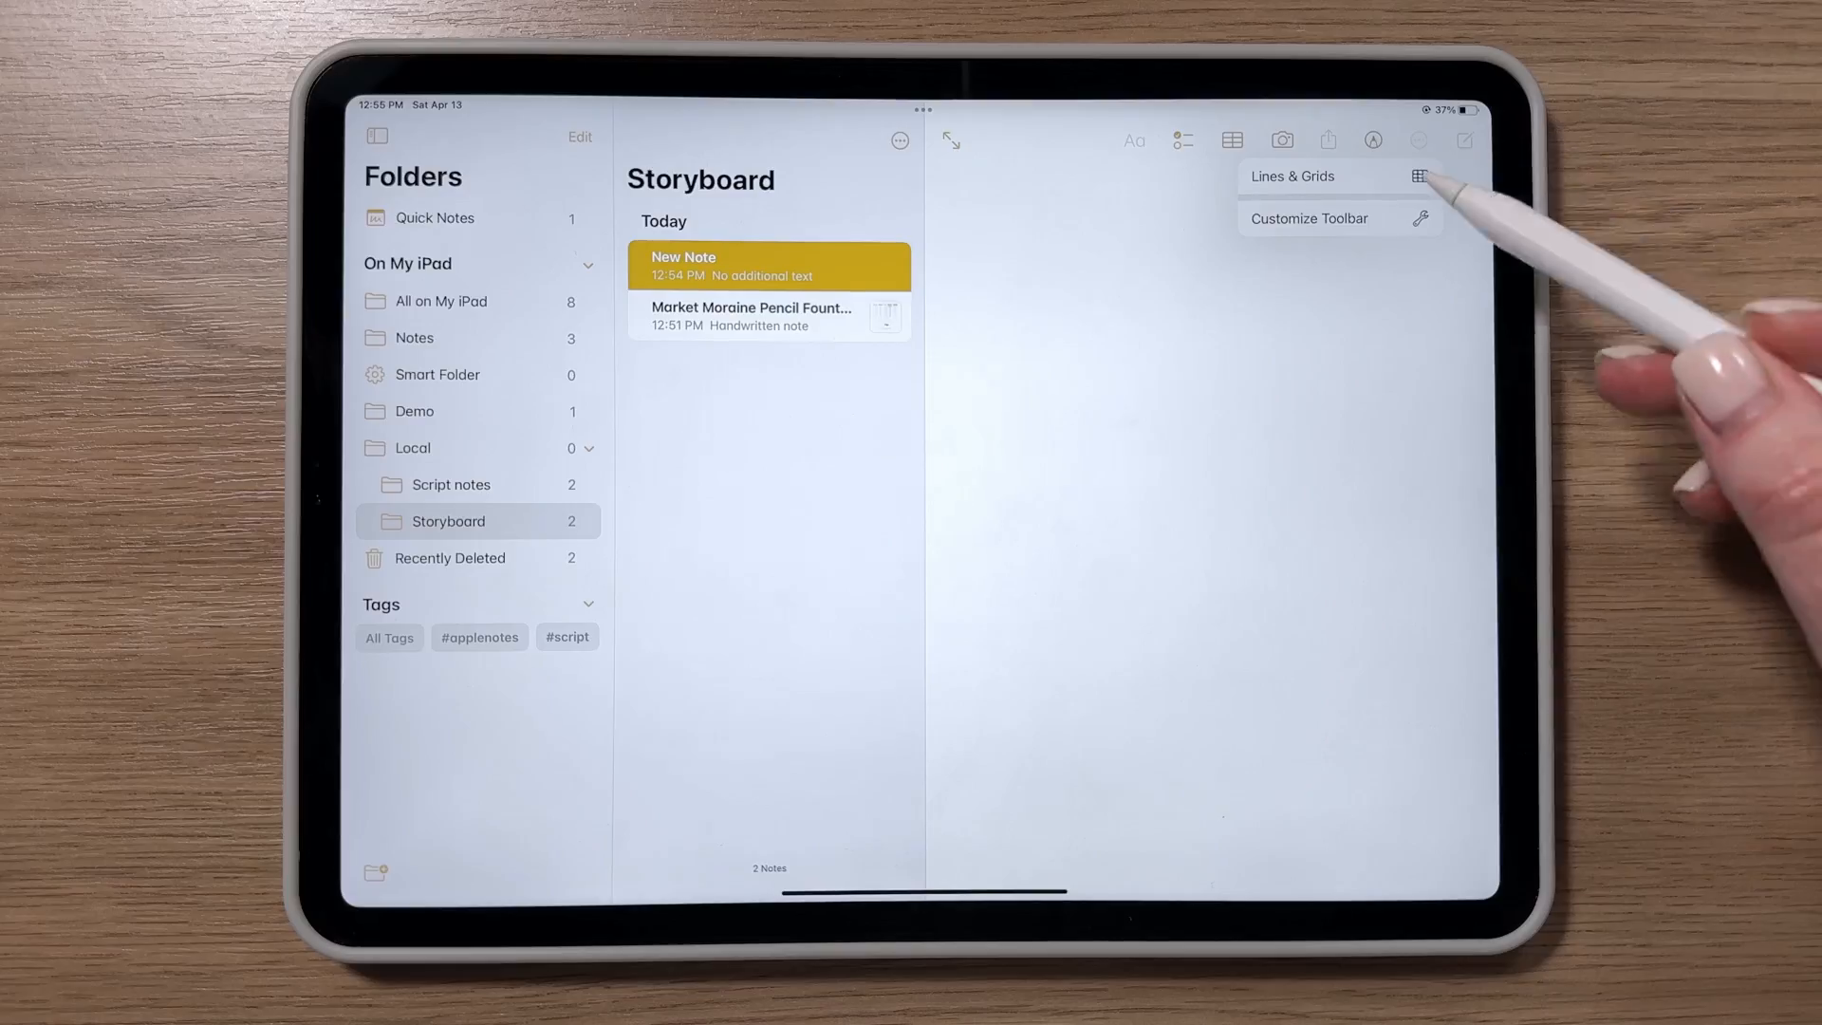
pyautogui.click(1290, 176)
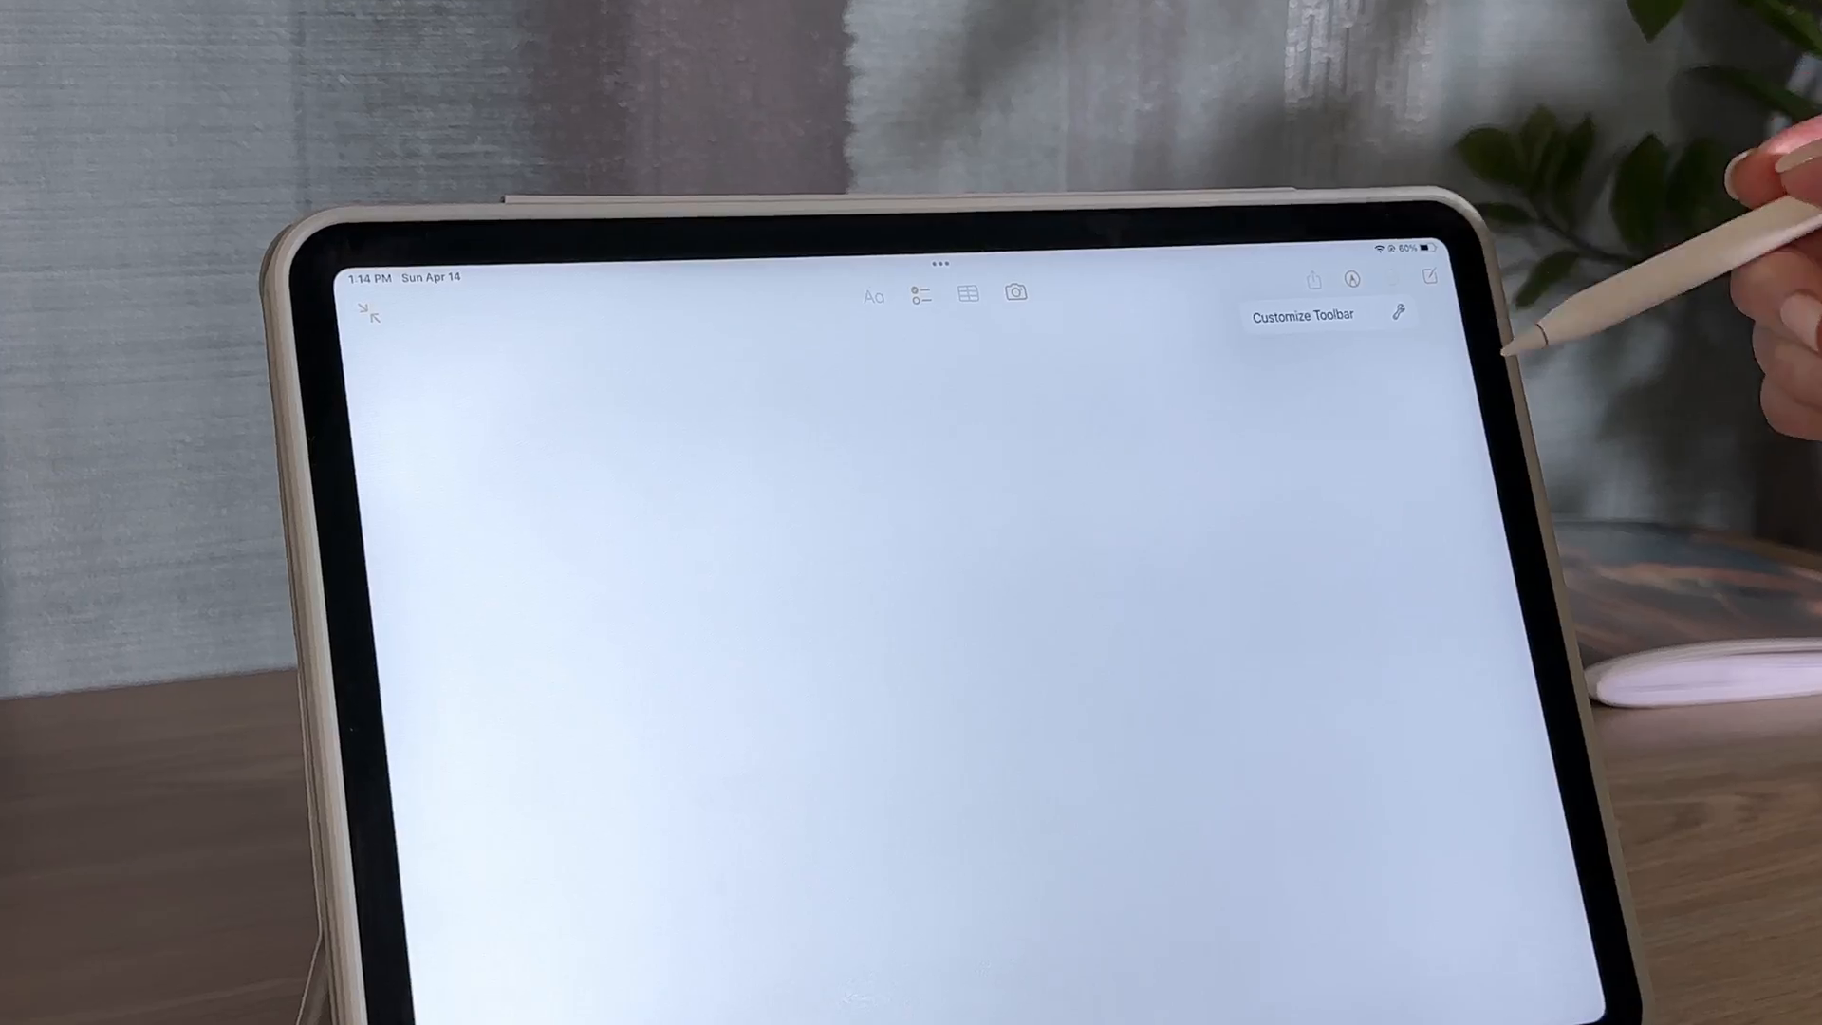
pyautogui.click(1304, 315)
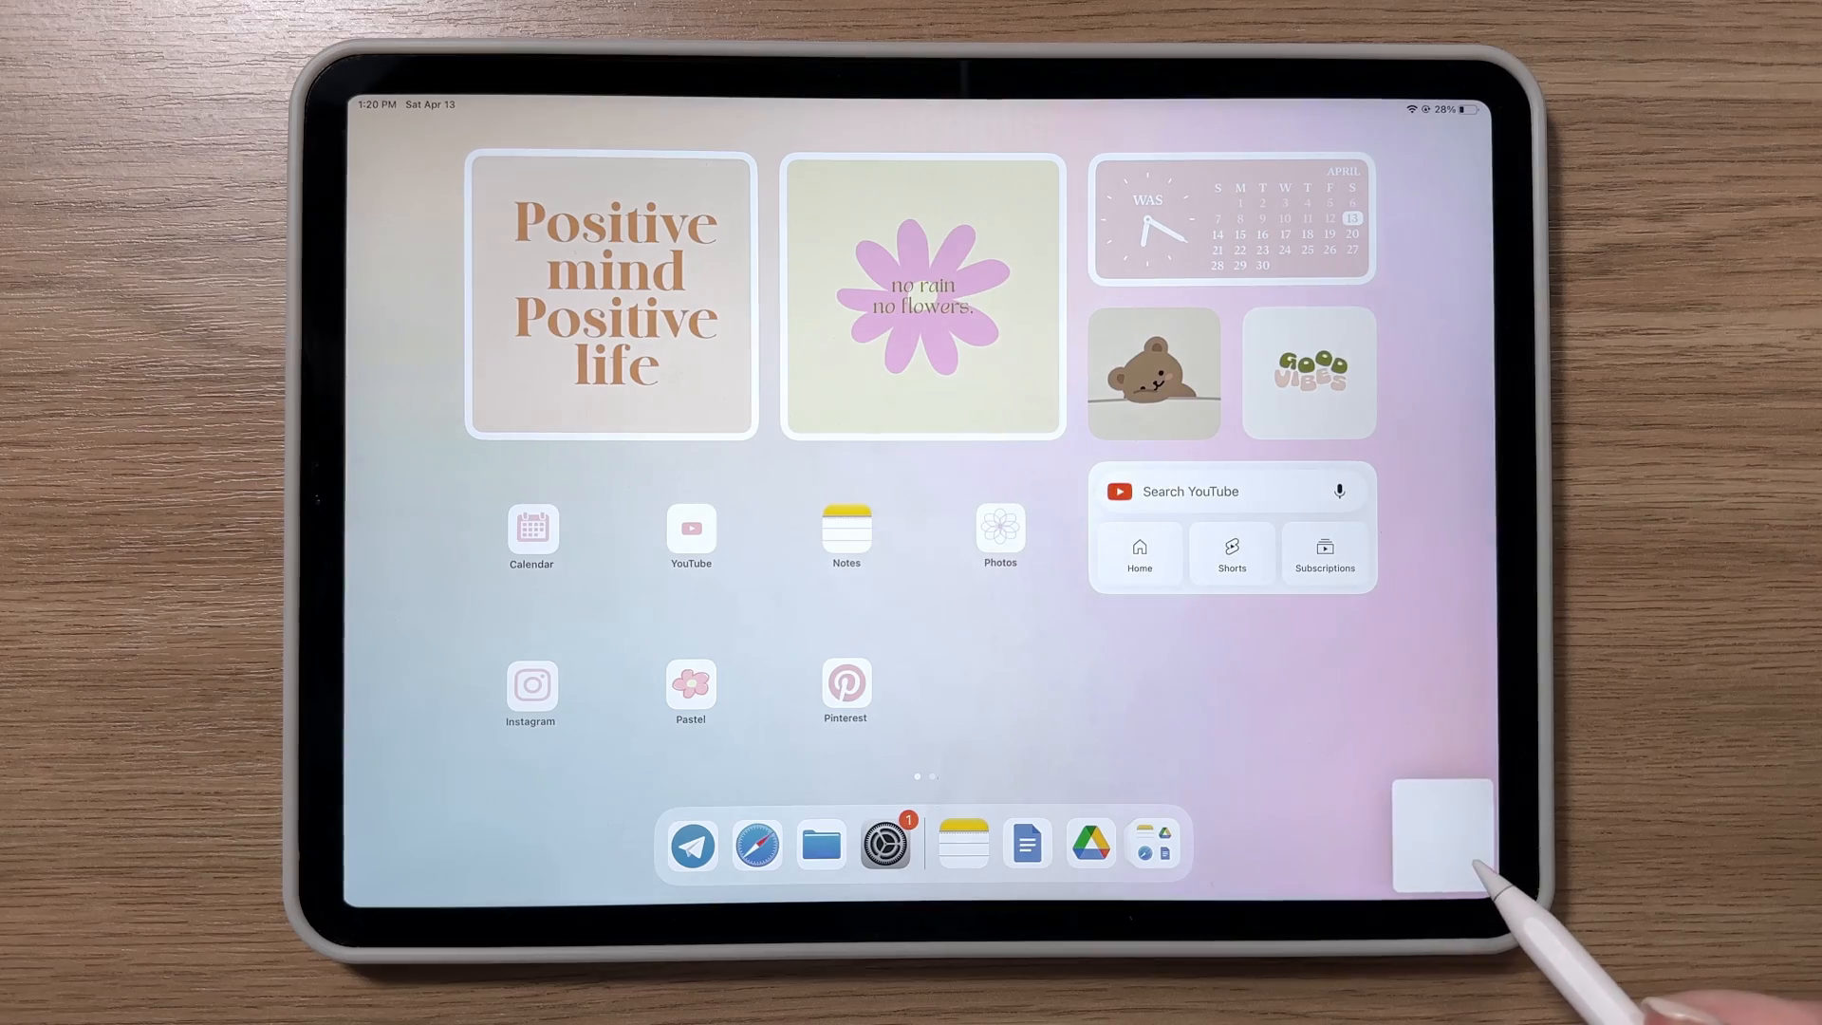
# Open a blank Quick Note from the bottom-right corner over the Home Screen
pyautogui.click(1443, 829)
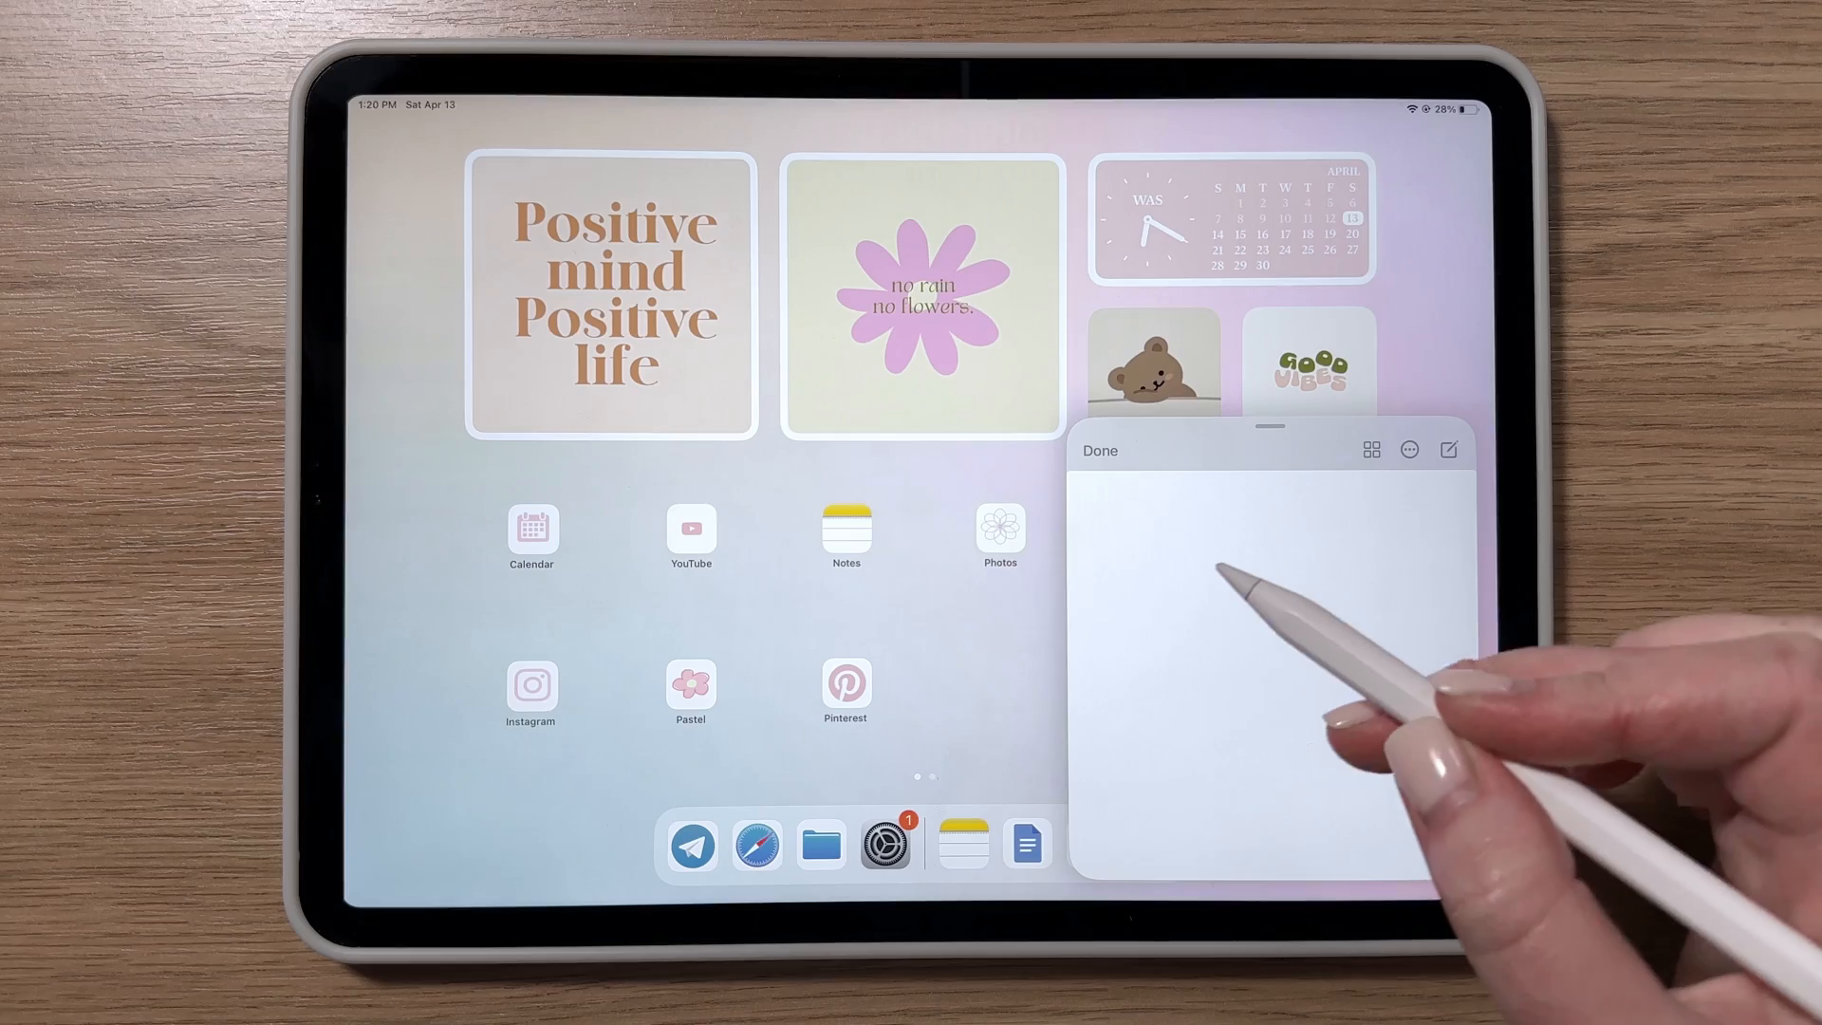
pyautogui.moveTo(1116, 569); pyautogui.dragTo(1324, 627)
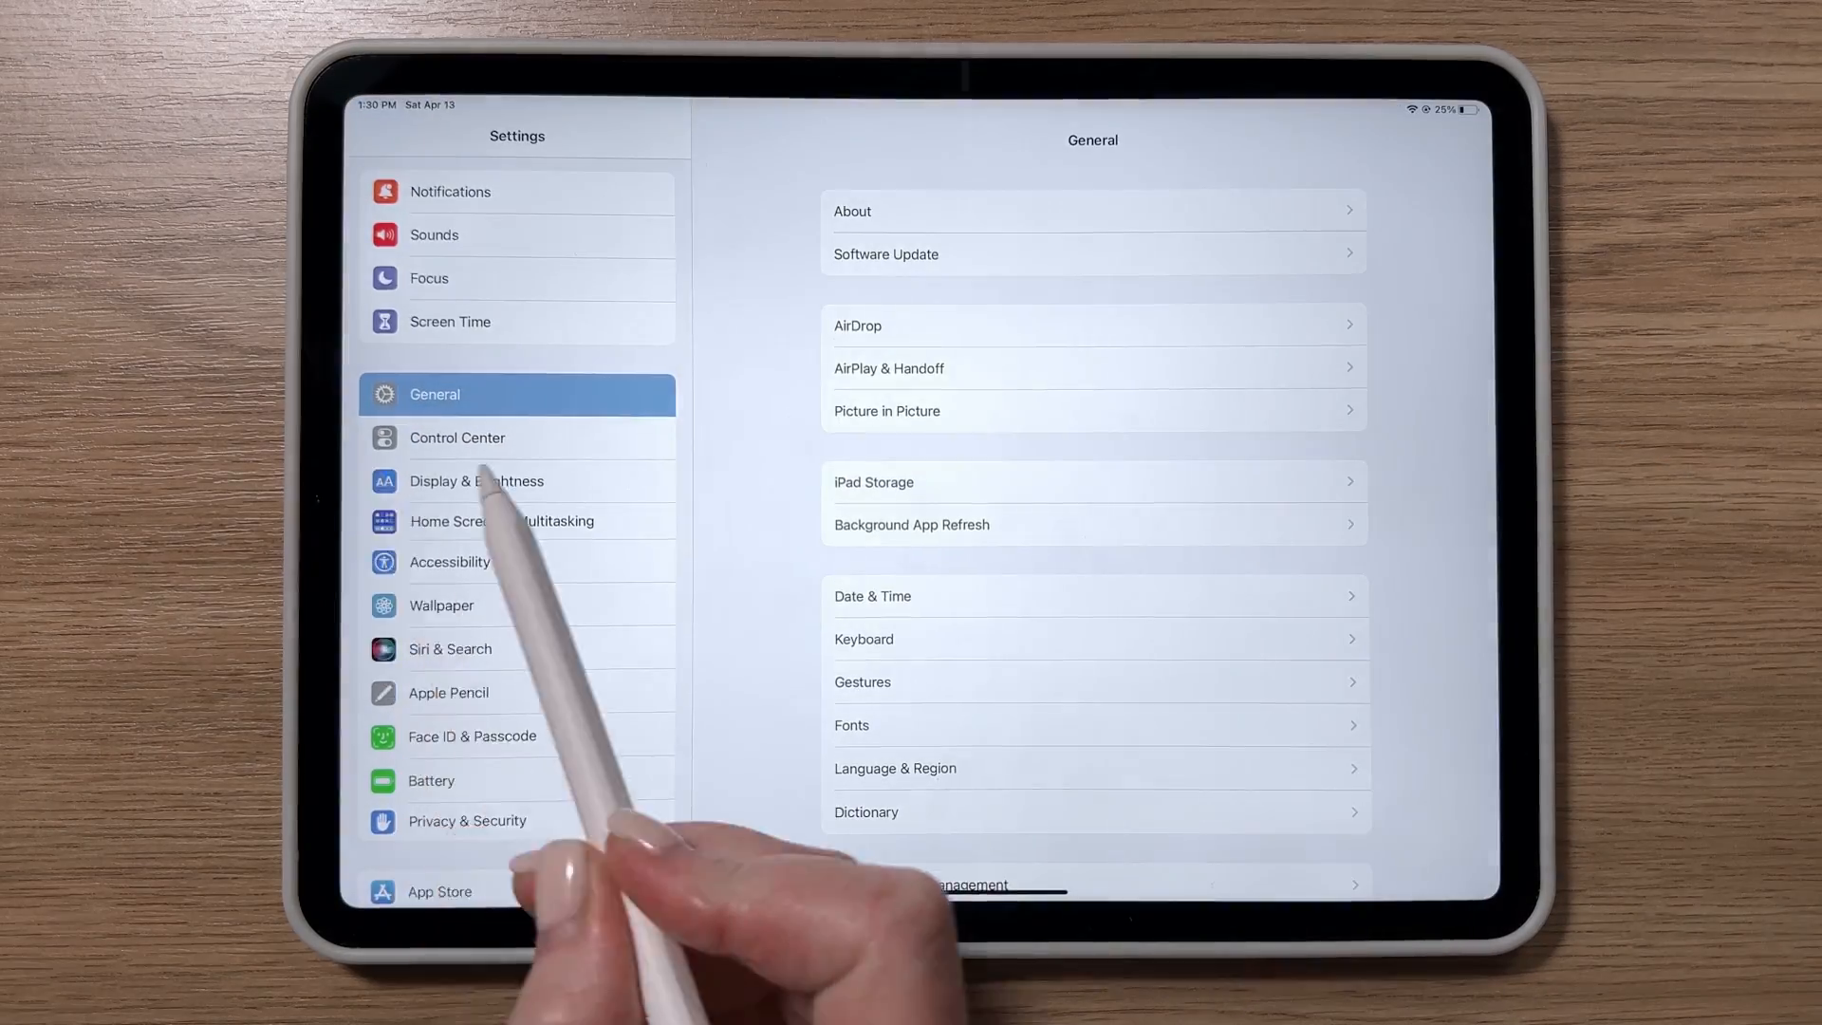
# Bring up the General page in iPadOS Settings
pyautogui.click(457, 436)
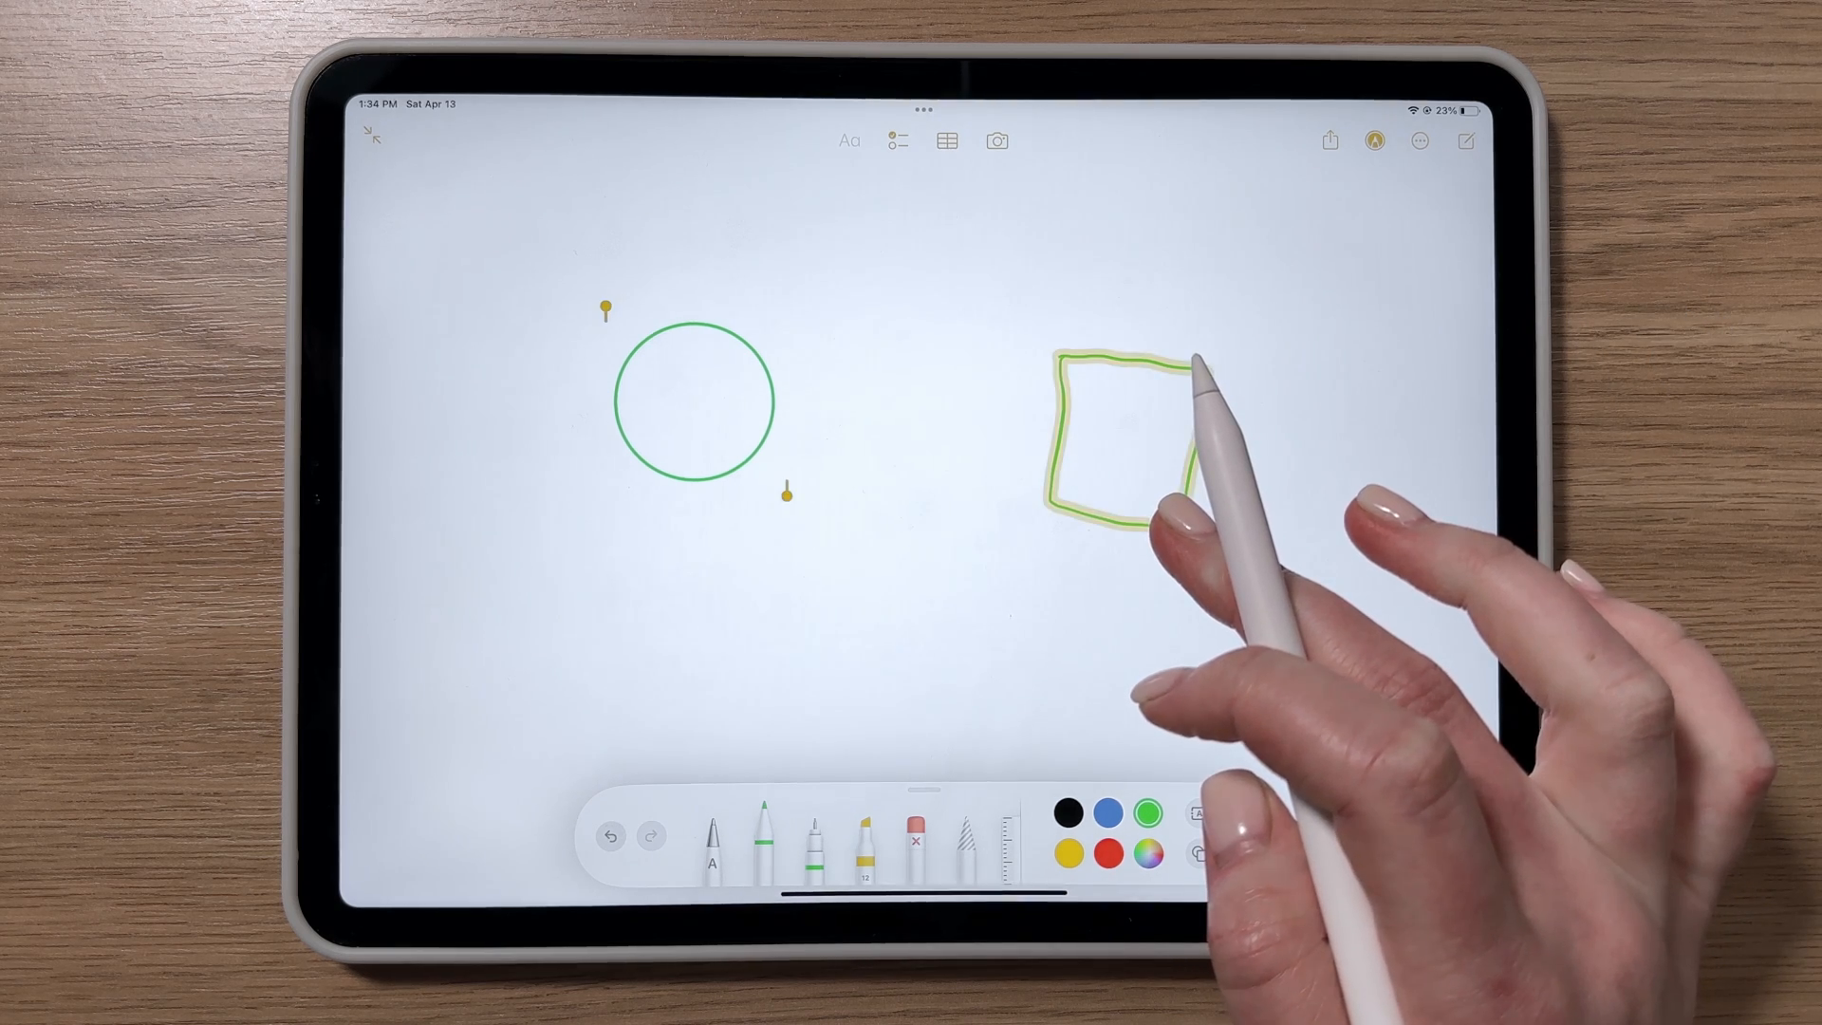
# Draw a circle and a square, holding the Pencil so each snaps to a clean shape
pyautogui.click(1116, 435)
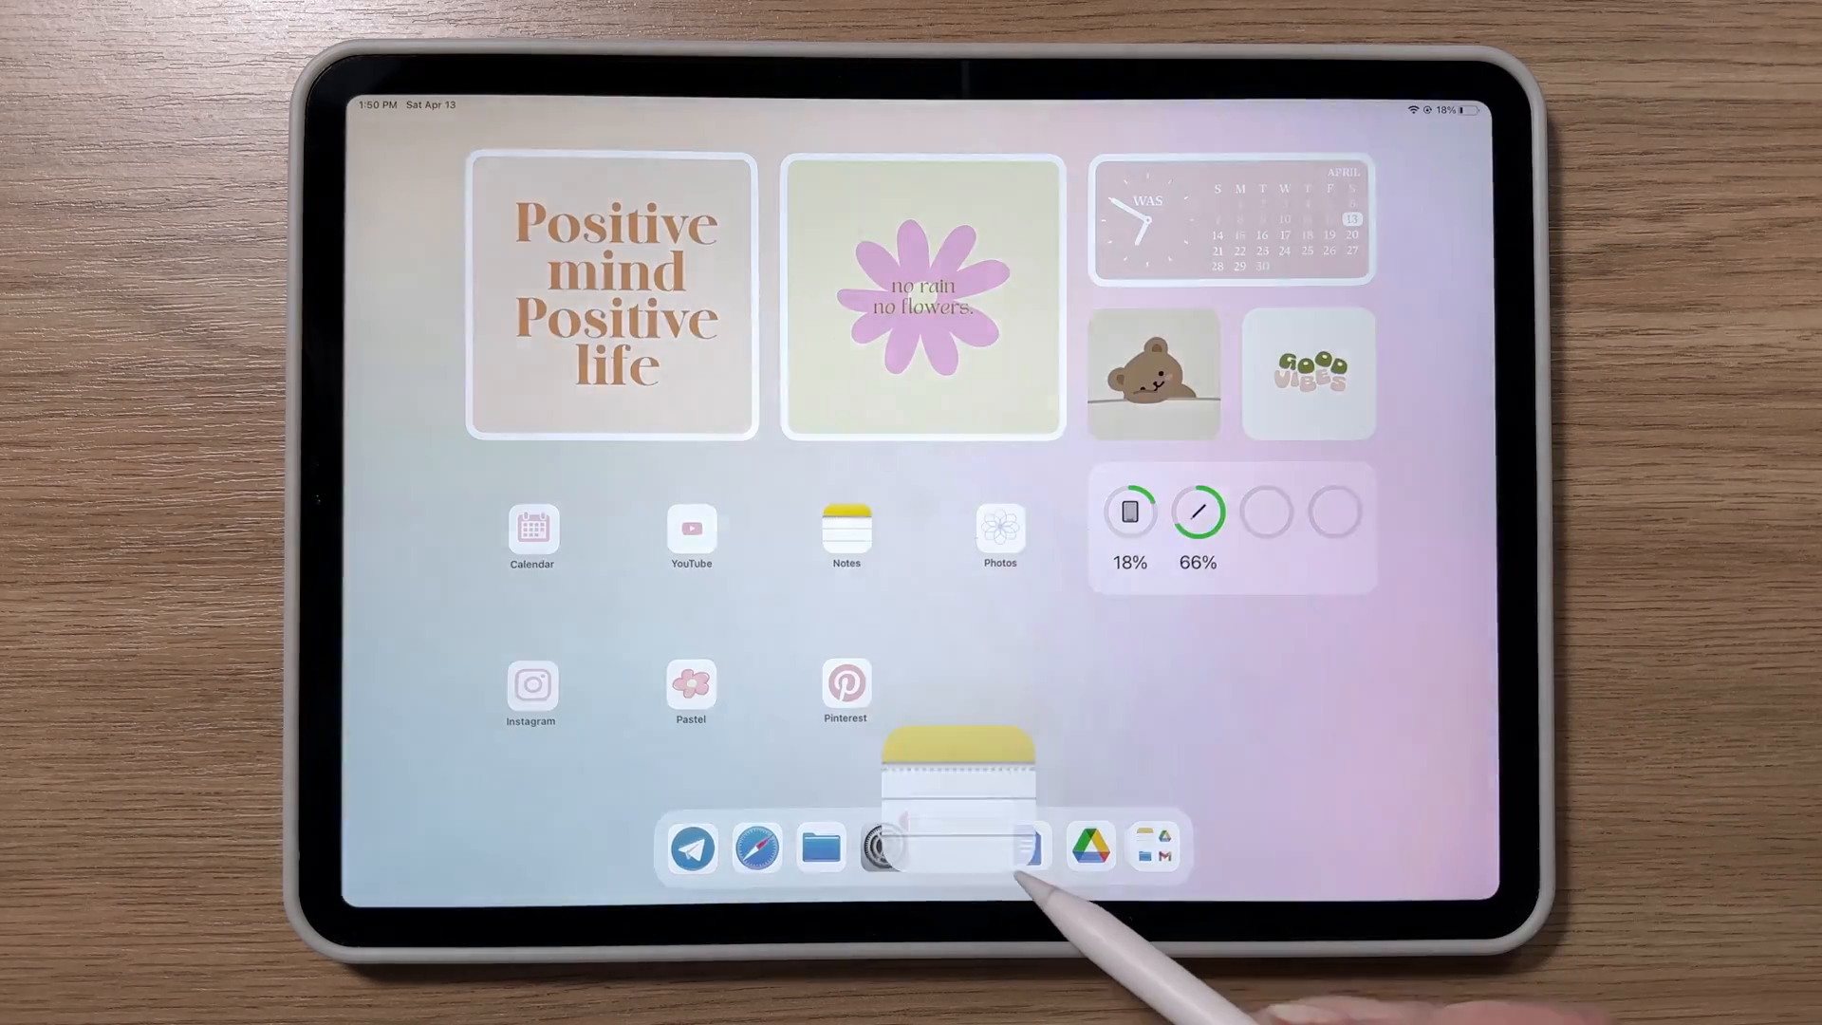
# Launch Notes from the Dock, showing the Video note in Script notes
pyautogui.click(959, 846)
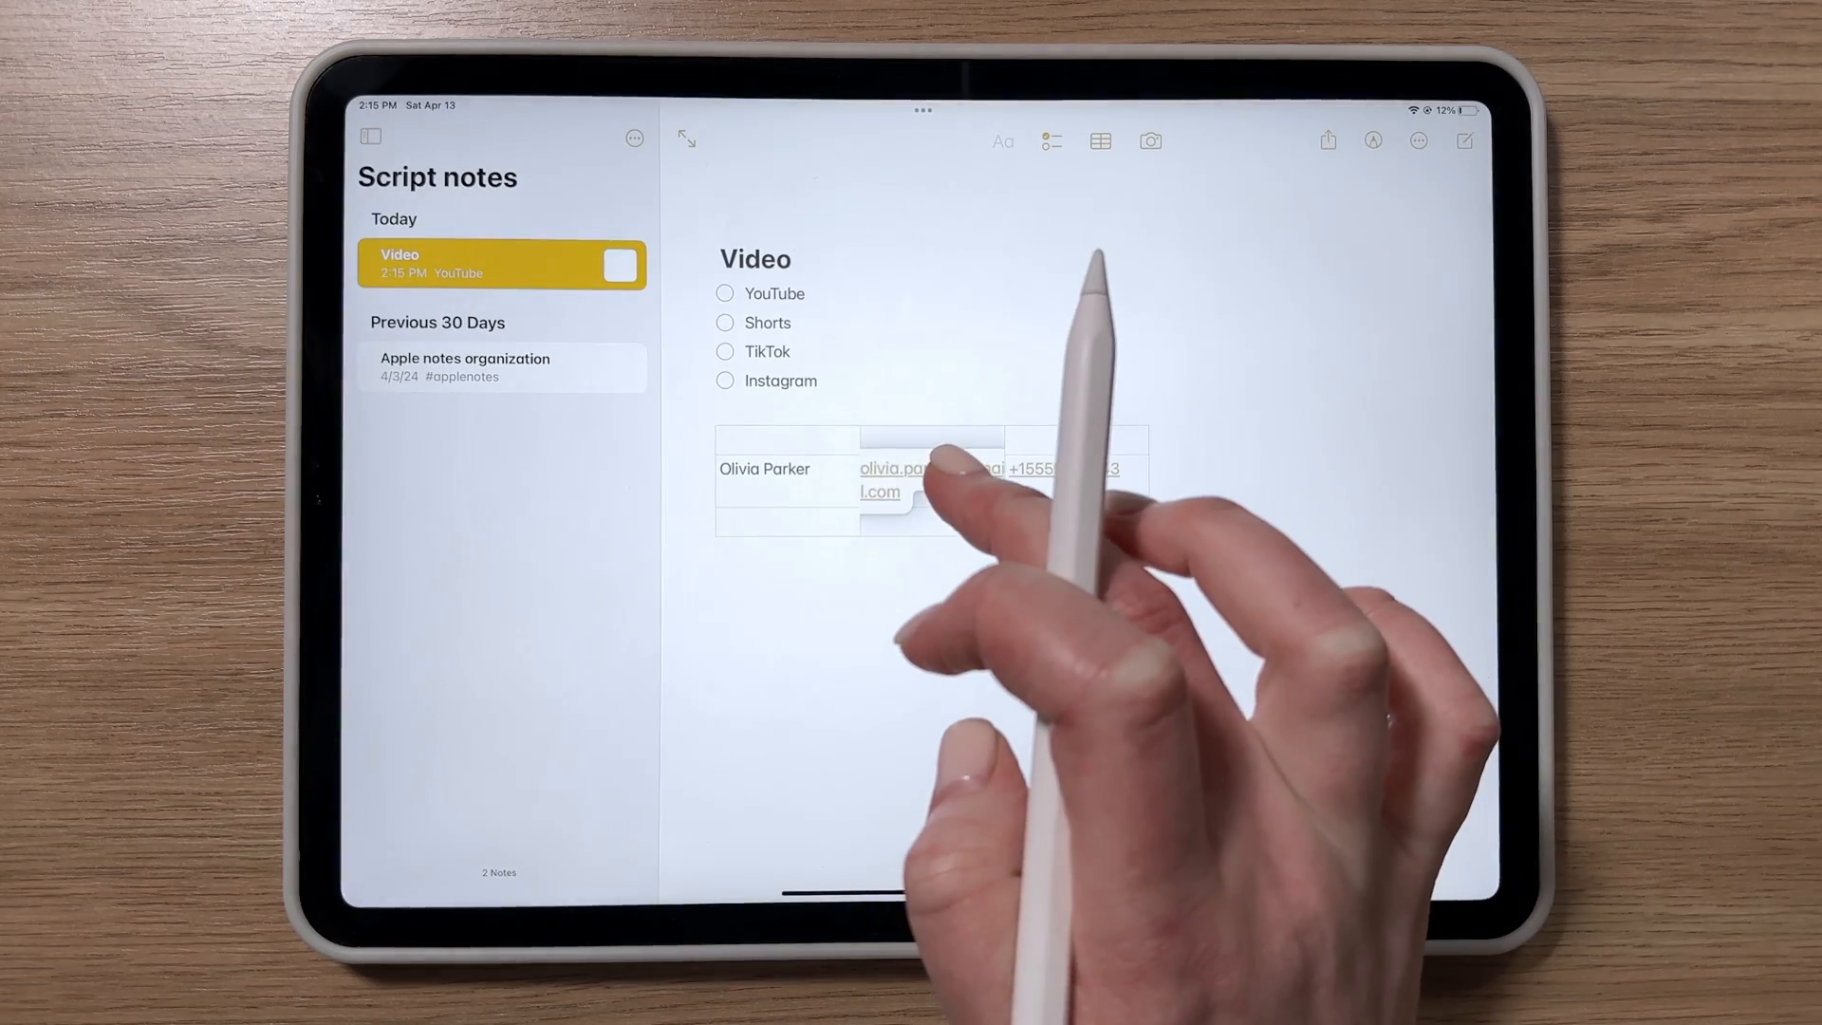
pyautogui.click(930, 475)
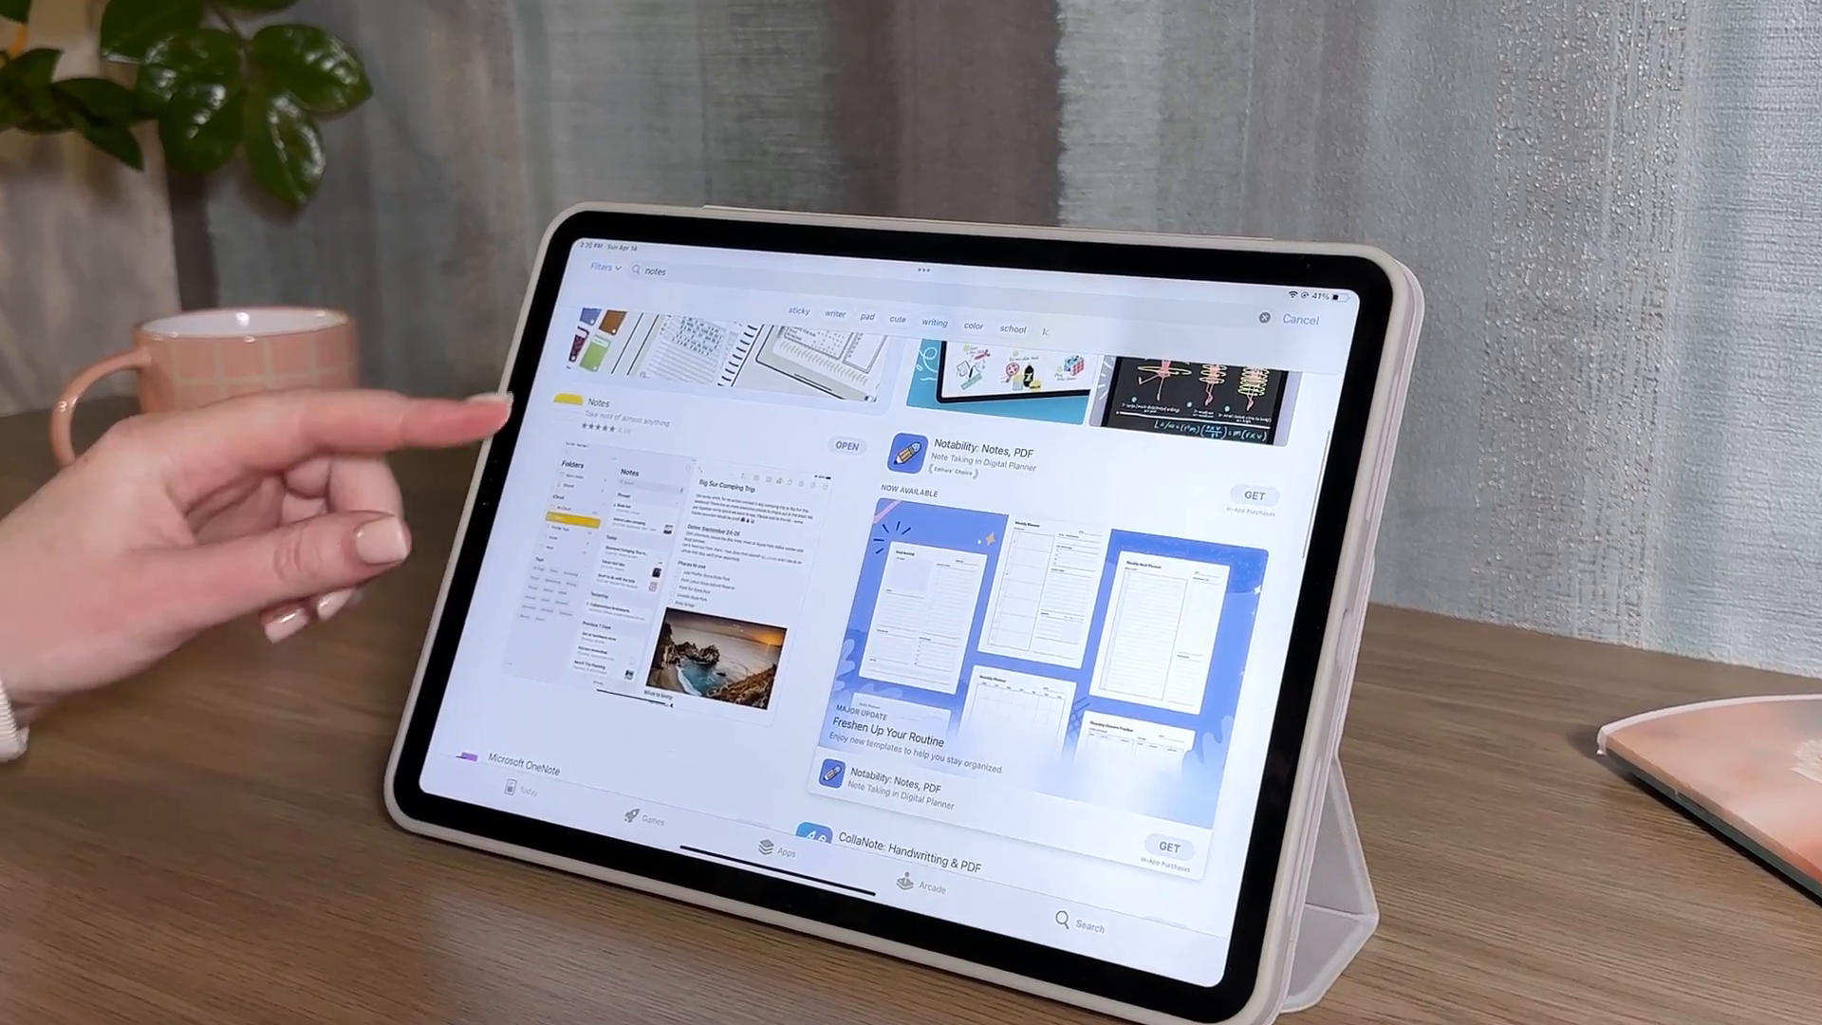
# From the App Store Notes page, launch Notes and open the Apple notes organization note
pyautogui.click(592, 413)
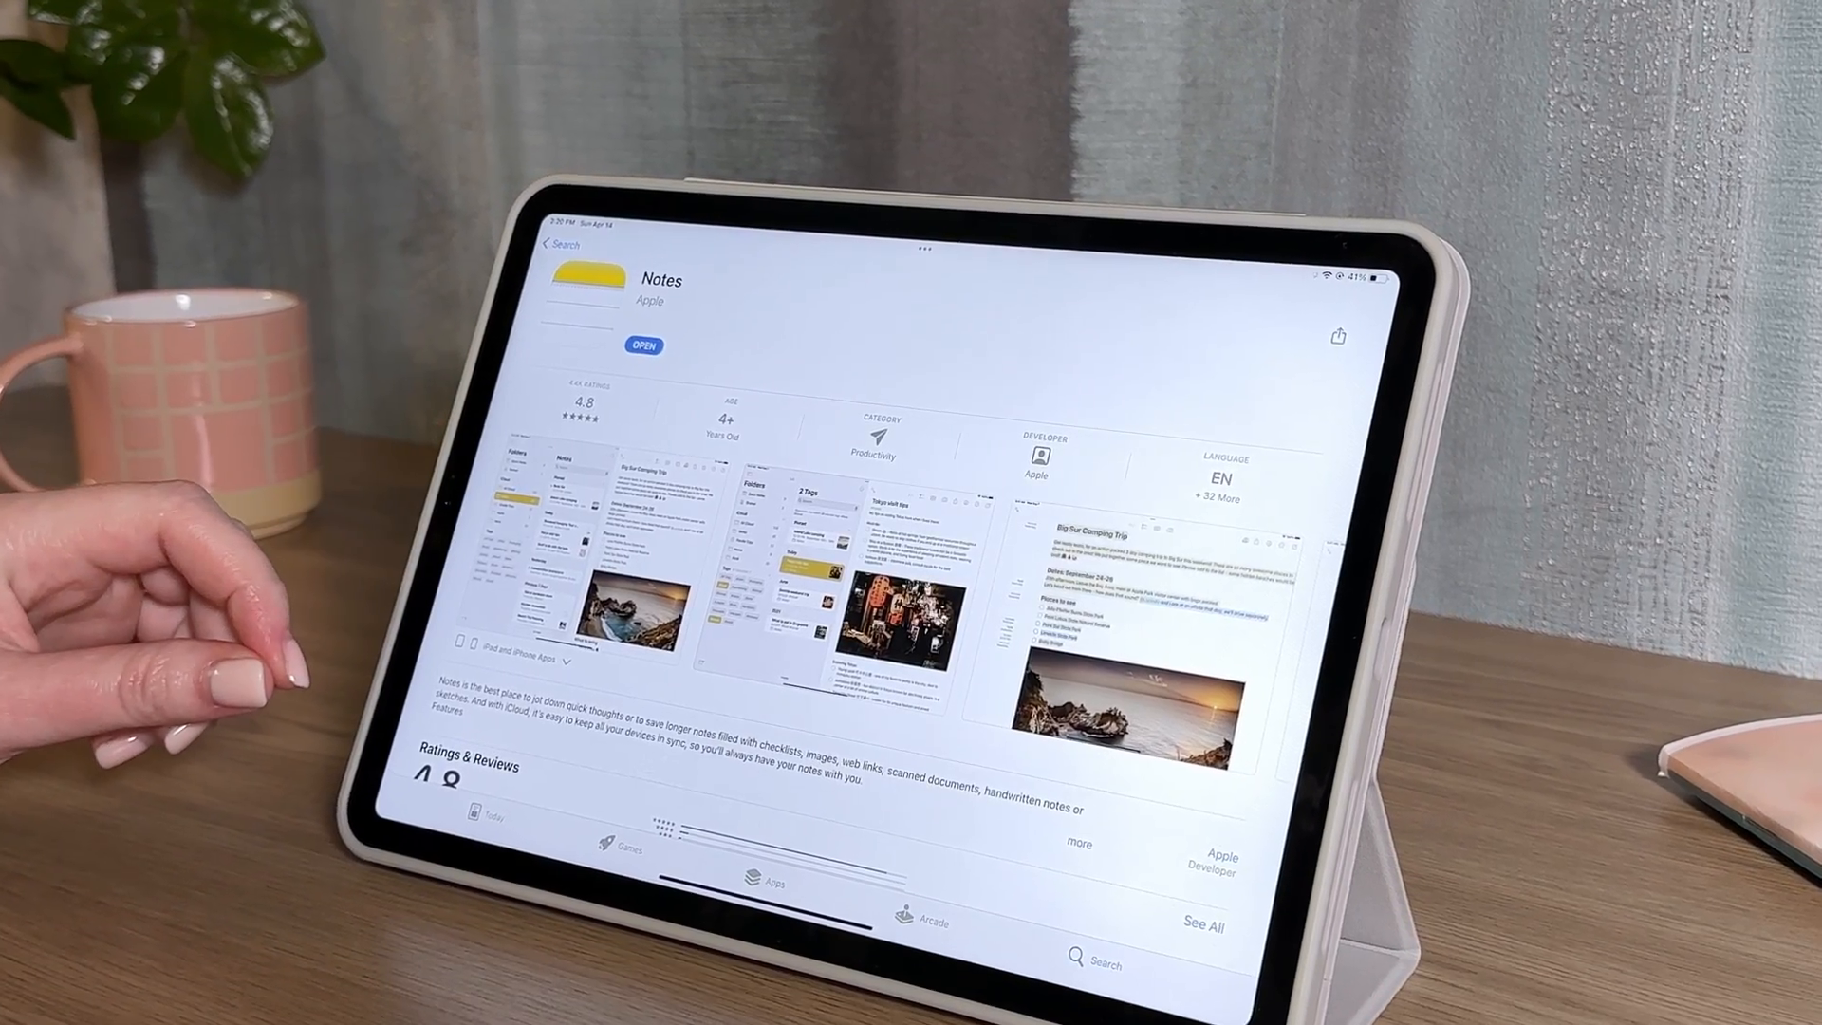
pyautogui.click(641, 347)
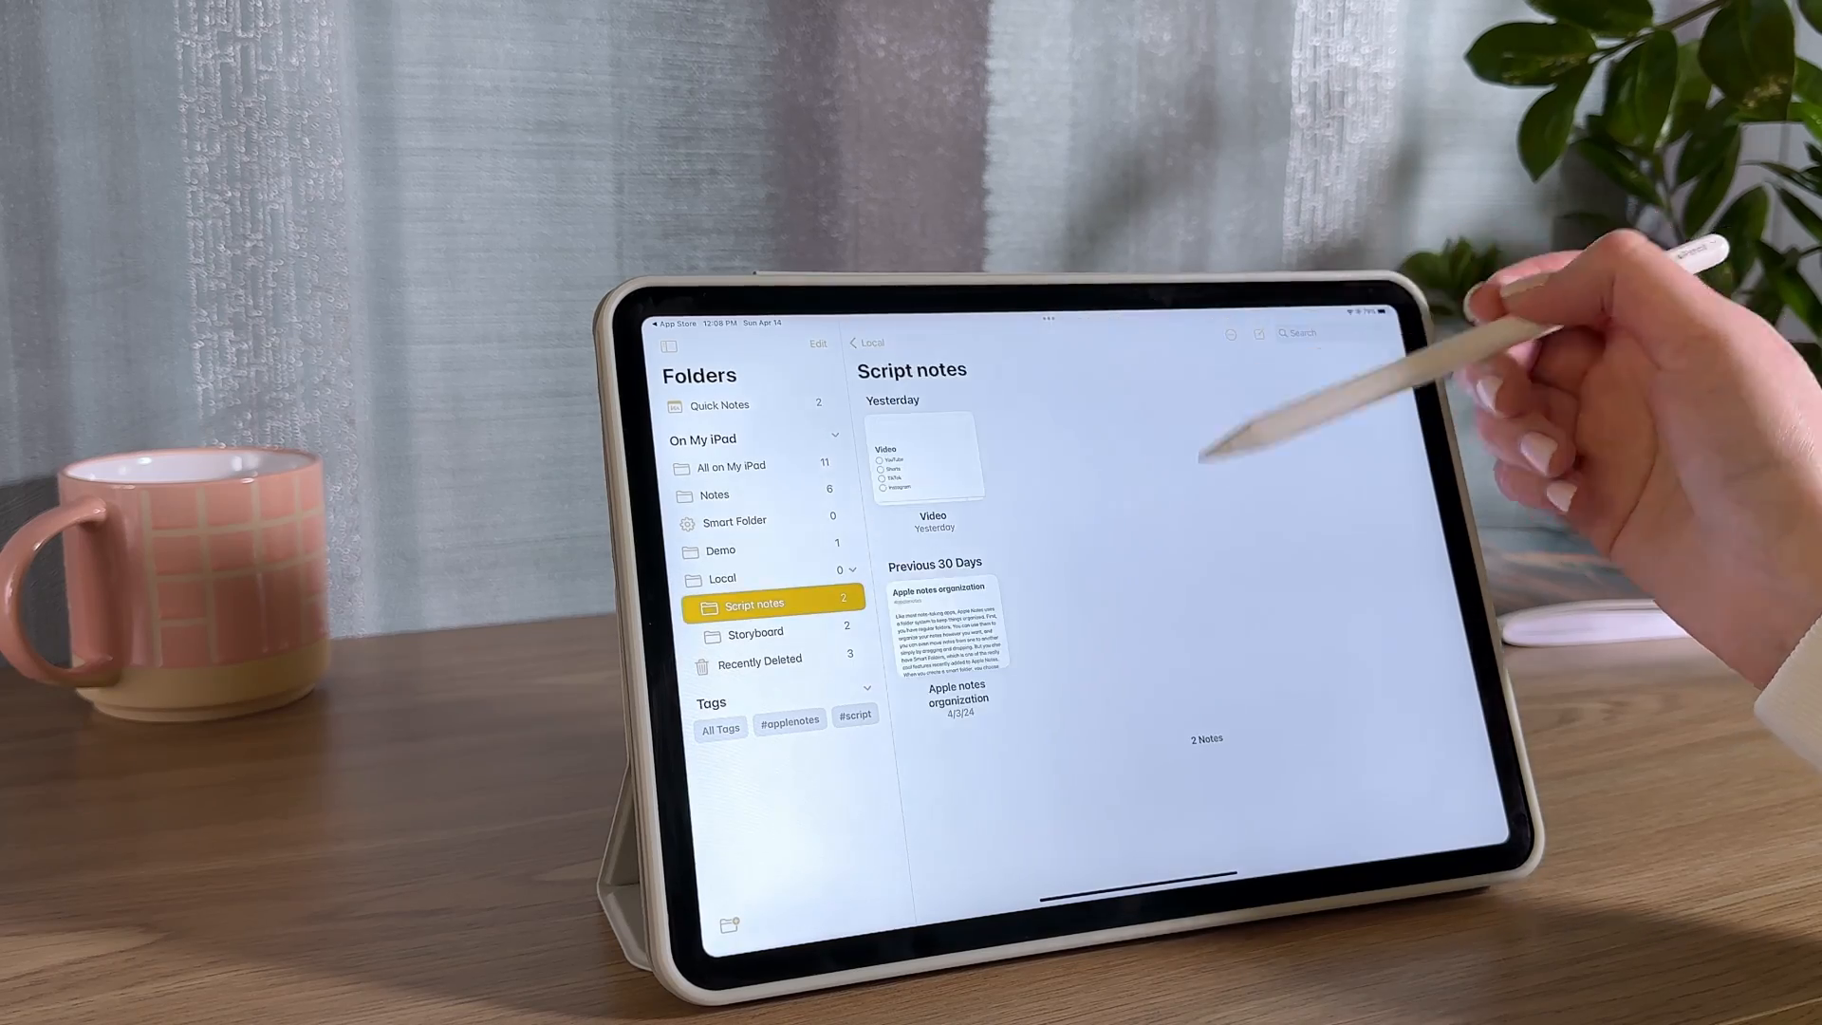
pyautogui.click(956, 615)
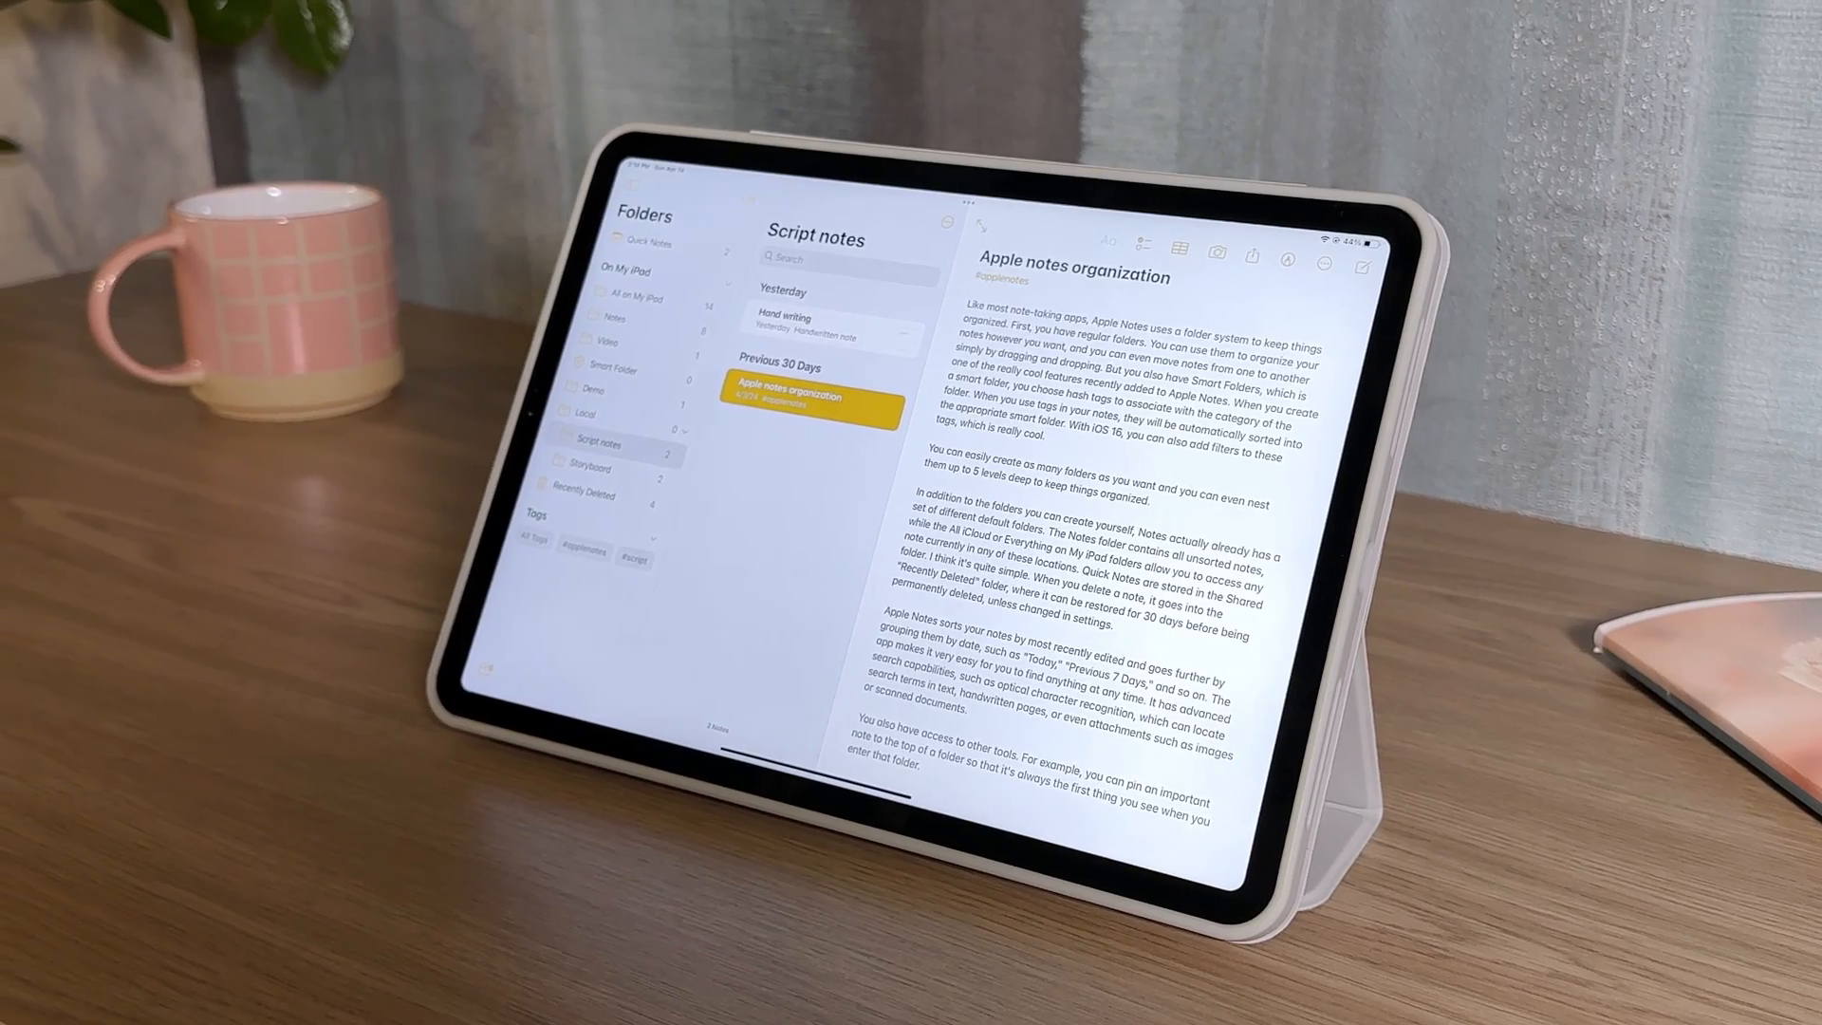